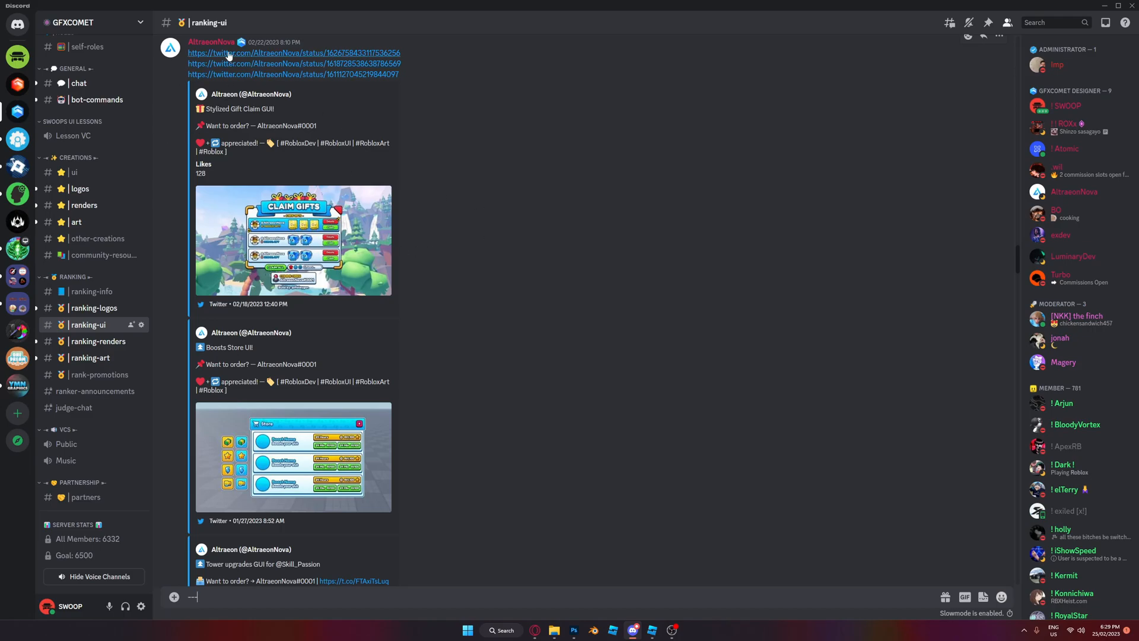
View the Boosts Store UI screenshot and check its submitter's profile card.
{"action": "scroll", "scroll_direction": "down", "scroll_amount": 3}
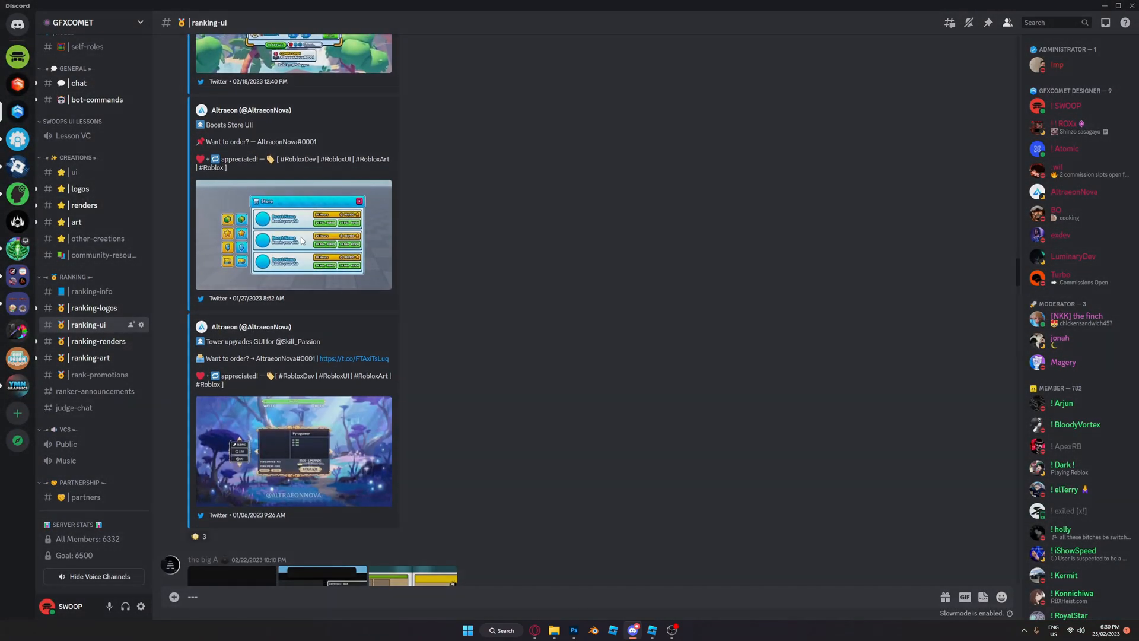
{"action": "left_click", "coordinate": [293, 235]}
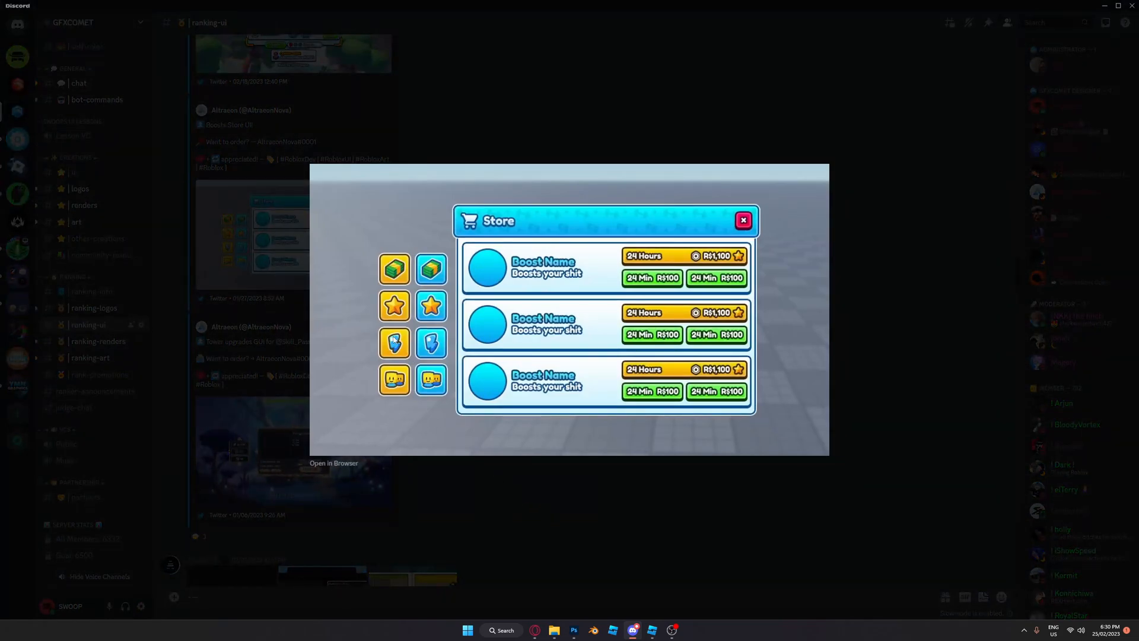
{"action": "left_click", "coordinate": [743, 221]}
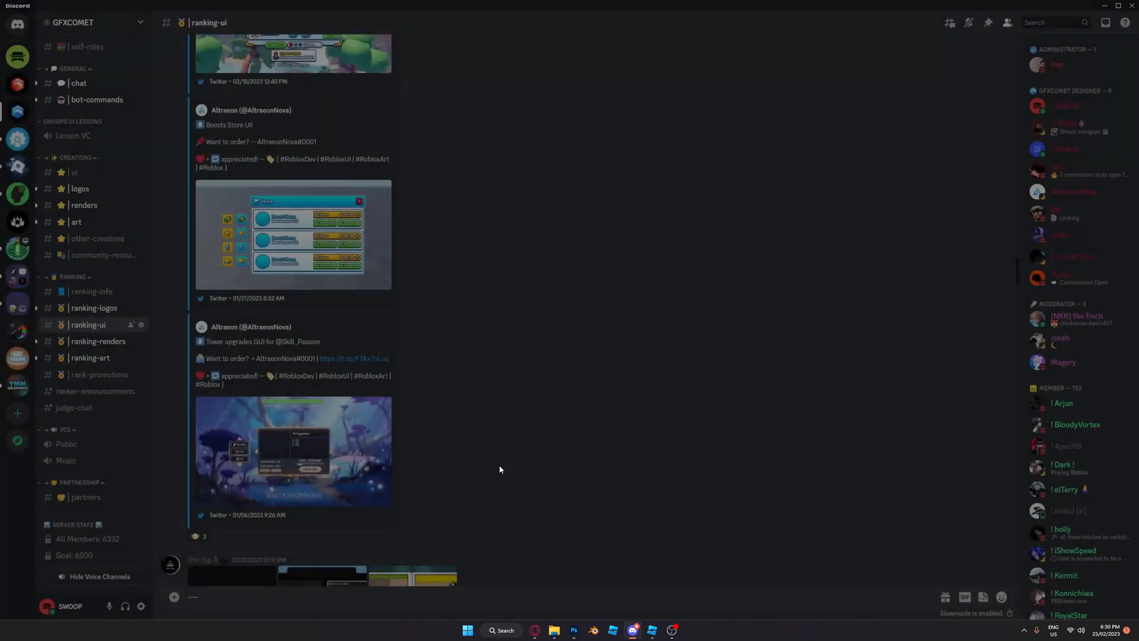
{"action": "left_click", "coordinate": [293, 451]}
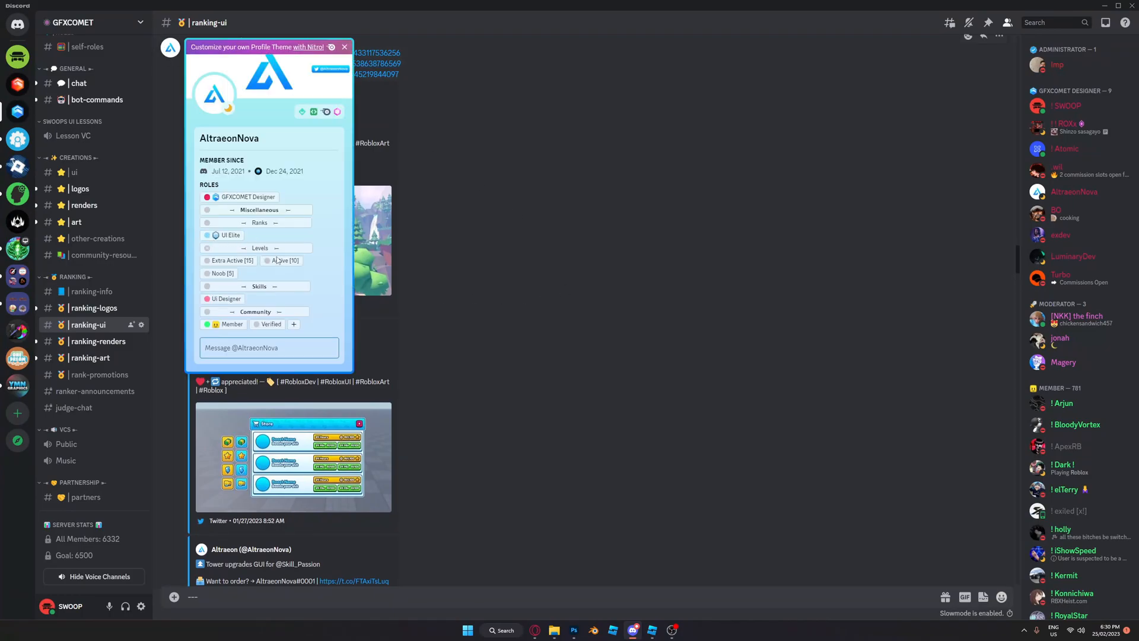
{"action": "left_click", "coordinate": [344, 47]}
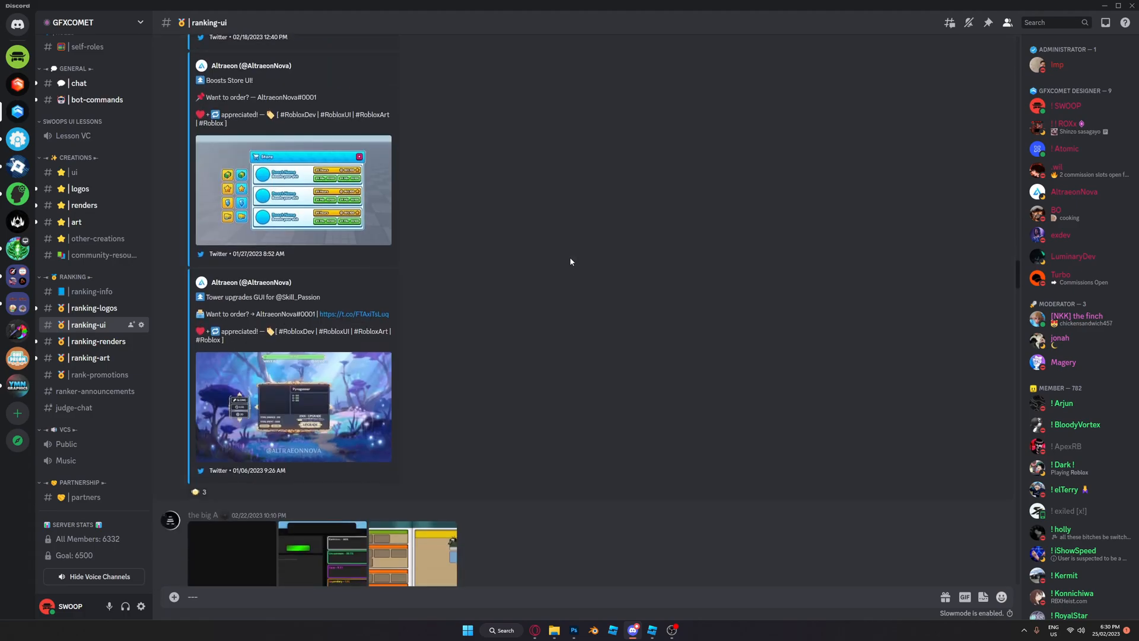
Enlarge and close the first screenshot of the multi-image submission.
{"action": "scroll", "scroll_direction": "down", "scroll_amount": 3}
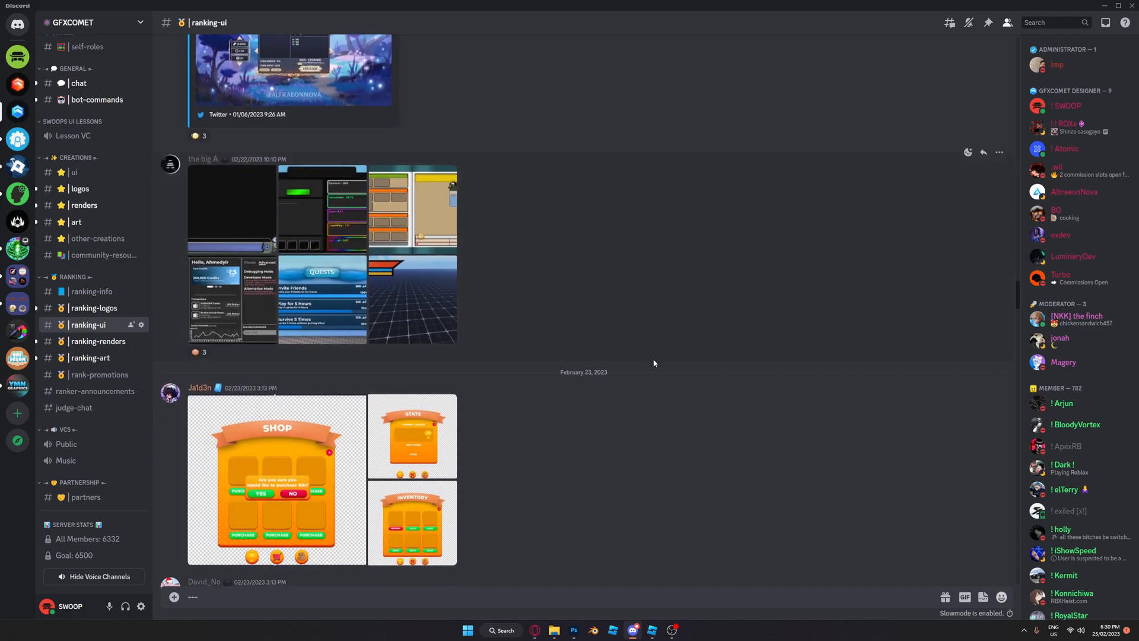
{"action": "left_click", "coordinate": [276, 479]}
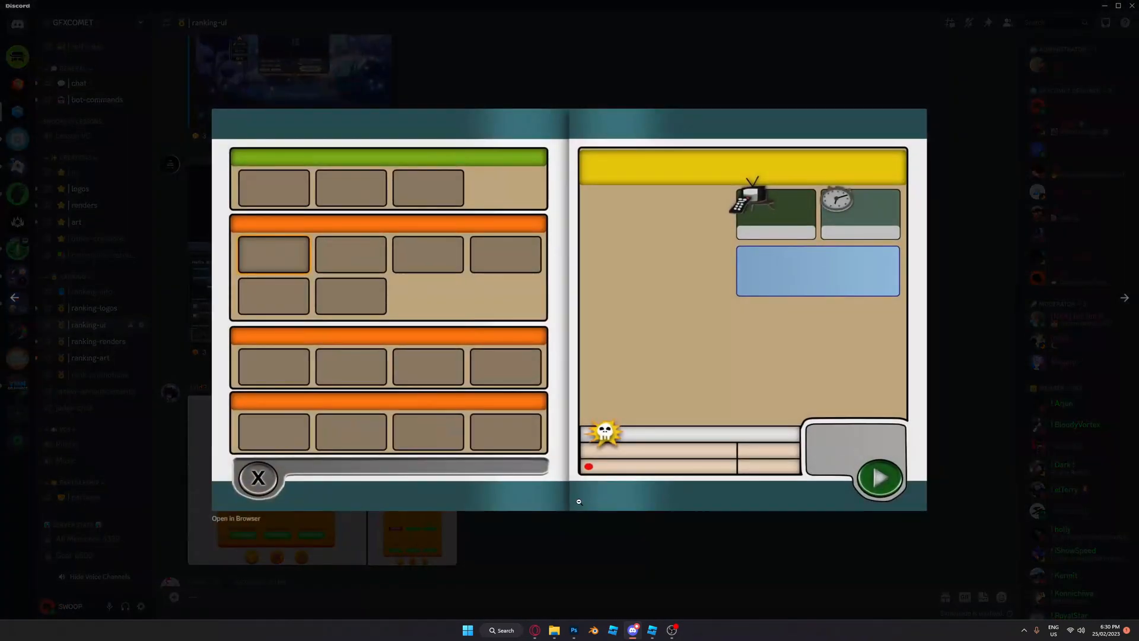
{"action": "left_click", "coordinate": [258, 478]}
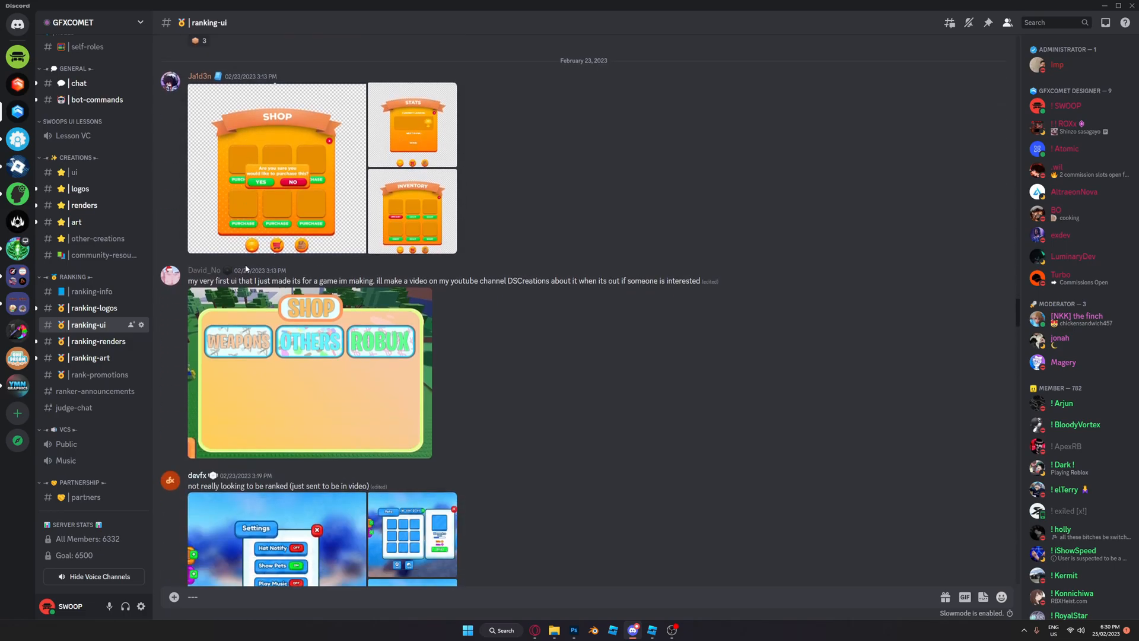
{"action": "mouse_move", "coordinate": [260, 141]}
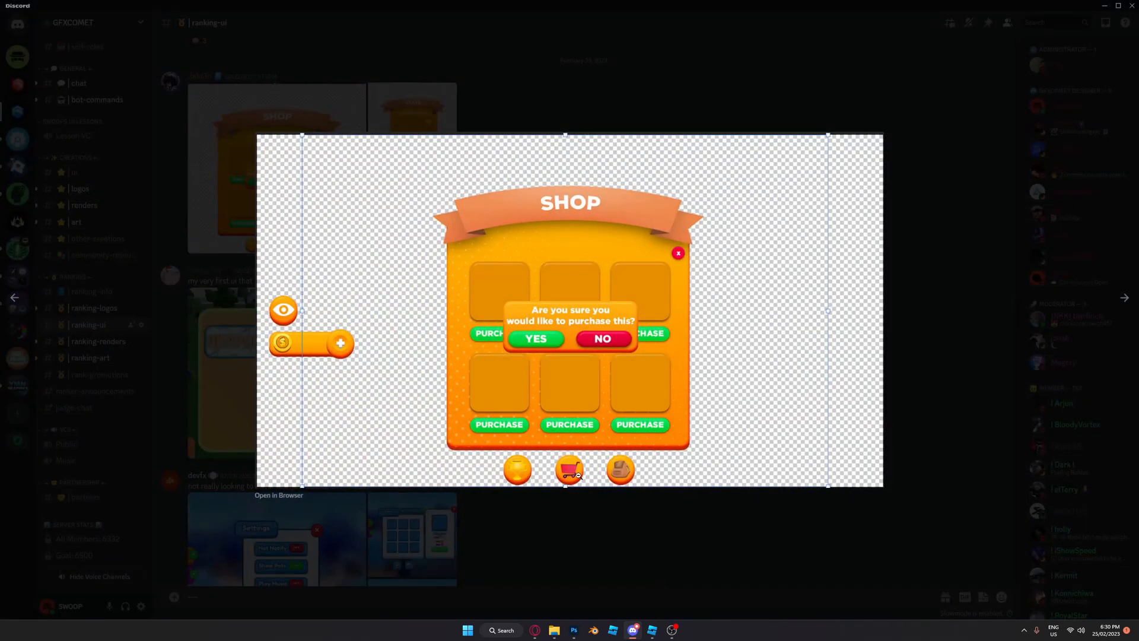
{"action": "mouse_move", "coordinate": [605, 509]}
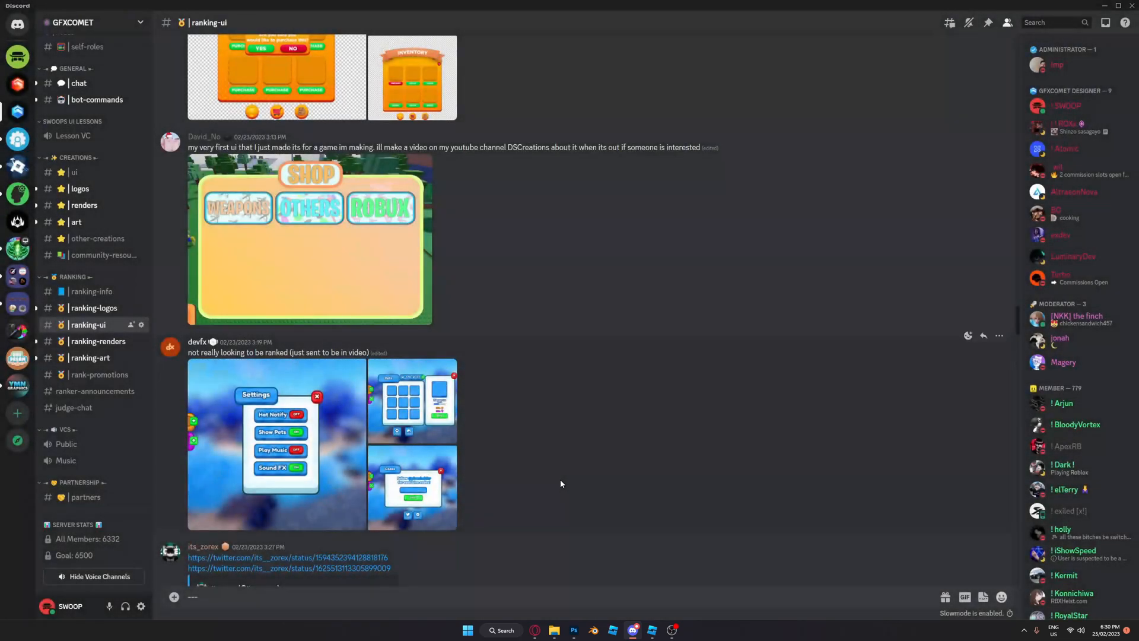
{"action": "scroll", "scroll_direction": "down", "scroll_amount": 3}
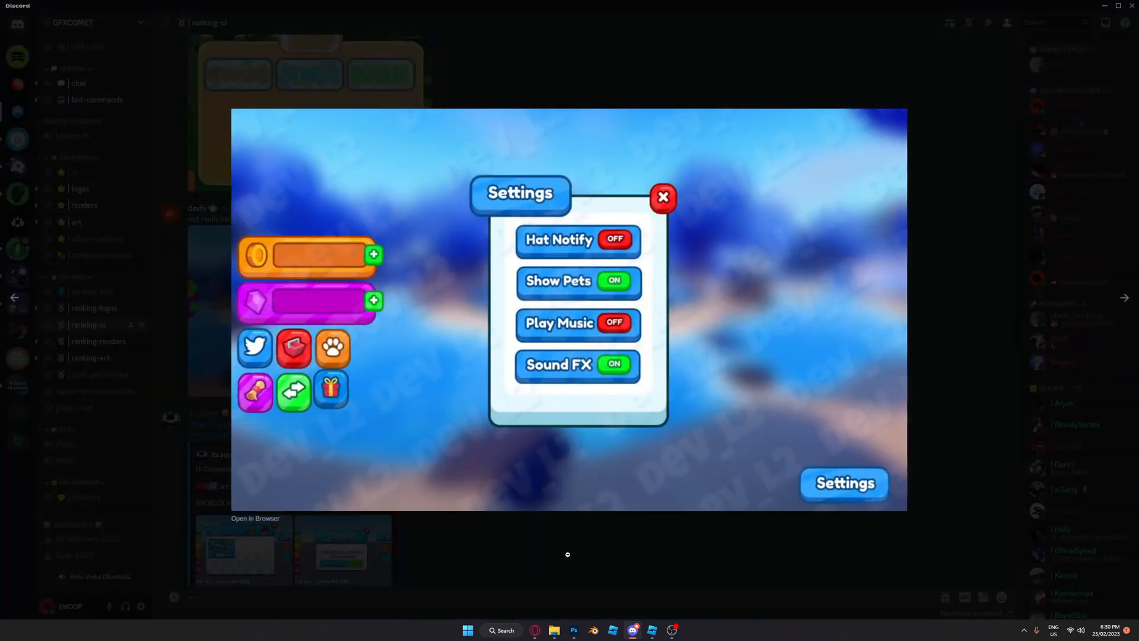
{"action": "mouse_move", "coordinate": [321, 359]}
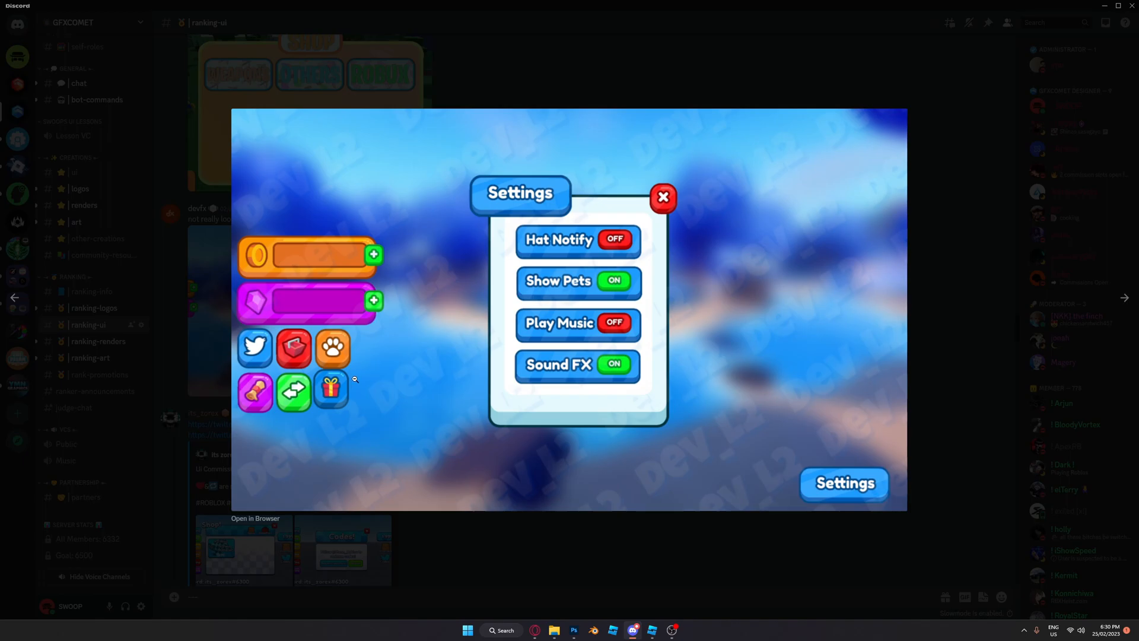
{"action": "mouse_move", "coordinate": [344, 367]}
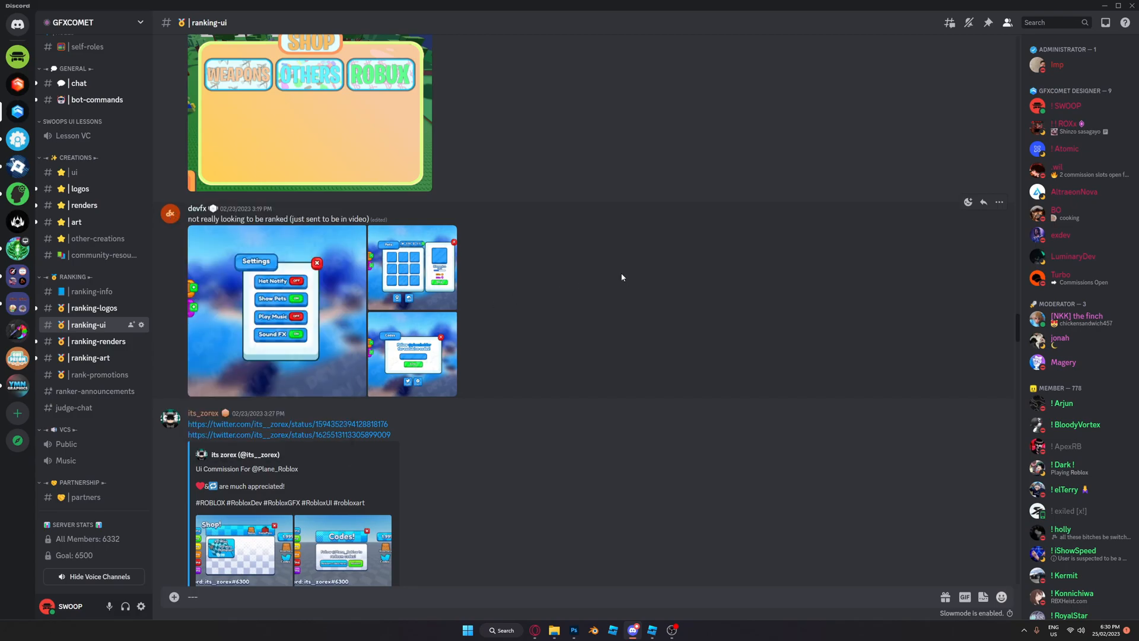
{"action": "mouse_move", "coordinate": [613, 250]}
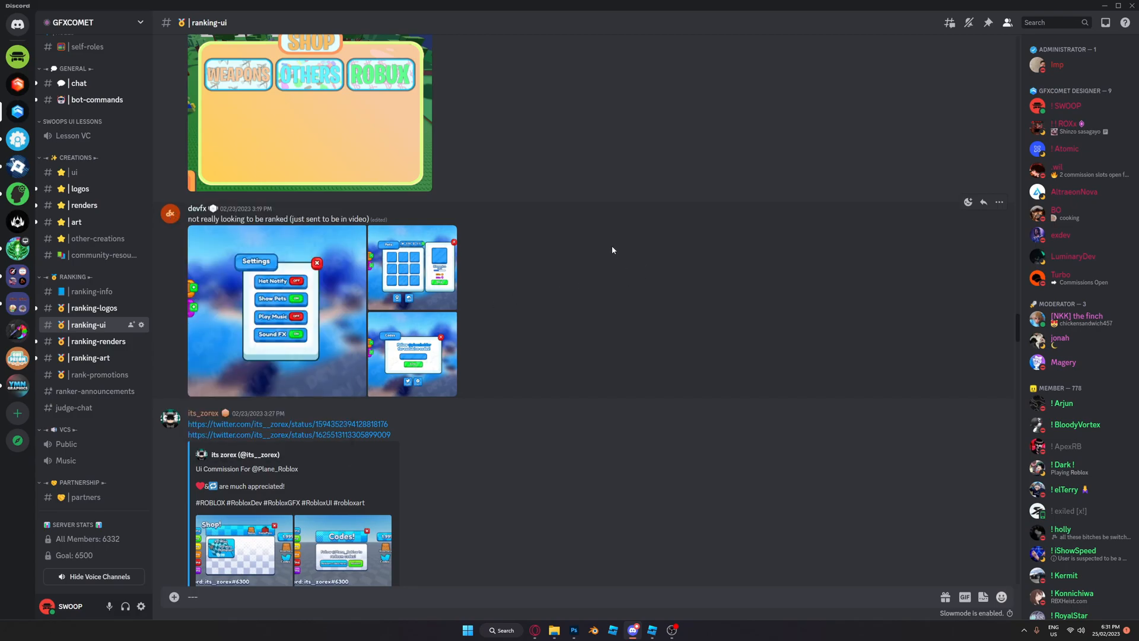
View the pets inventory, Shop! and Pets! screenshots from the commission posts.
{"action": "left_click", "coordinate": [275, 309]}
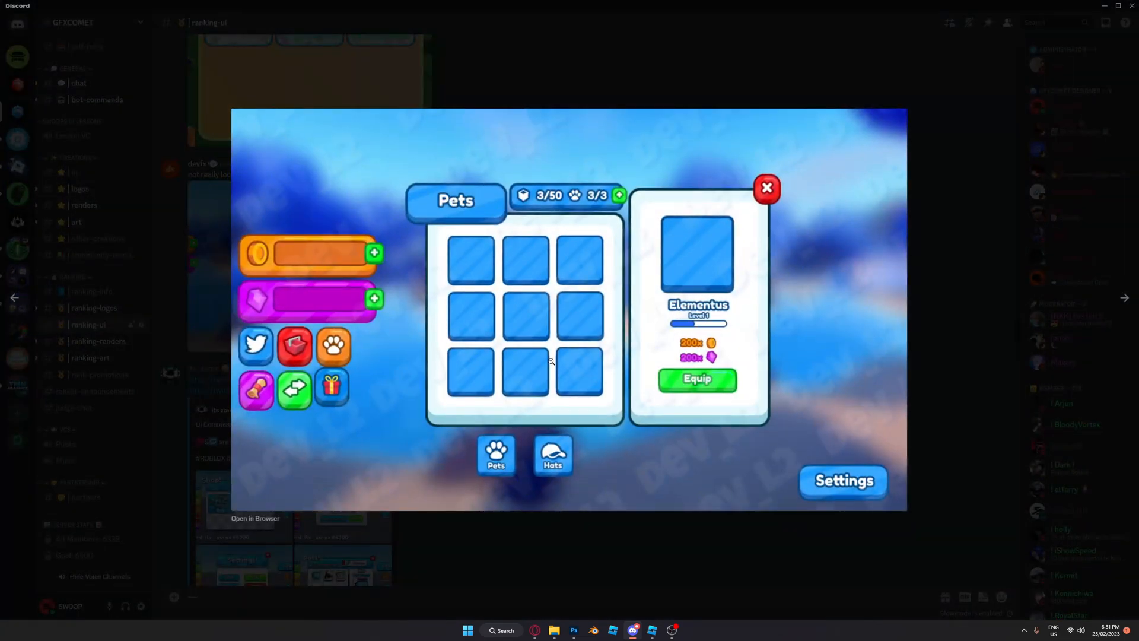
{"action": "left_click", "coordinate": [767, 188]}
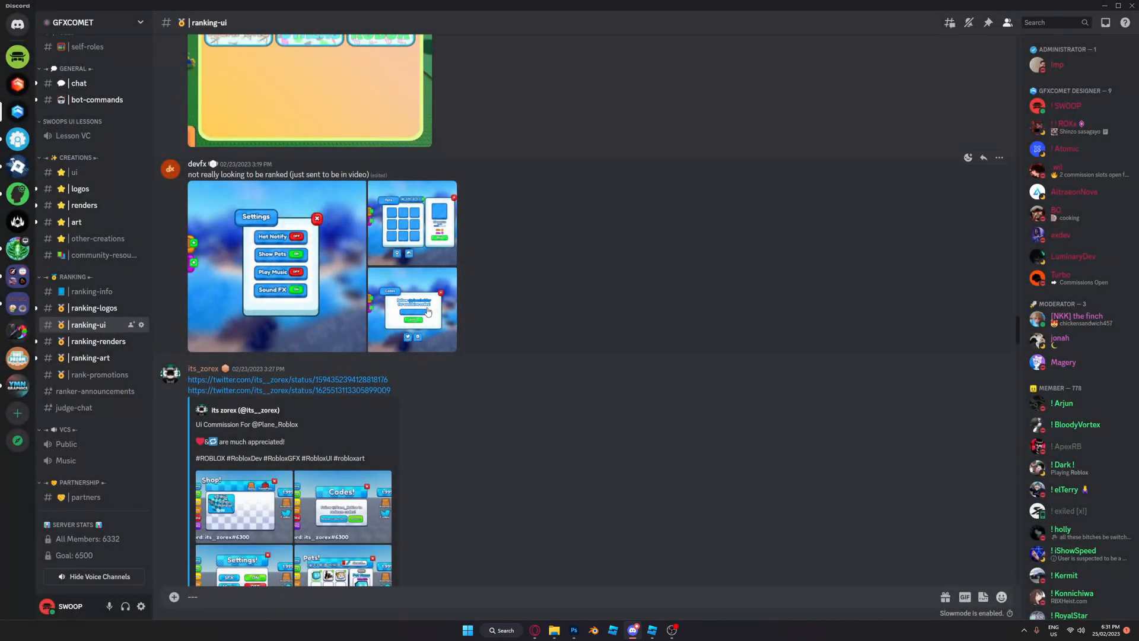
{"action": "scroll", "scroll_direction": "down", "scroll_amount": 3}
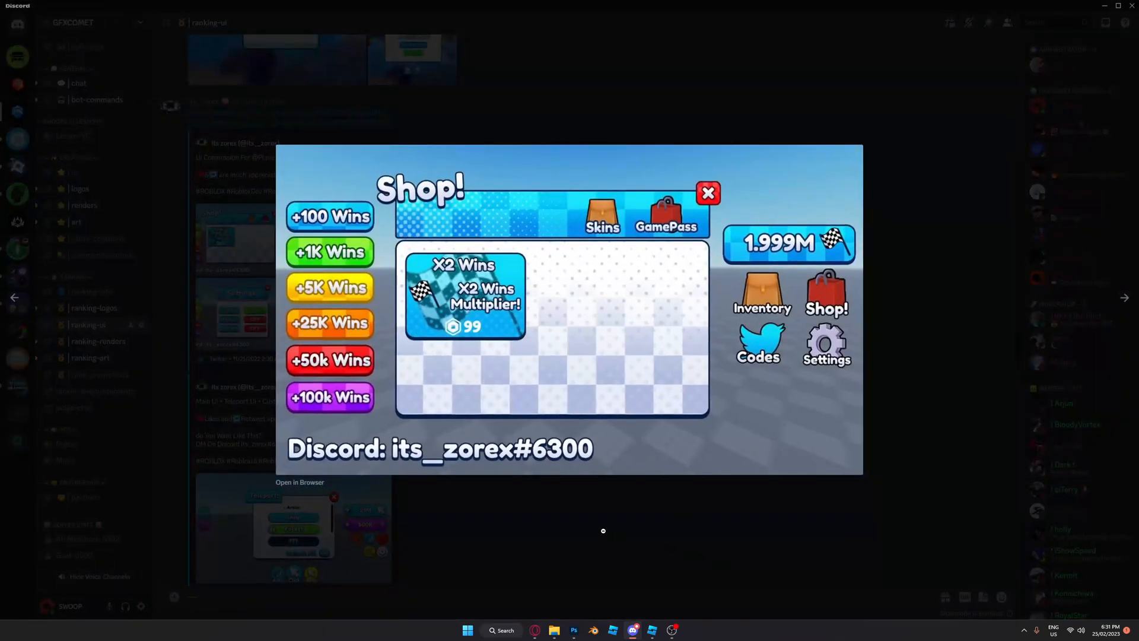
{"action": "left_click", "coordinate": [707, 193]}
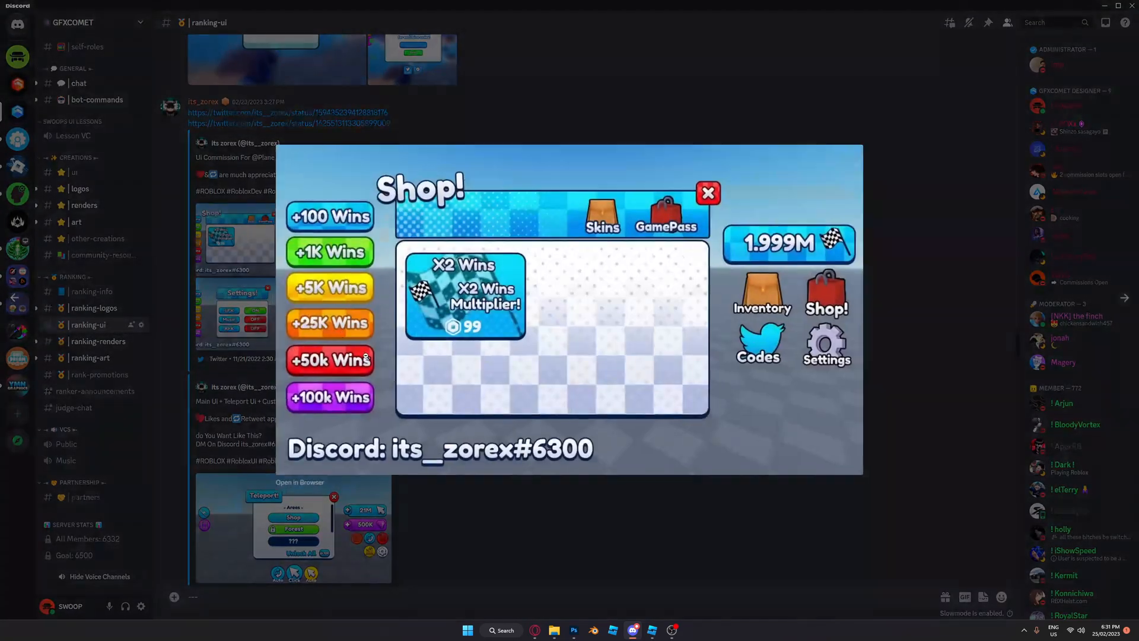
{"action": "left_click", "coordinate": [708, 193]}
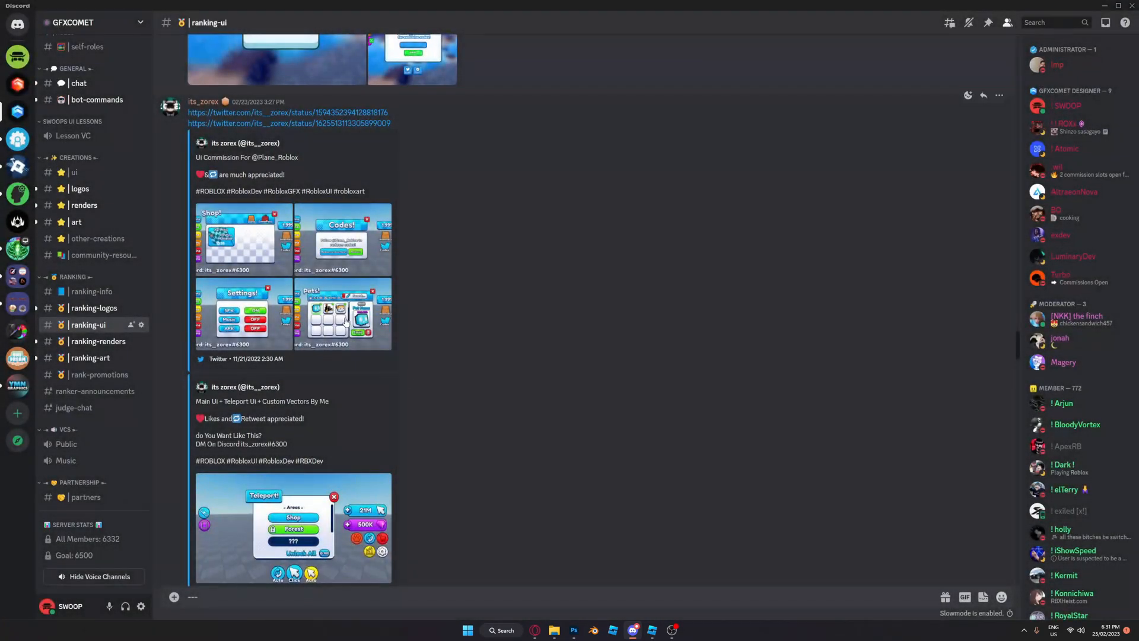
{"action": "left_click", "coordinate": [343, 314]}
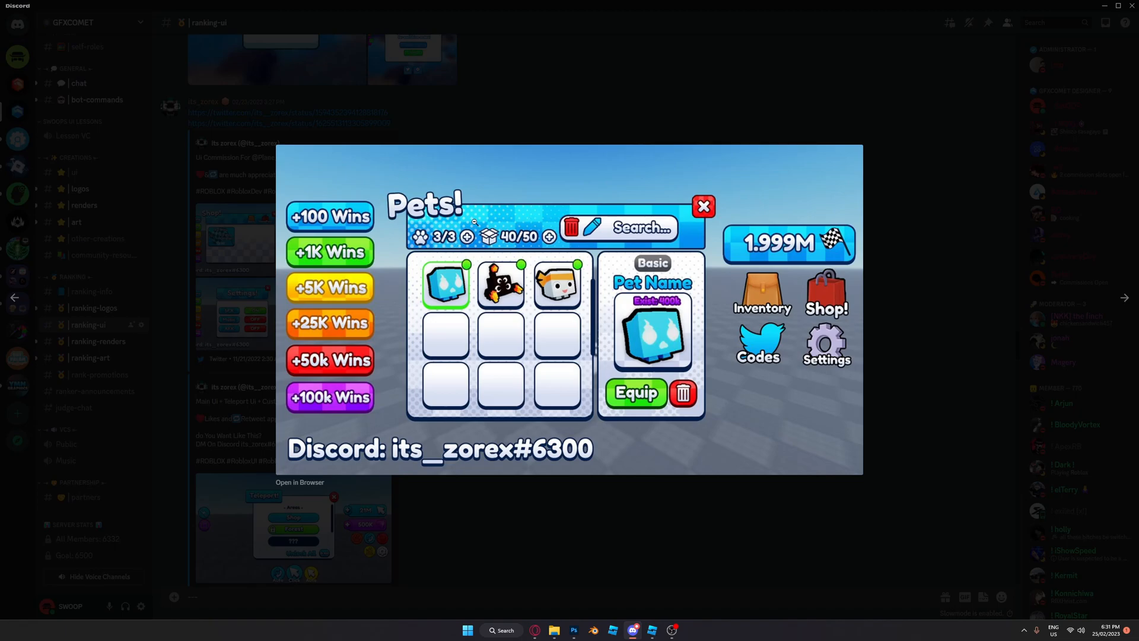
{"action": "mouse_move", "coordinate": [572, 514]}
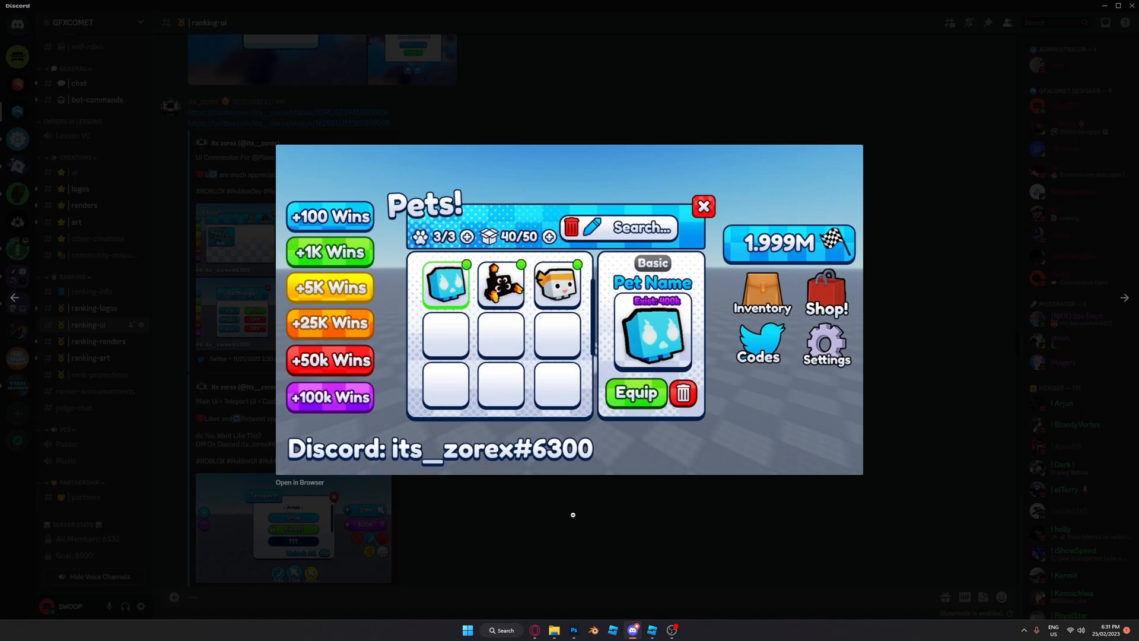
{"action": "left_click", "coordinate": [703, 206]}
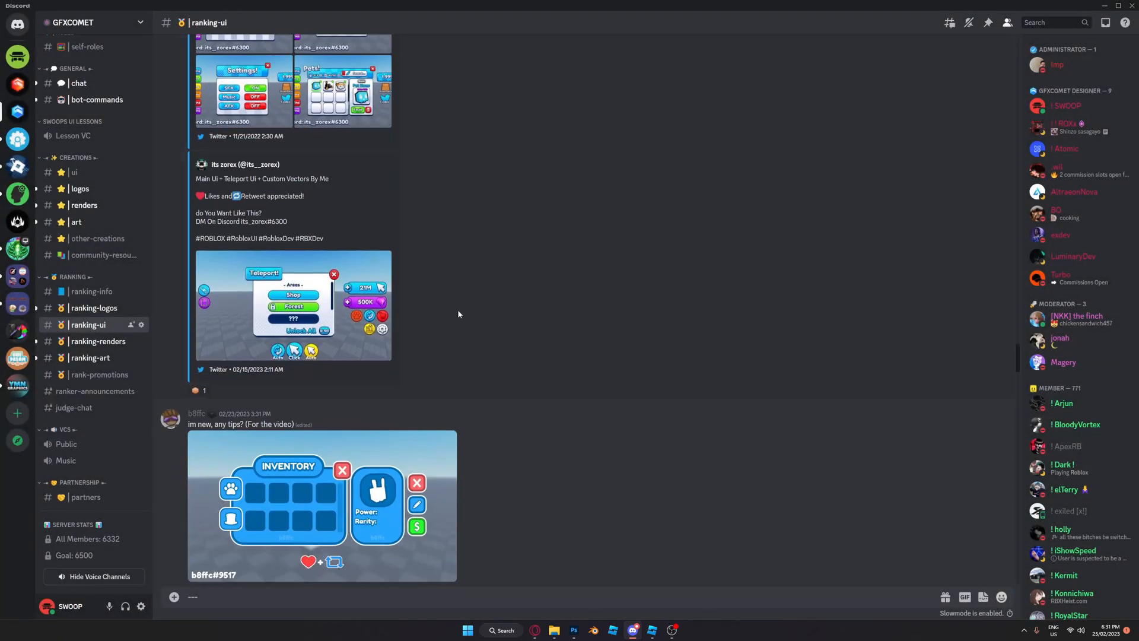
Enlarge b8ffc's INVENTORY UI and the wooden shop code-redeem image, then close them.
{"action": "left_click", "coordinate": [202, 165]}
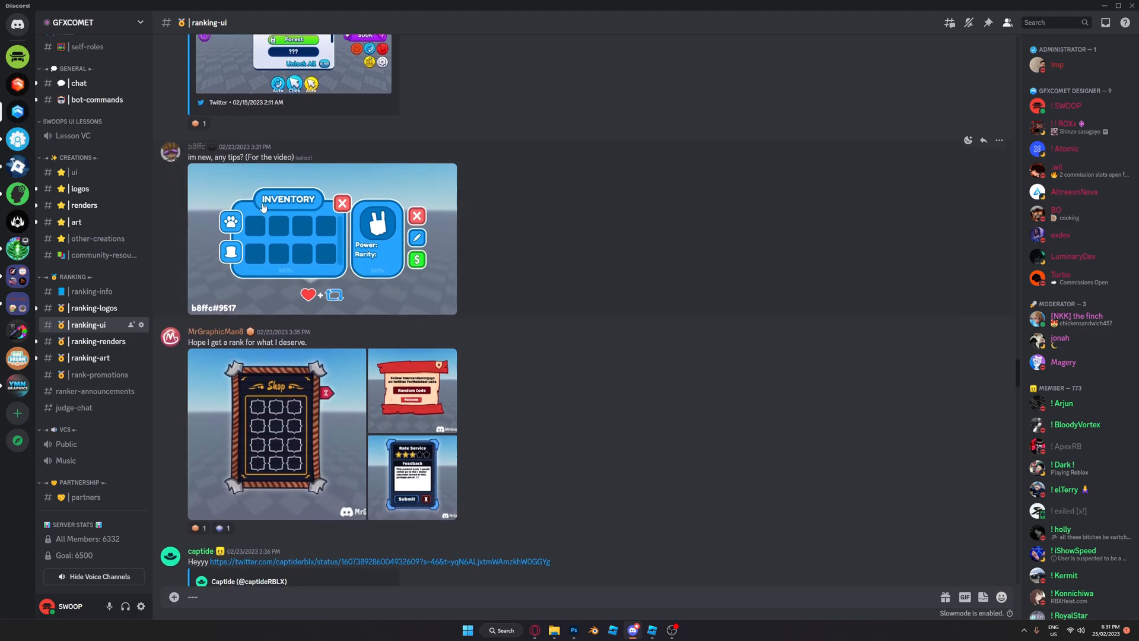
{"action": "mouse_move", "coordinate": [339, 237]}
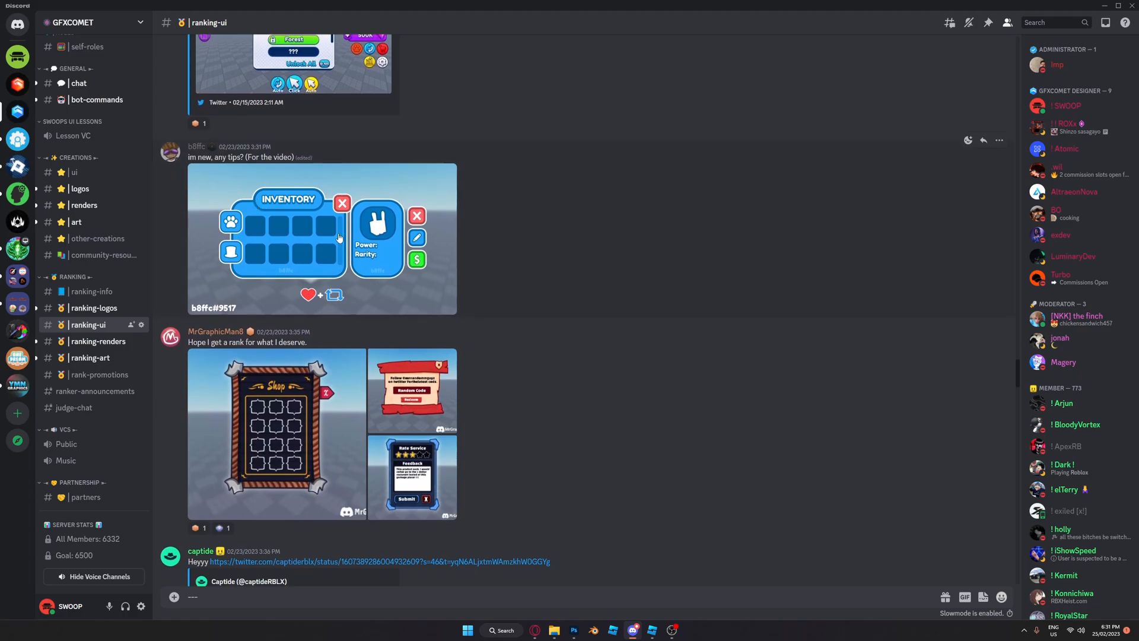
{"action": "left_click", "coordinate": [339, 237]}
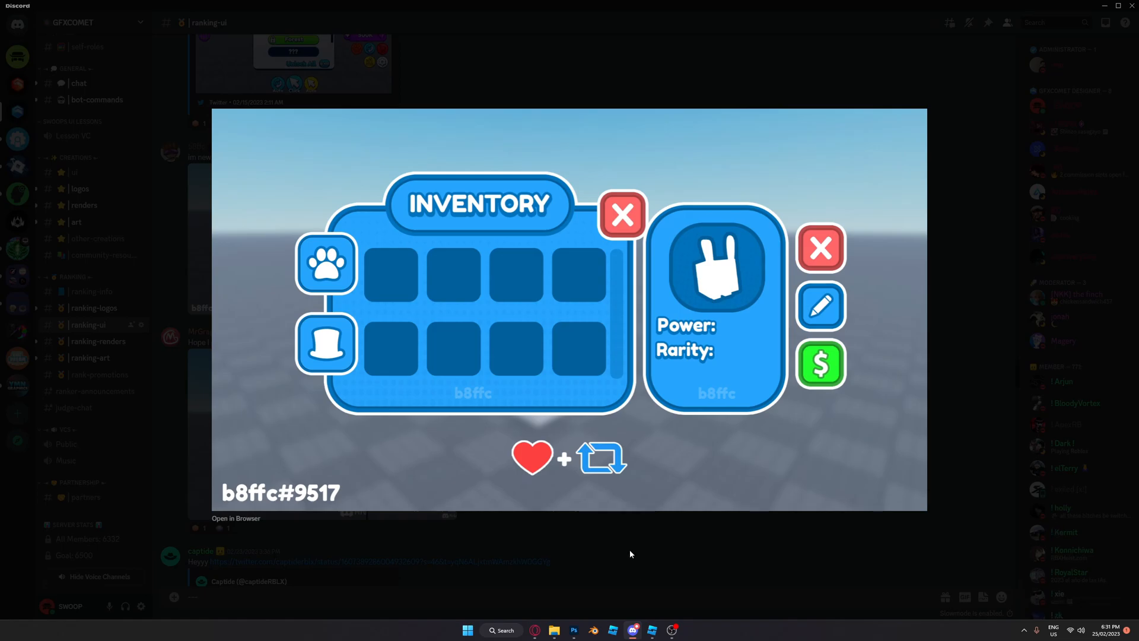
{"action": "mouse_move", "coordinate": [616, 547]}
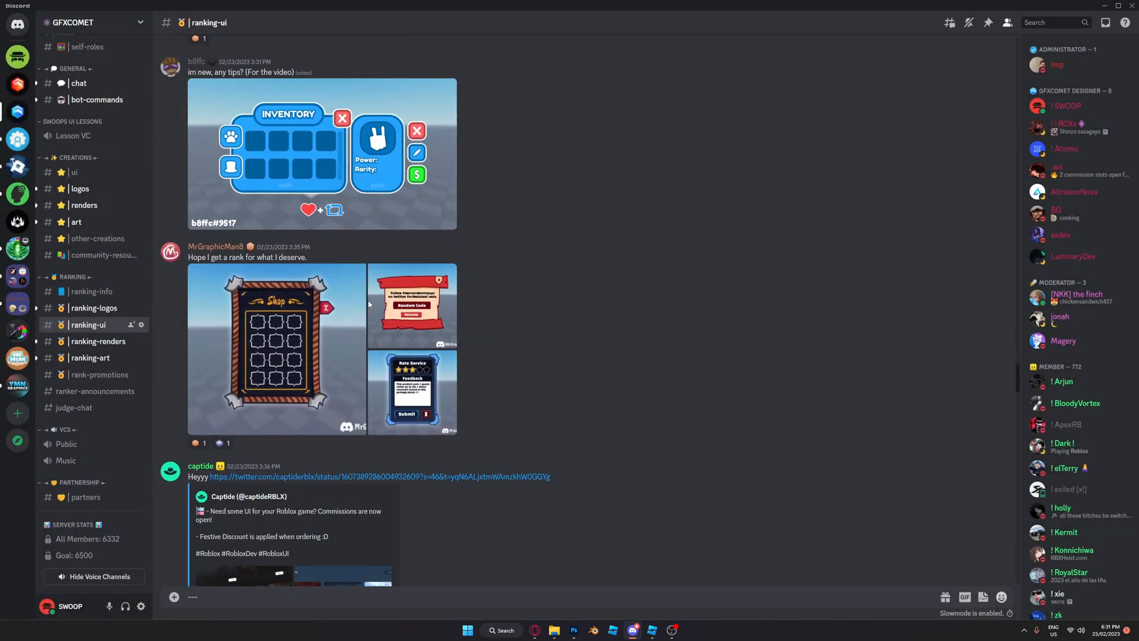
{"action": "scroll", "scroll_direction": "down", "scroll_amount": 3}
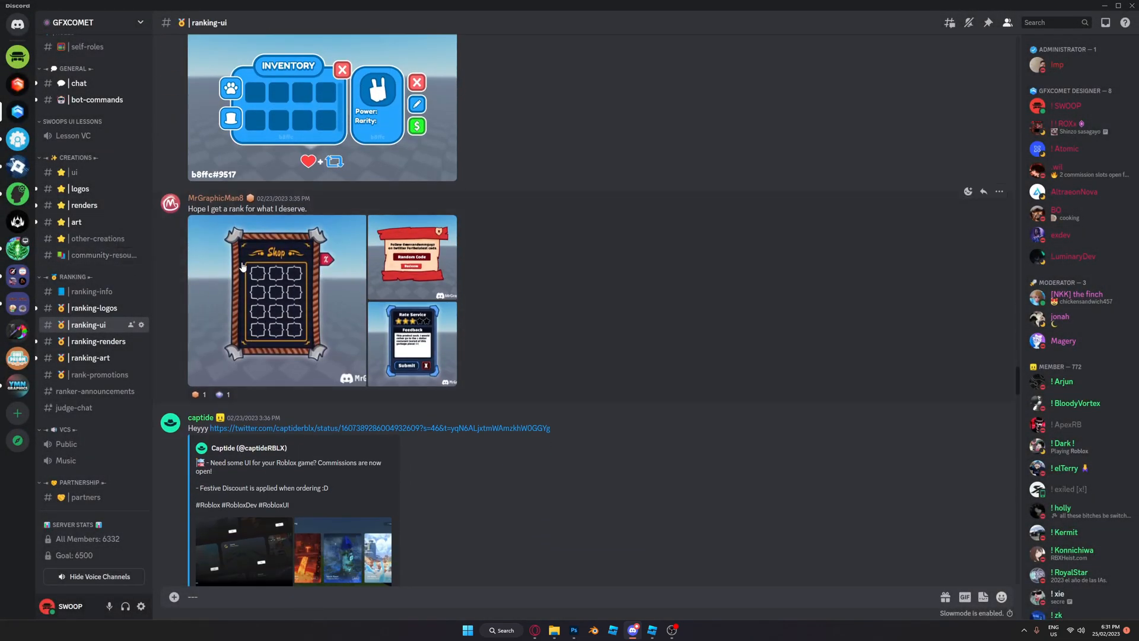
{"action": "left_click", "coordinate": [276, 300]}
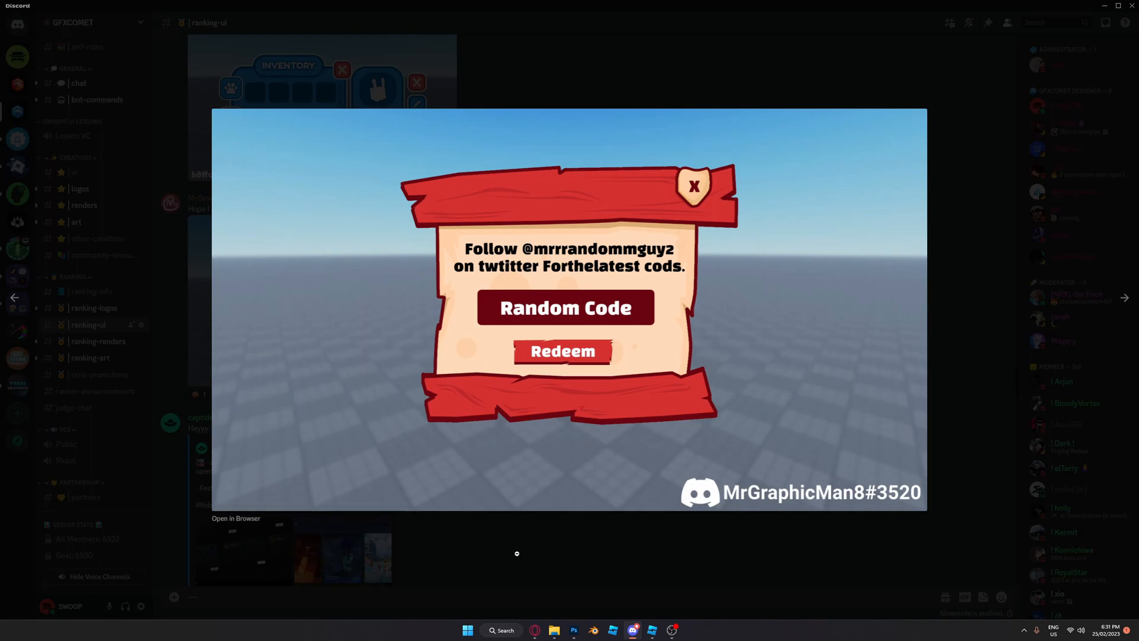
{"action": "left_click", "coordinate": [695, 185]}
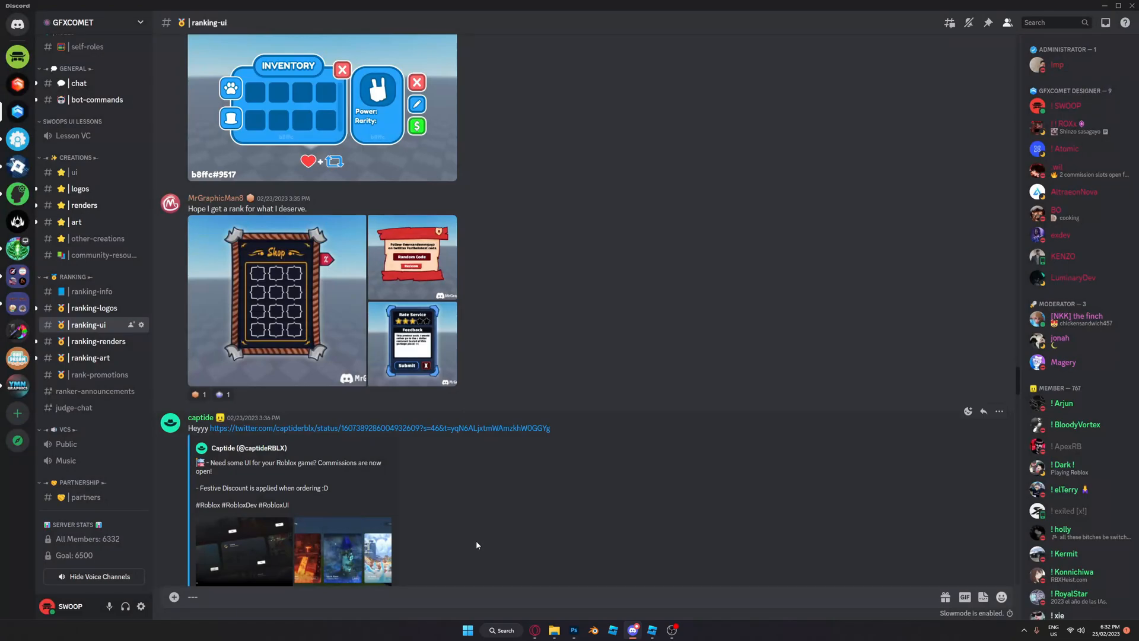
{"action": "mouse_move", "coordinate": [344, 286]}
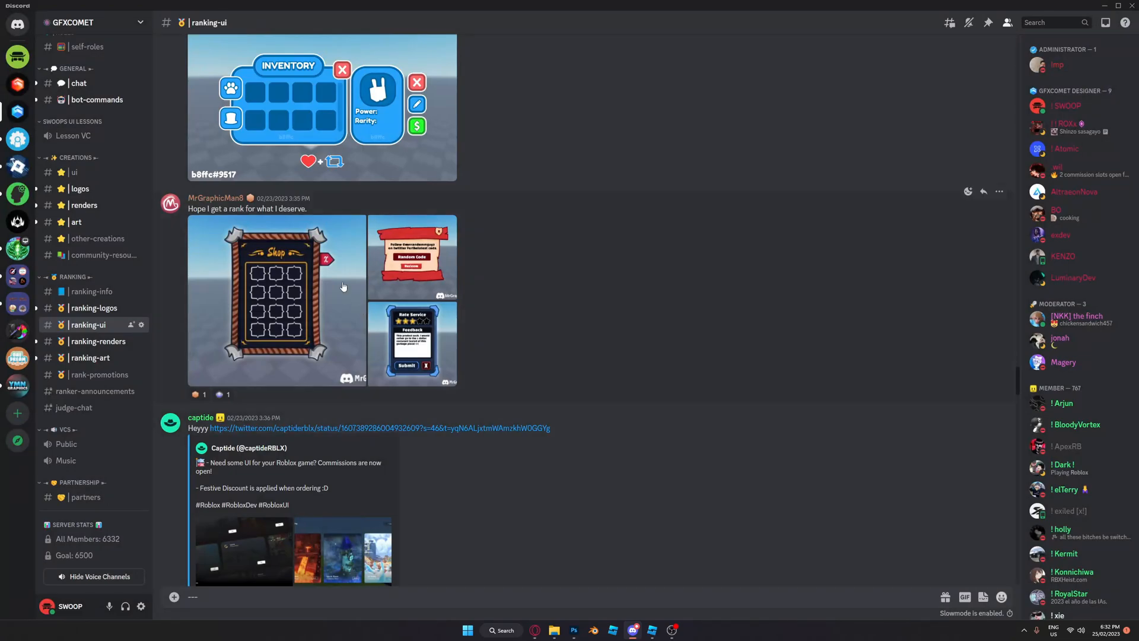
{"action": "left_click", "coordinate": [276, 295]}
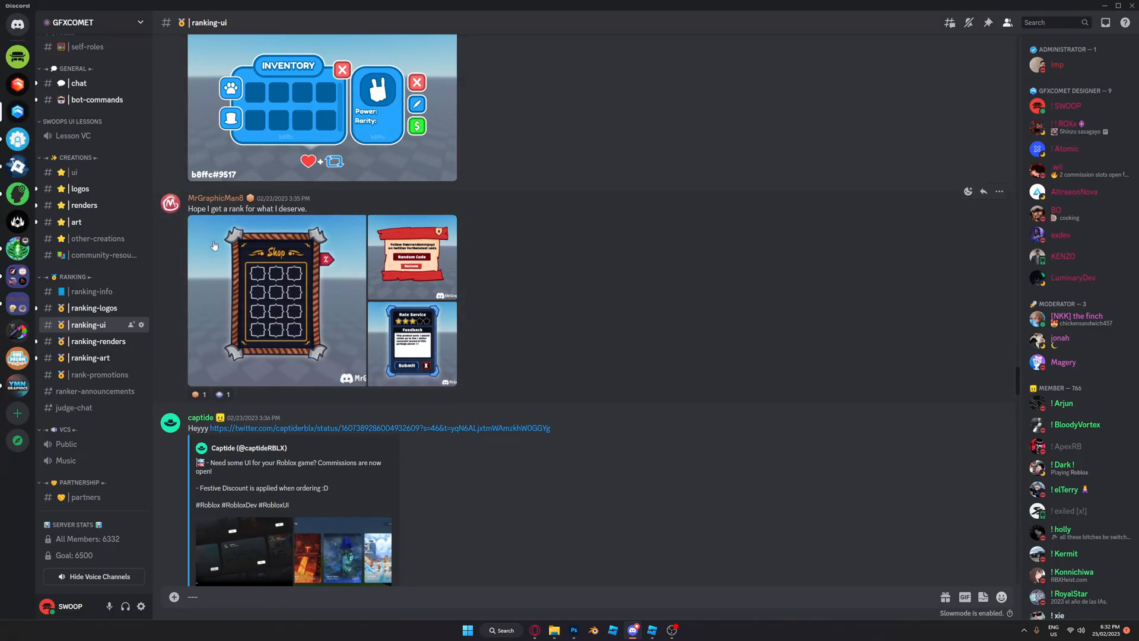
{"action": "scroll", "scroll_direction": "down", "scroll_amount": 3}
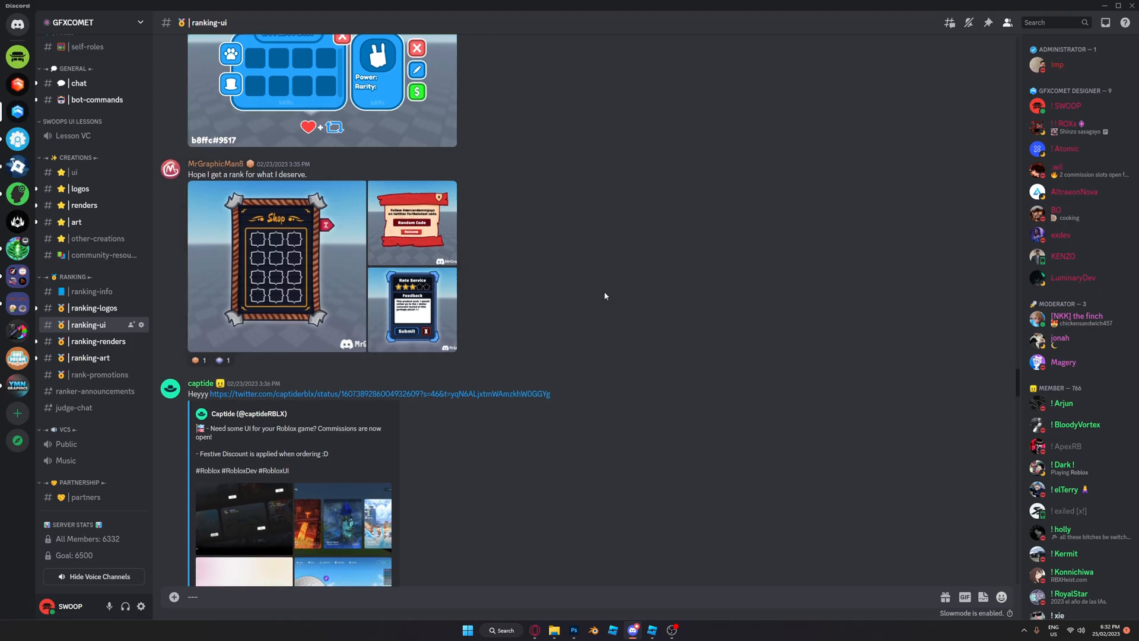
{"action": "scroll", "scroll_direction": "down", "scroll_amount": 3}
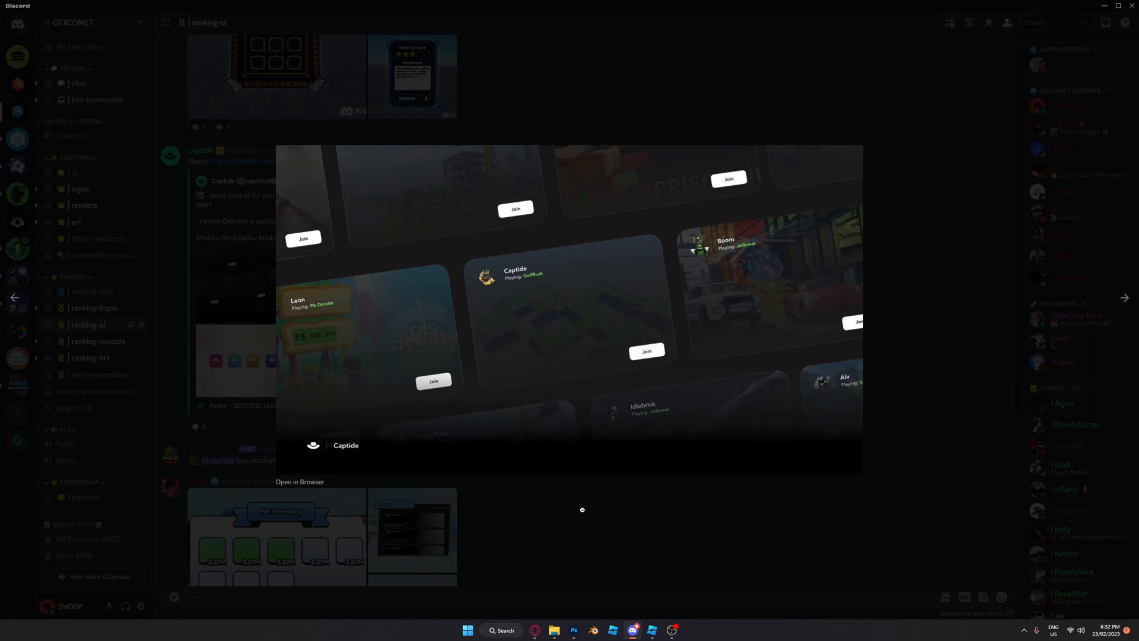
{"action": "left_click", "coordinate": [582, 510]}
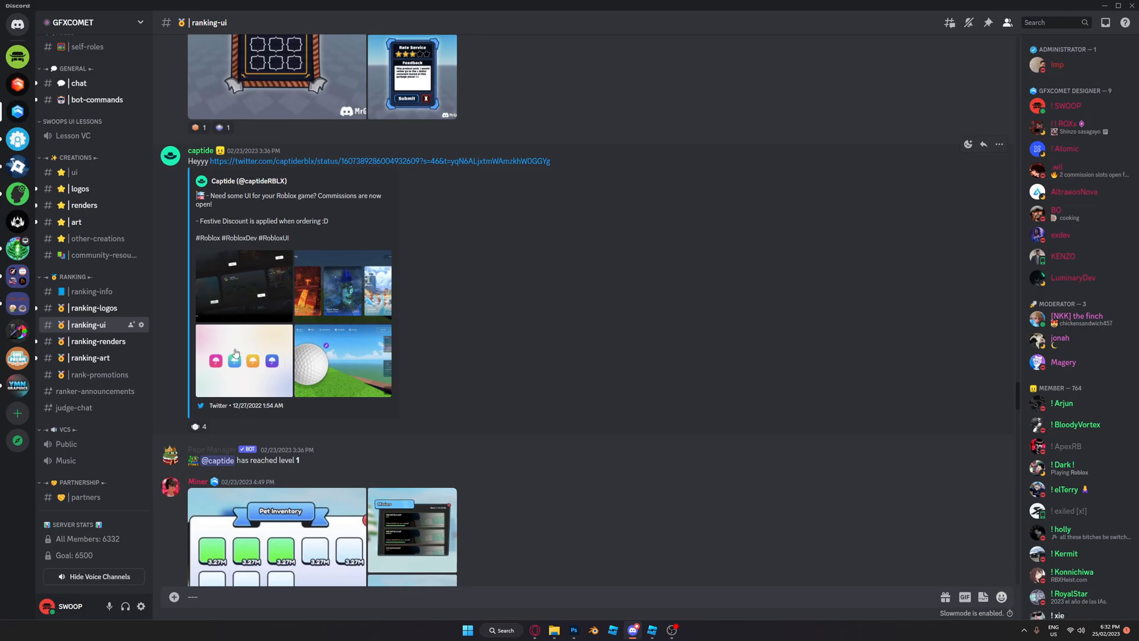
{"action": "mouse_move", "coordinate": [174, 153]}
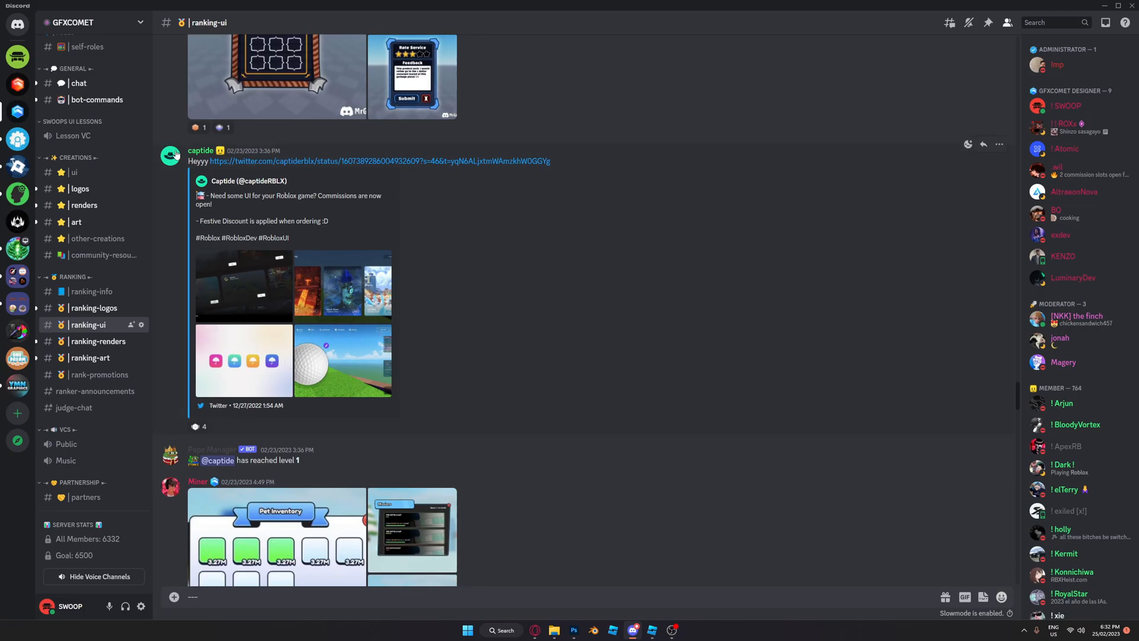
{"action": "left_click", "coordinate": [171, 156]}
{"action": "type", "text": "adep"}
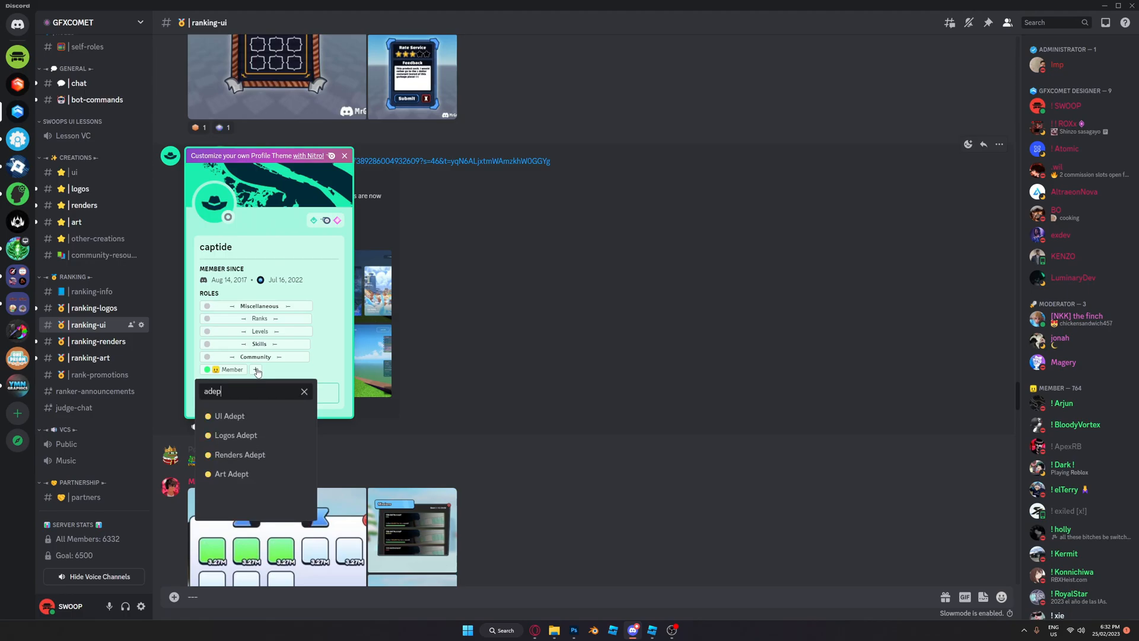
{"action": "left_click", "coordinate": [229, 415]}
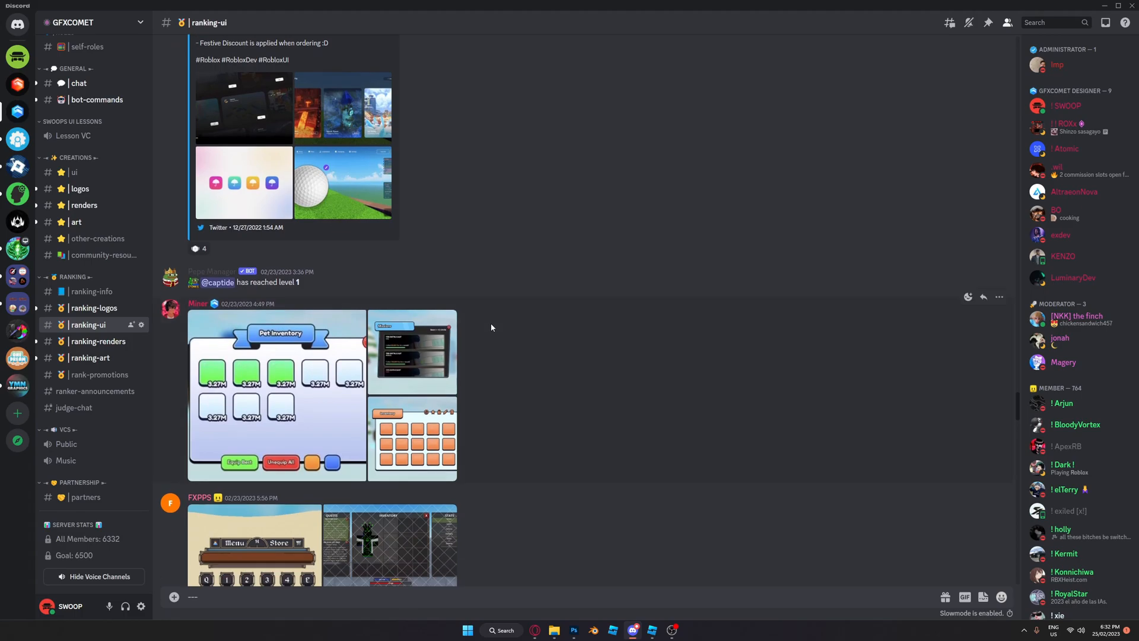
View Miner's pet inventory image, confirm UI Adept on their profile, and scroll on.
{"action": "scroll", "scroll_direction": "down", "scroll_amount": 3}
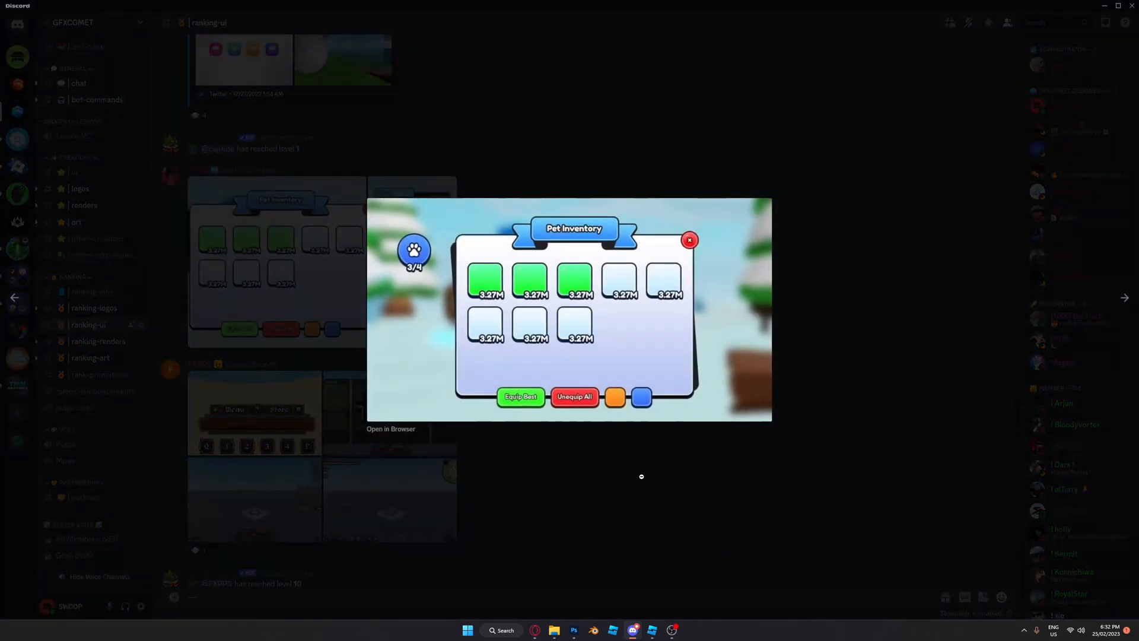
{"action": "left_click", "coordinate": [689, 240]}
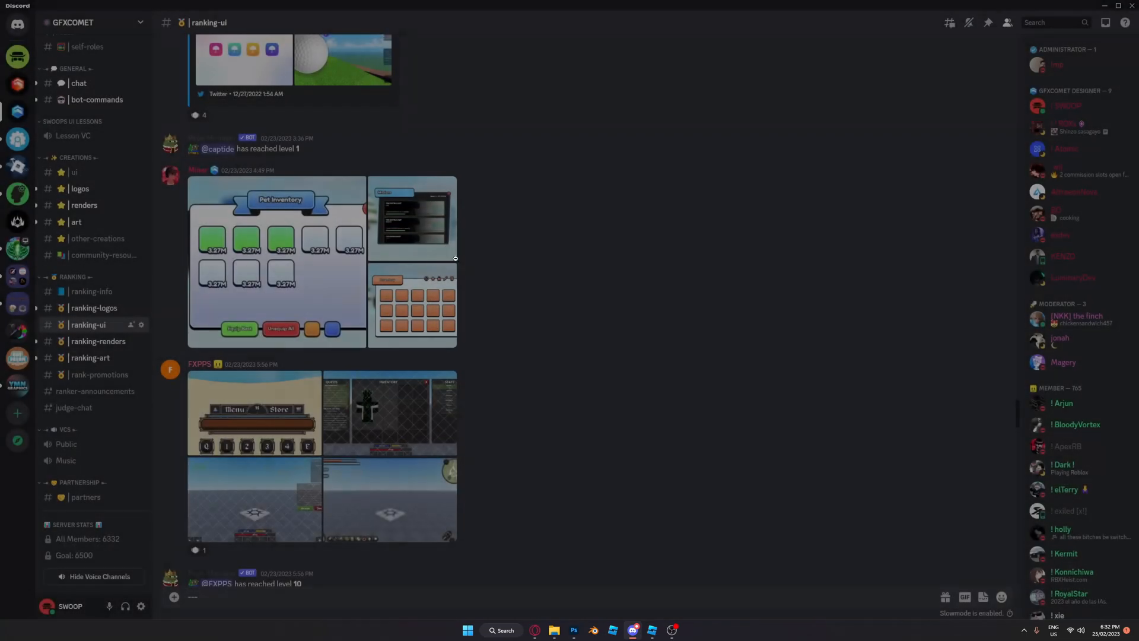
{"action": "left_click", "coordinate": [276, 261]}
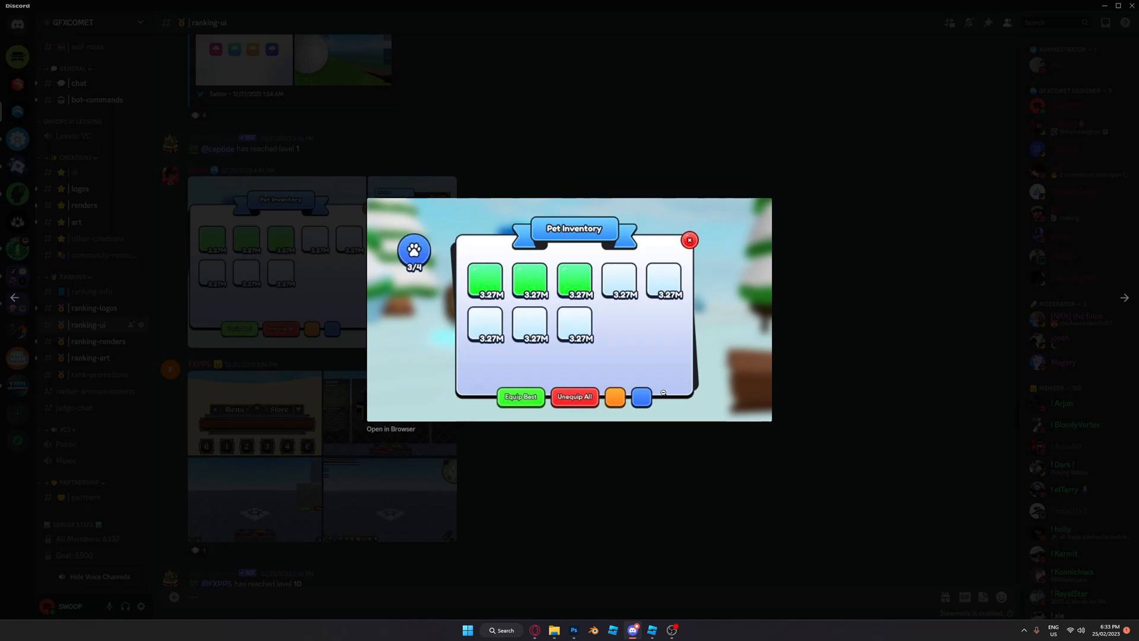
{"action": "mouse_move", "coordinate": [657, 471]}
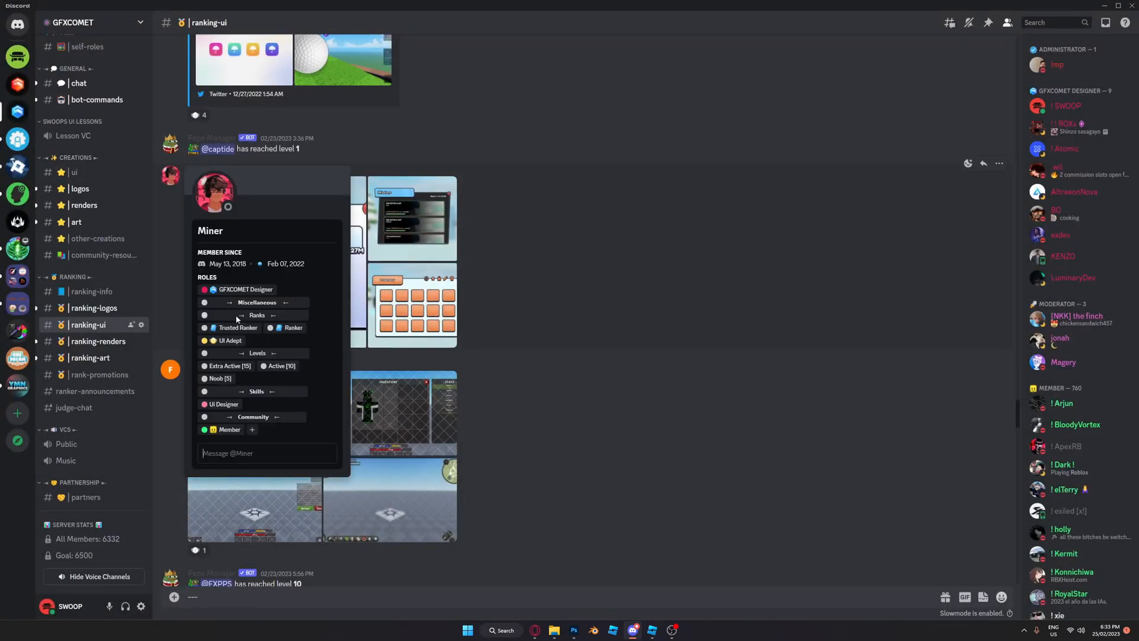
{"action": "left_click", "coordinate": [595, 410]}
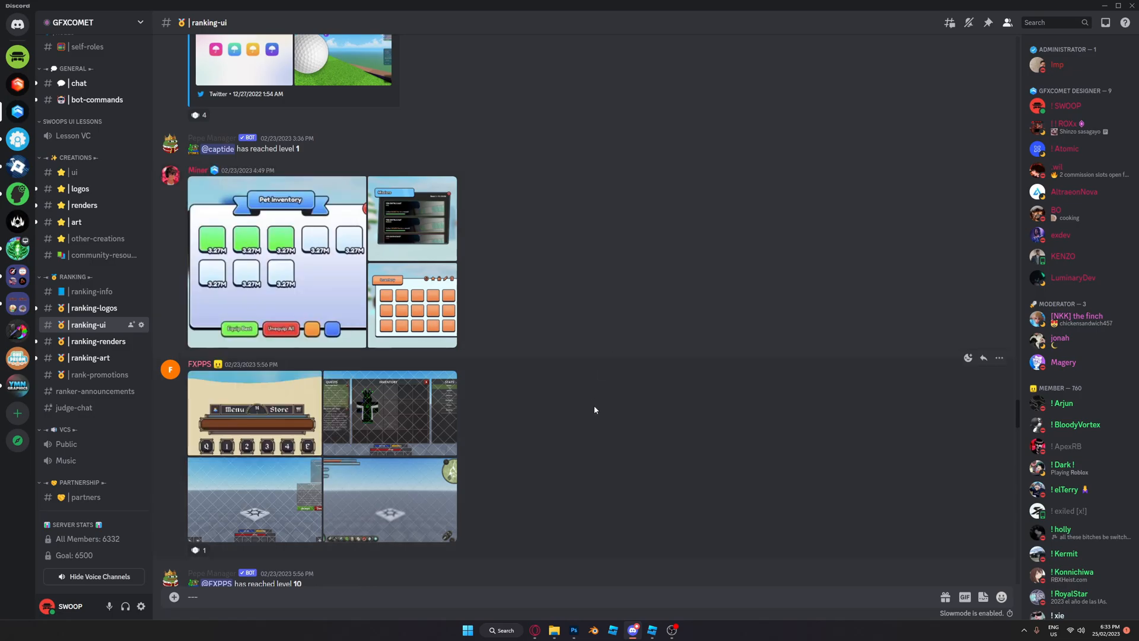
{"action": "scroll", "scroll_direction": "down", "scroll_amount": 3}
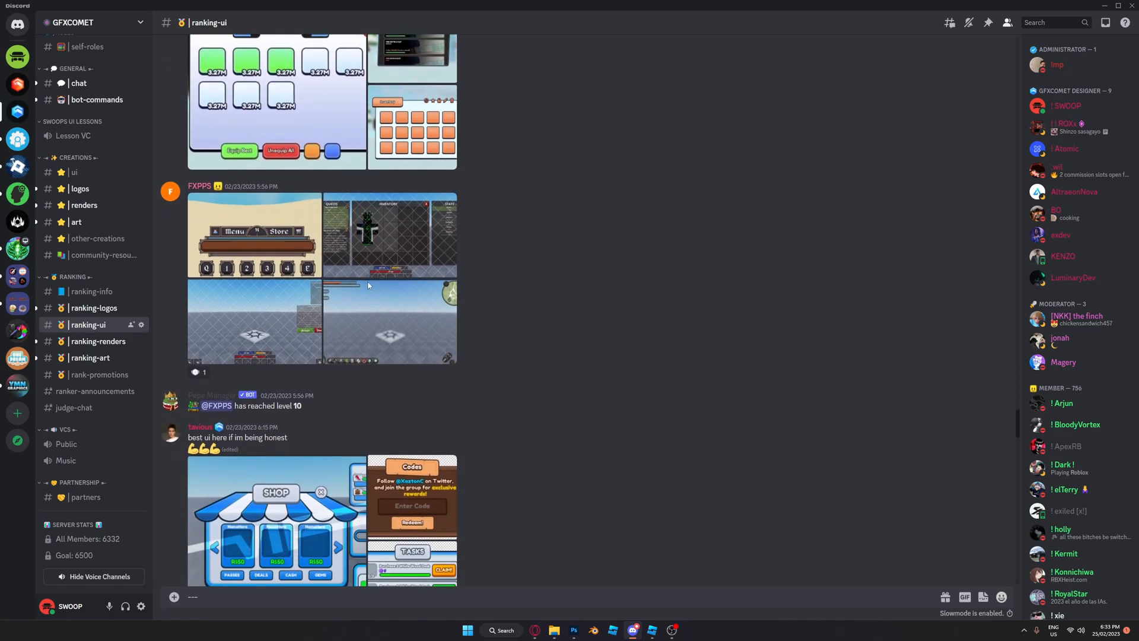
{"action": "mouse_move", "coordinate": [254, 222]}
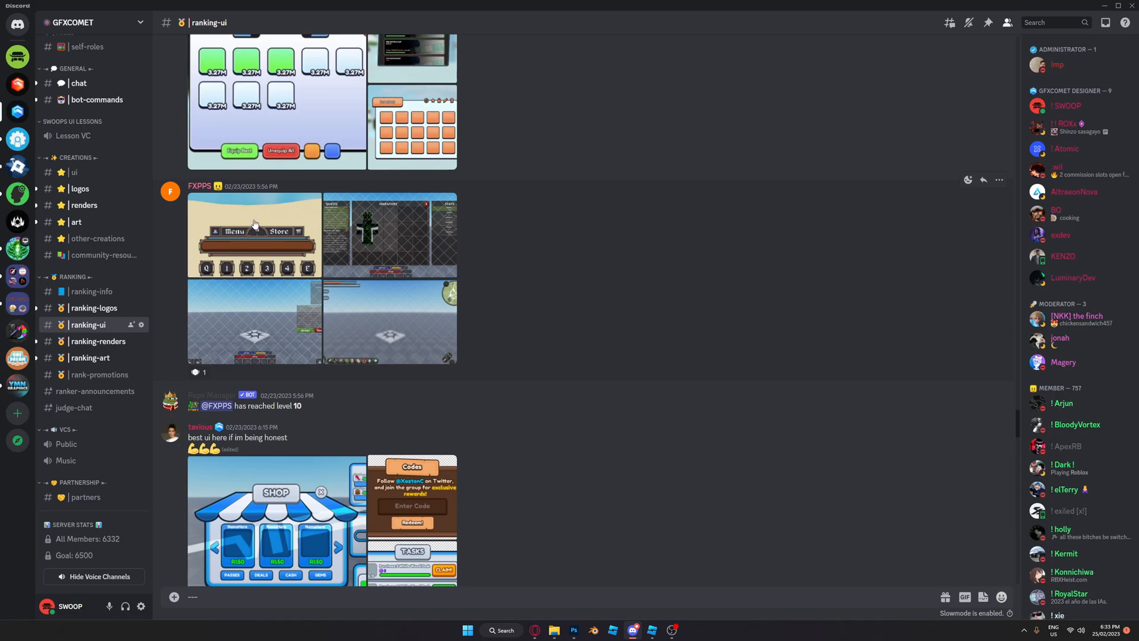
{"action": "left_click", "coordinate": [254, 232]}
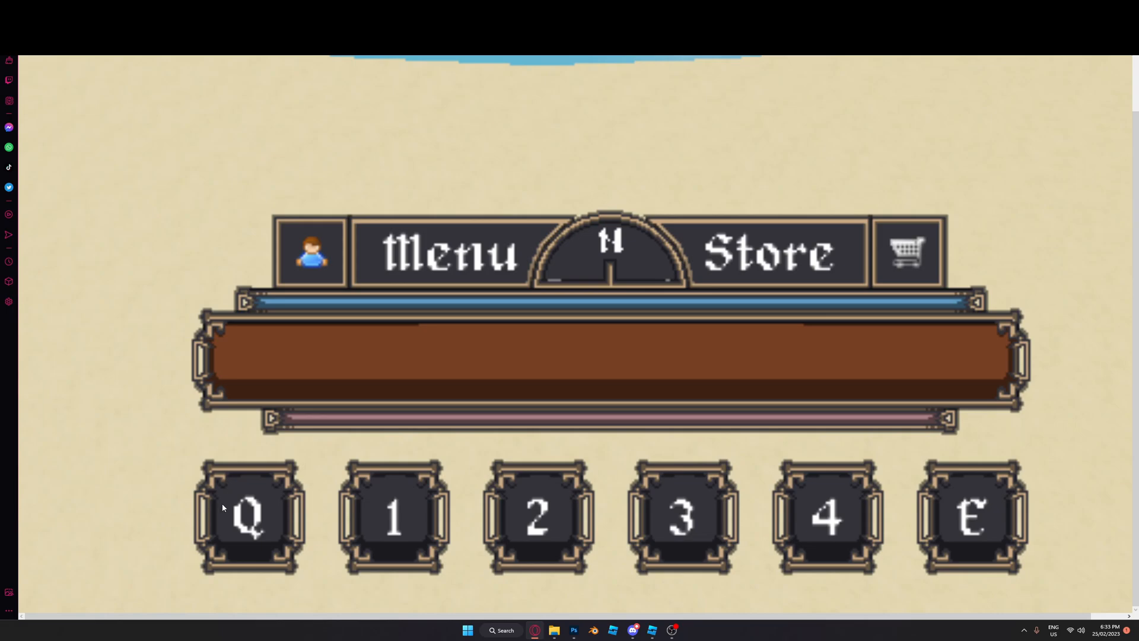
{"action": "mouse_move", "coordinate": [339, 364]}
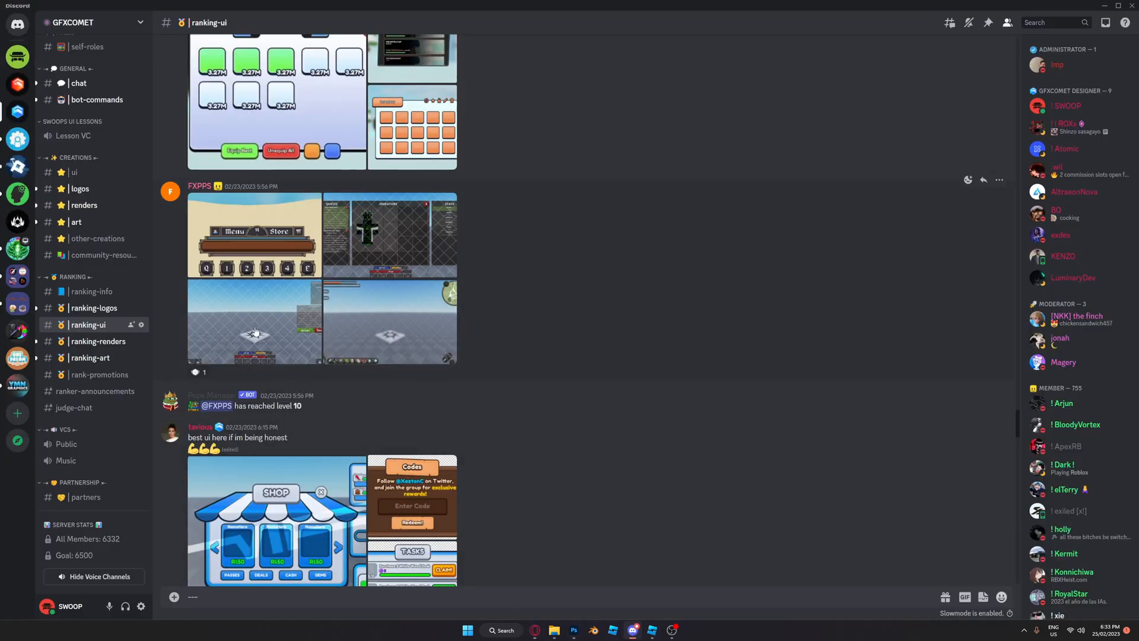
{"action": "left_click", "coordinate": [170, 191]}
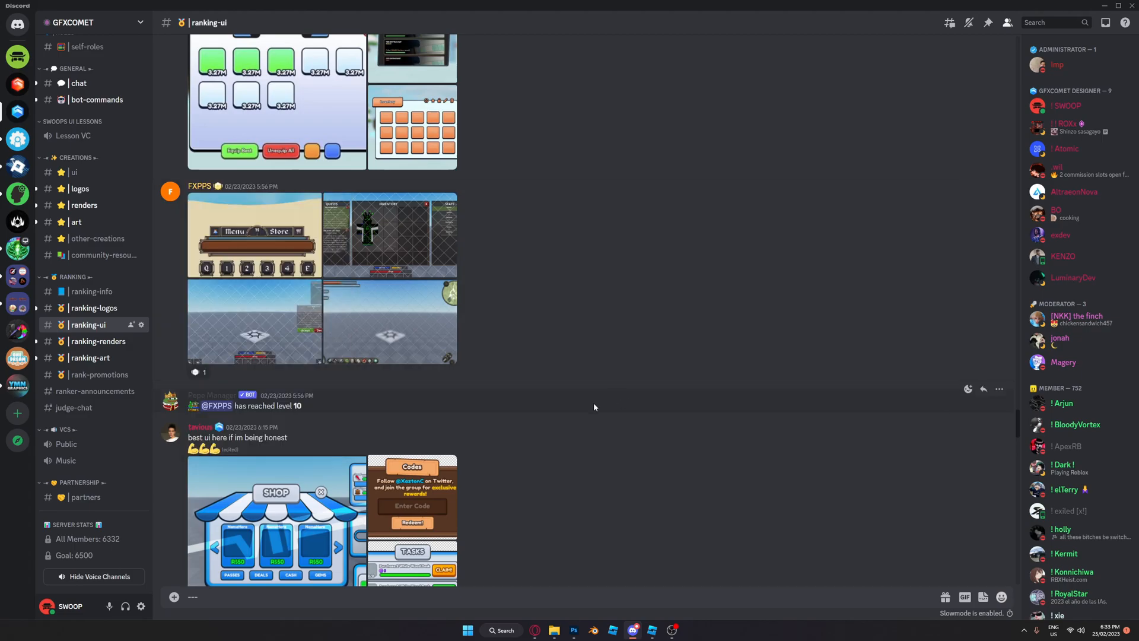
Scroll to tavious's post and view its shop UI and tasks panel images.
{"action": "scroll", "scroll_direction": "down", "scroll_amount": 3}
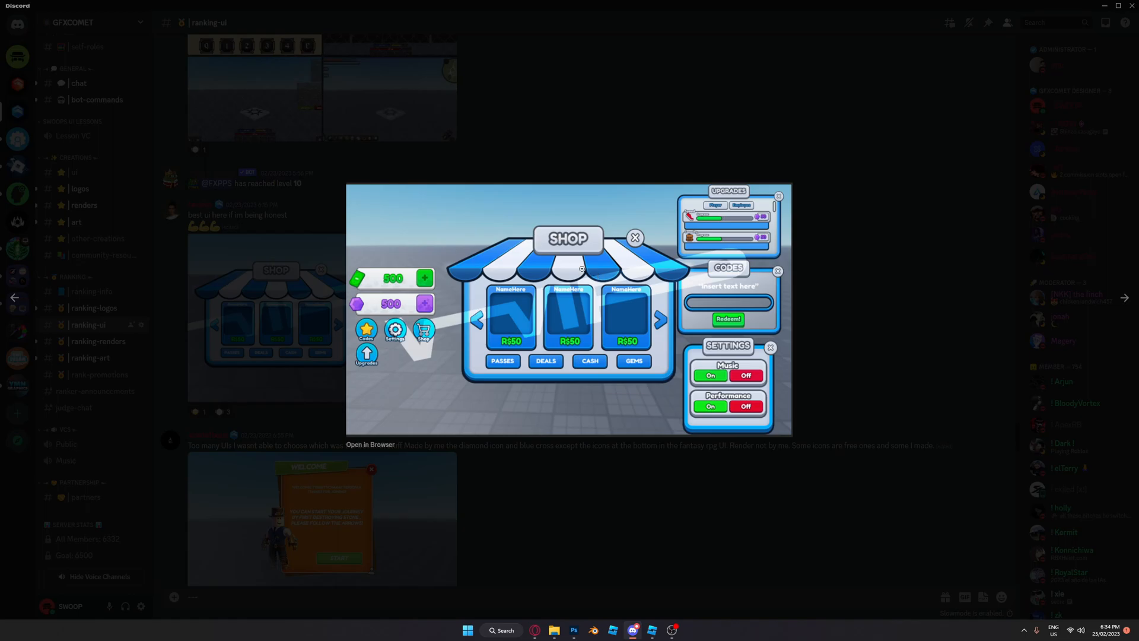
{"action": "mouse_move", "coordinate": [580, 427]}
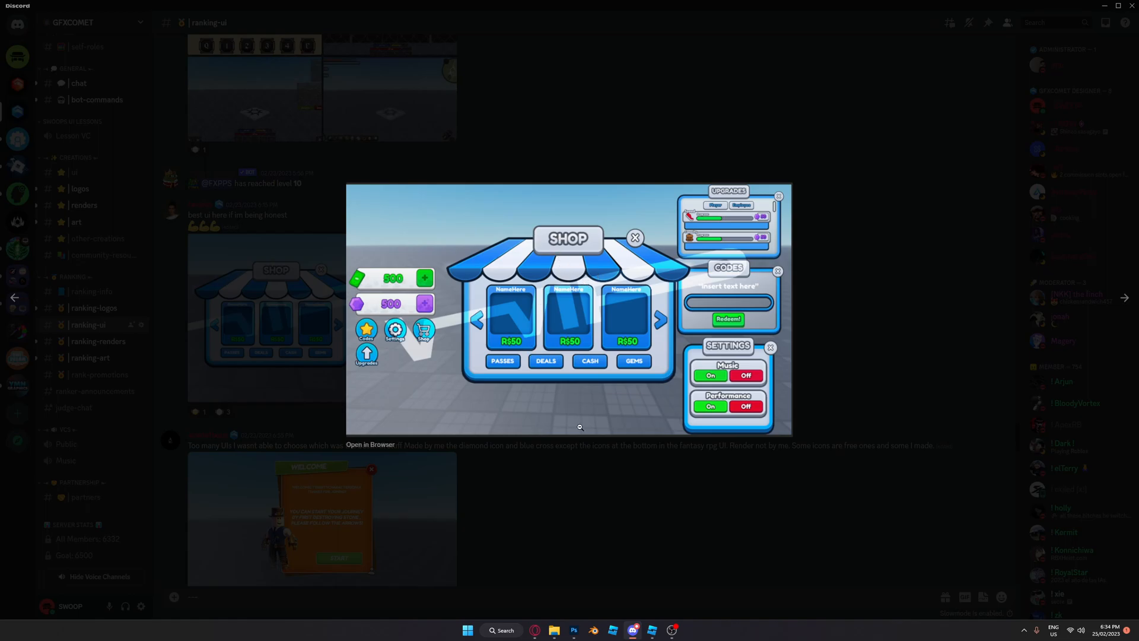
{"action": "mouse_move", "coordinate": [541, 358]}
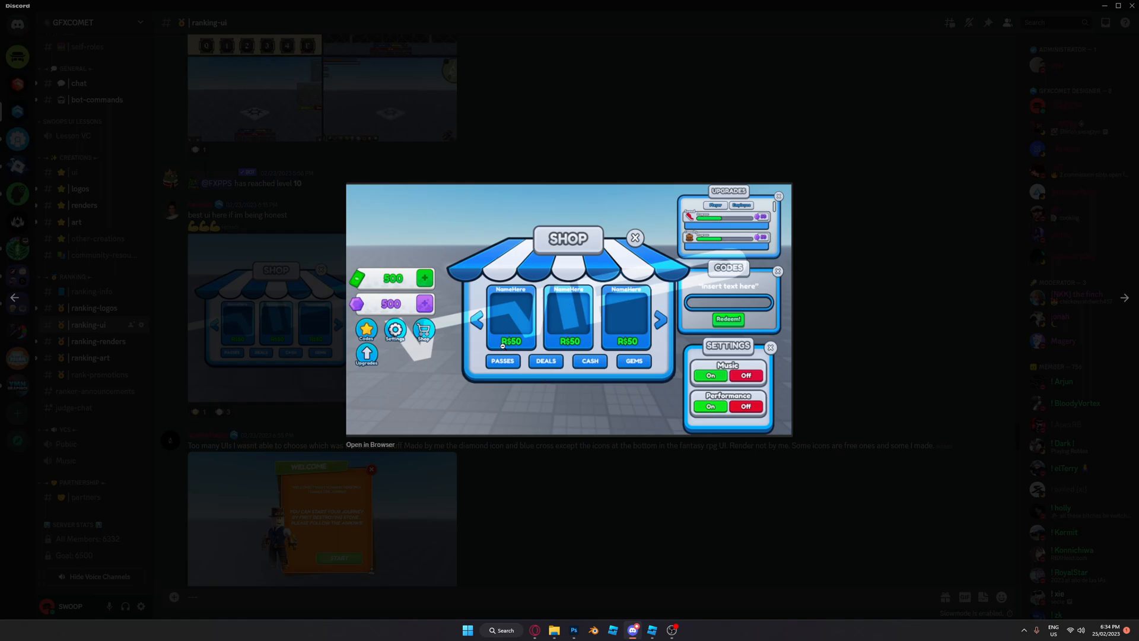
{"action": "mouse_move", "coordinate": [644, 412]}
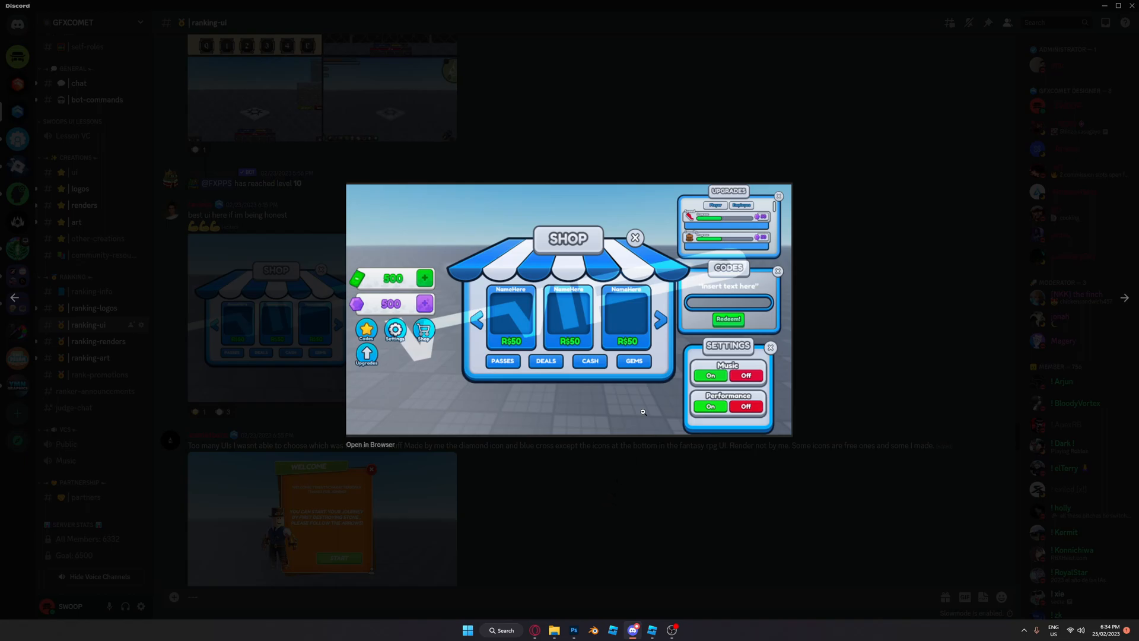
{"action": "mouse_move", "coordinate": [641, 325]}
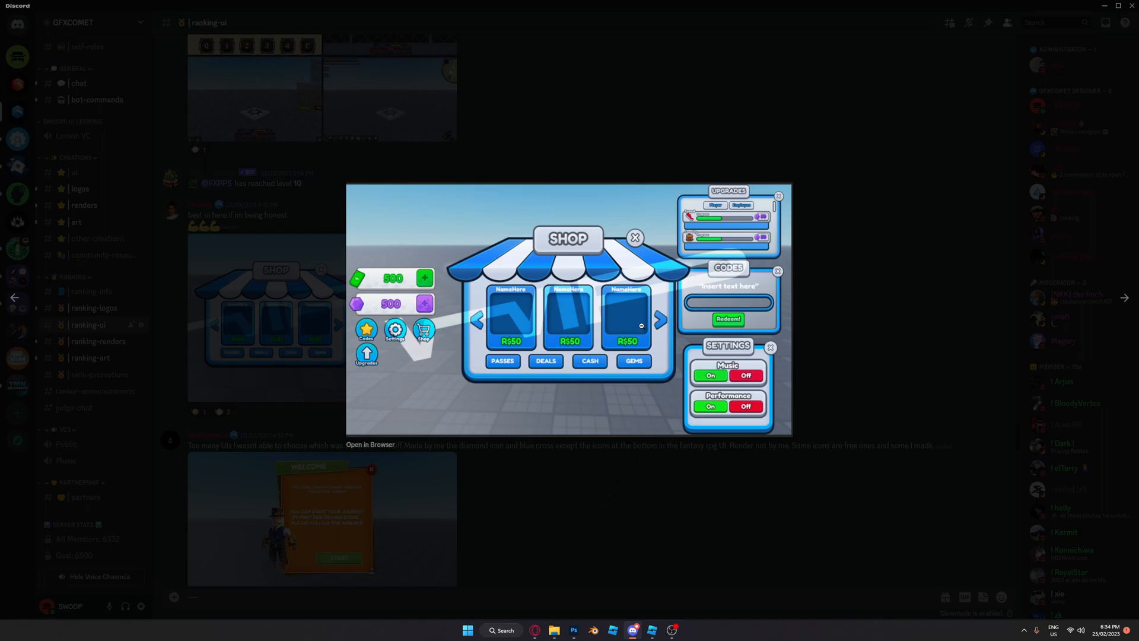
{"action": "left_click", "coordinate": [634, 237]}
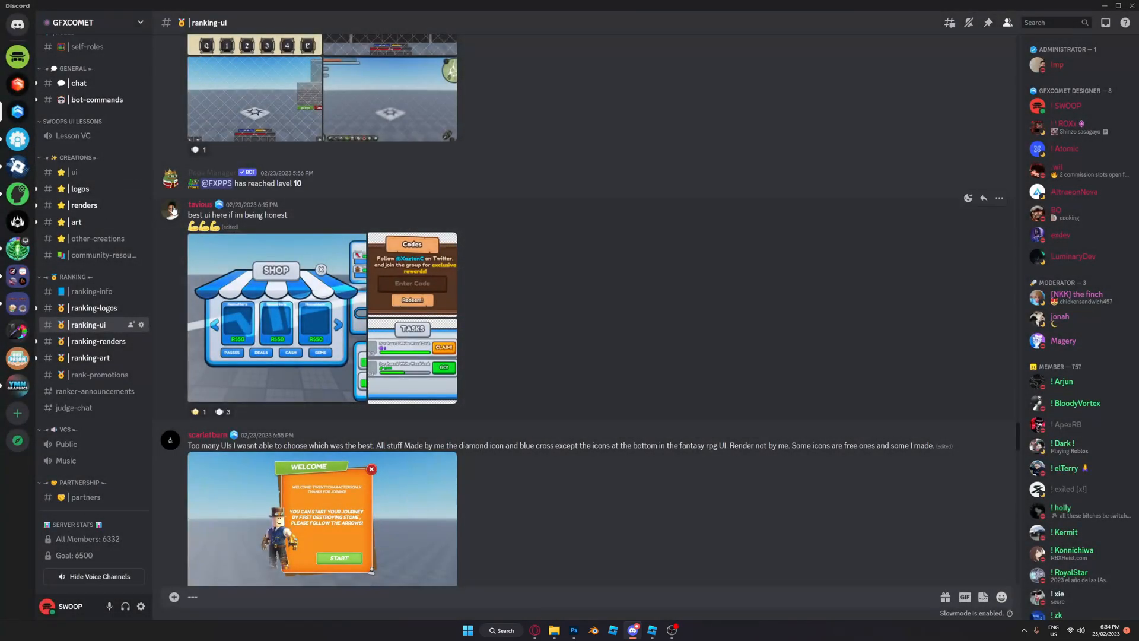
{"action": "left_click", "coordinate": [172, 209]}
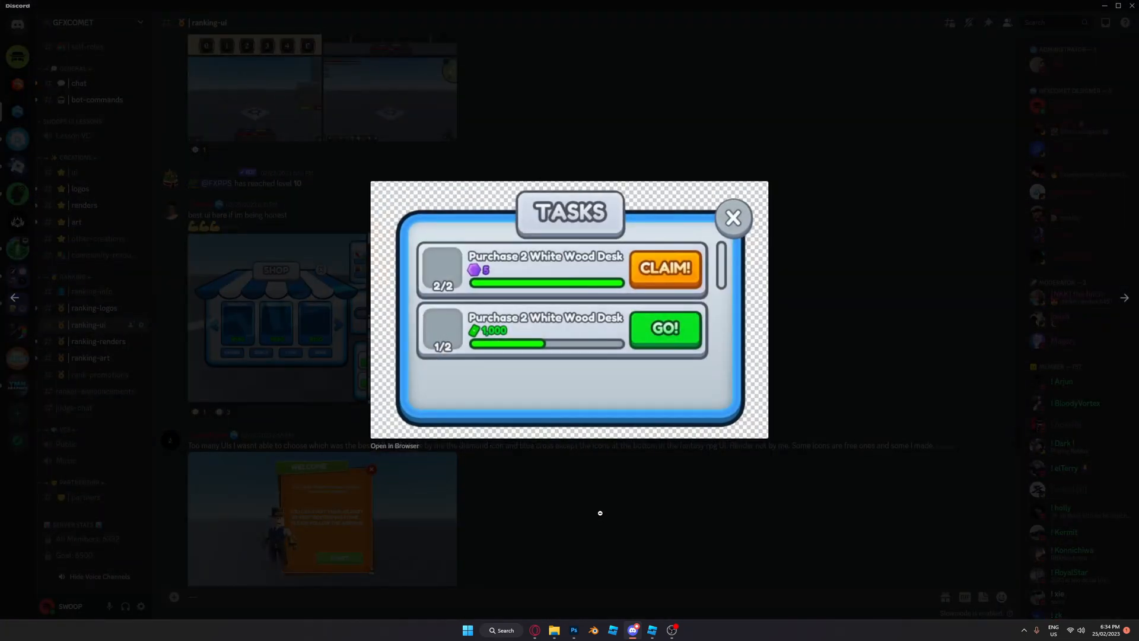
{"action": "left_click", "coordinate": [733, 217]}
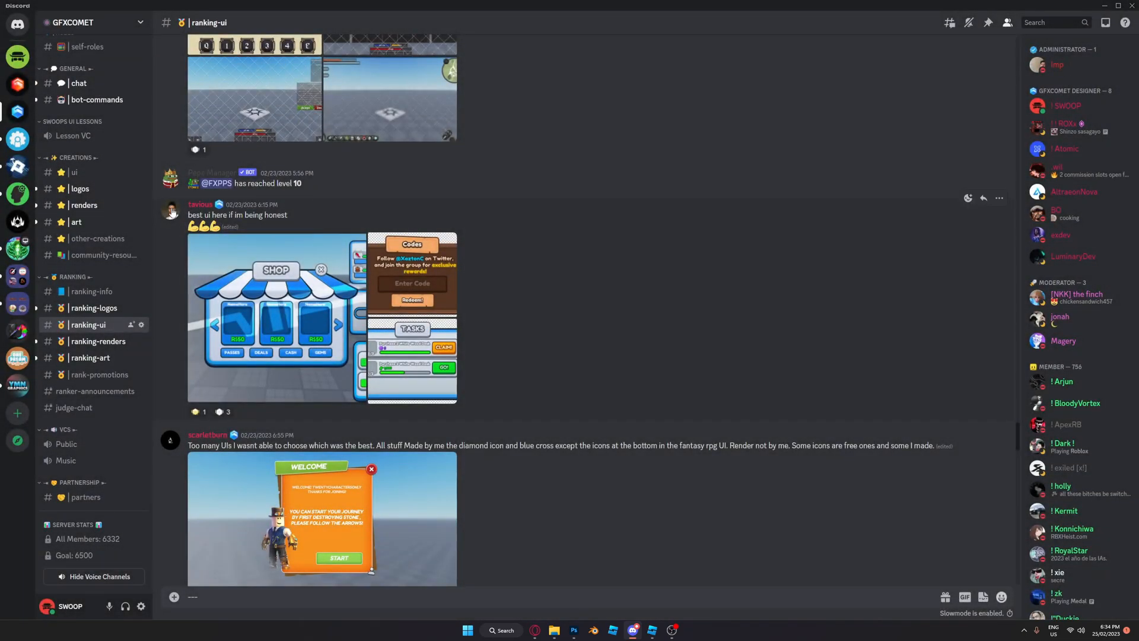
{"action": "mouse_move", "coordinate": [526, 300]}
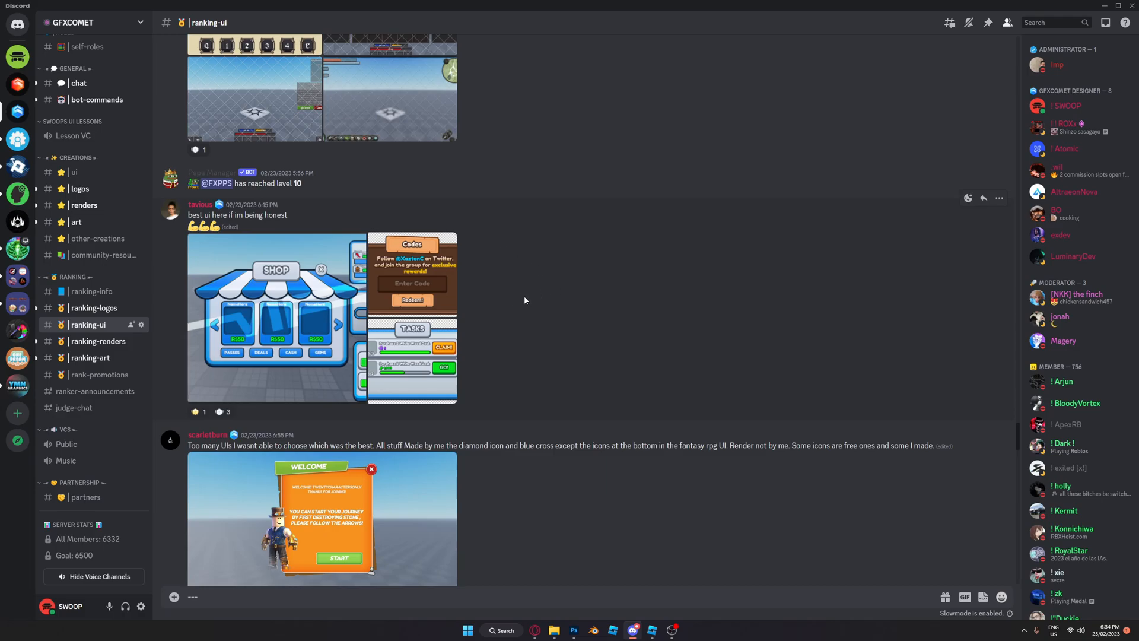
{"action": "scroll", "scroll_direction": "down", "scroll_amount": 3}
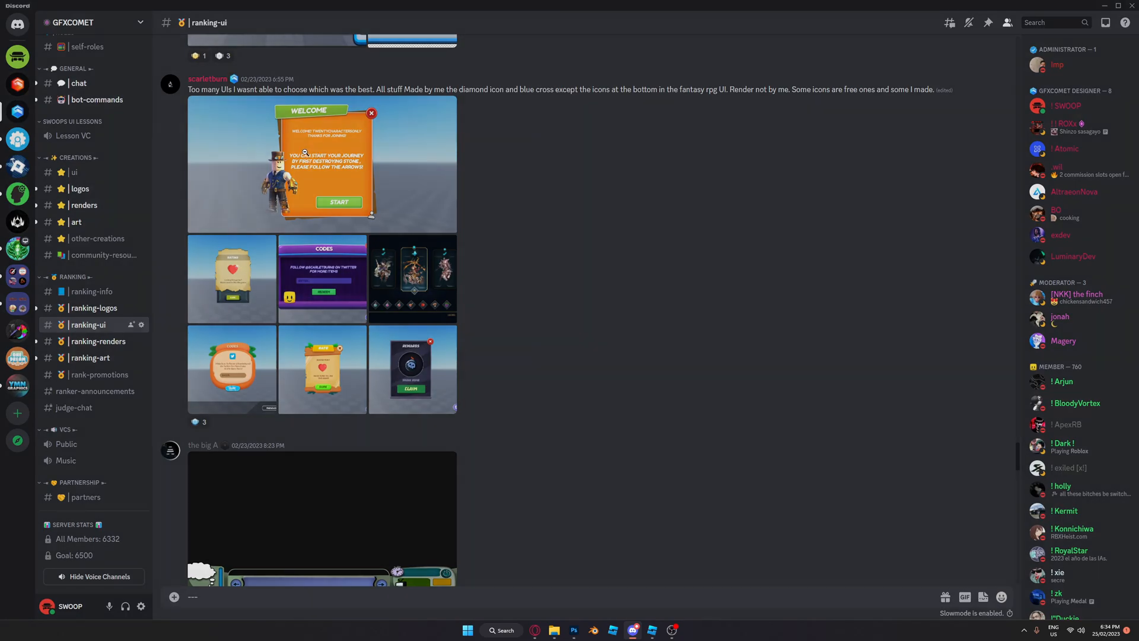
{"action": "left_click", "coordinate": [305, 164]}
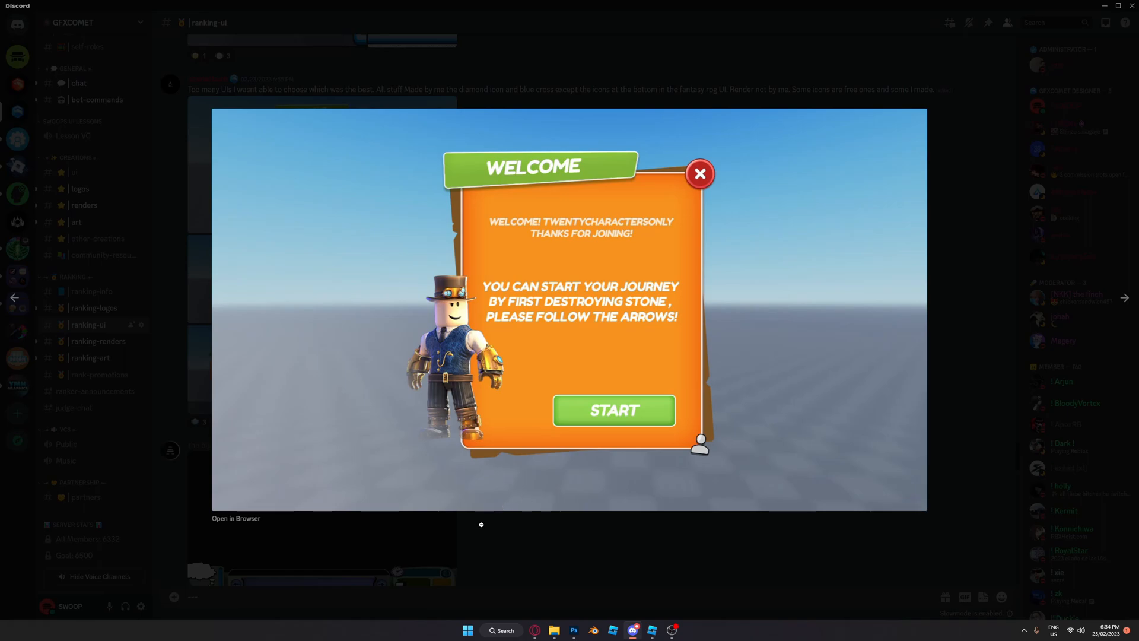
{"action": "mouse_move", "coordinate": [541, 216]}
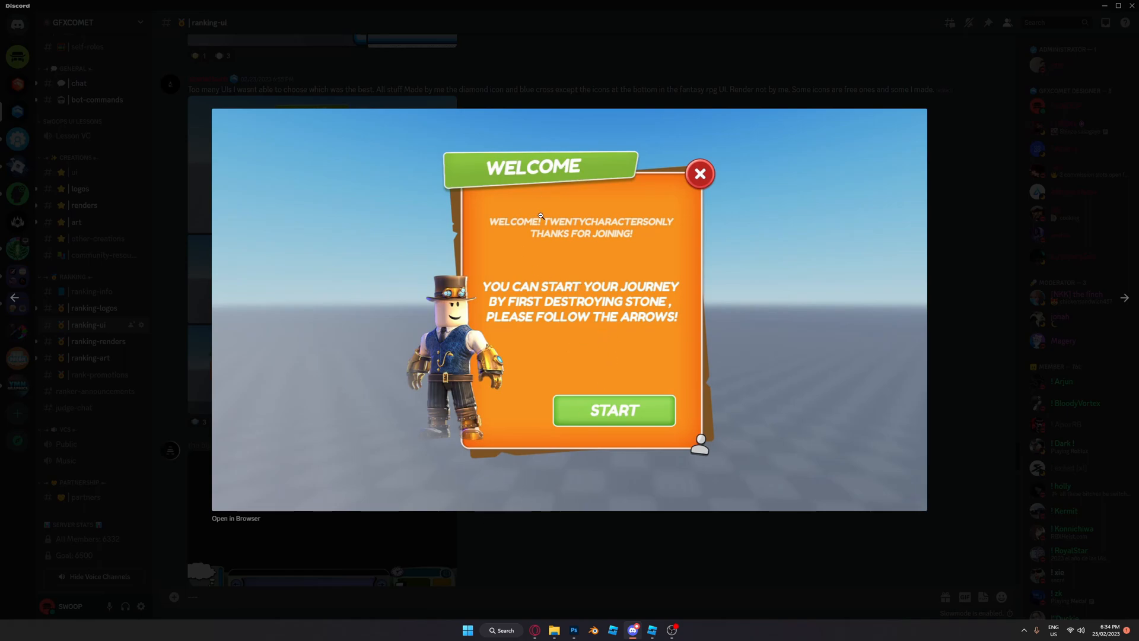
{"action": "mouse_move", "coordinate": [592, 489]}
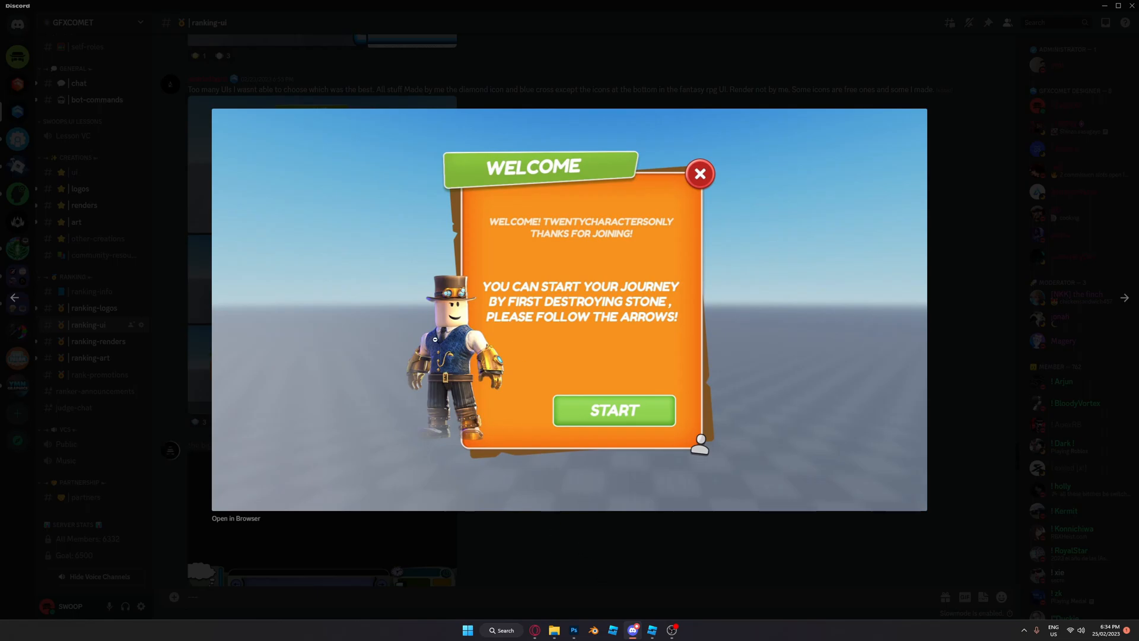
{"action": "left_click", "coordinate": [700, 174]}
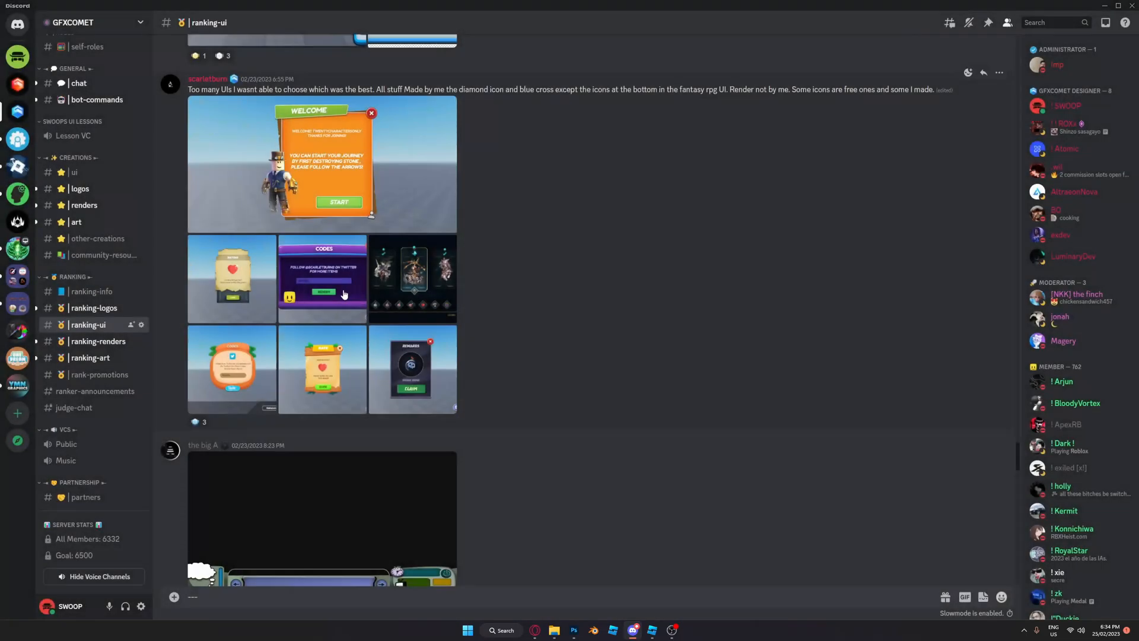
{"action": "left_click", "coordinate": [322, 278]}
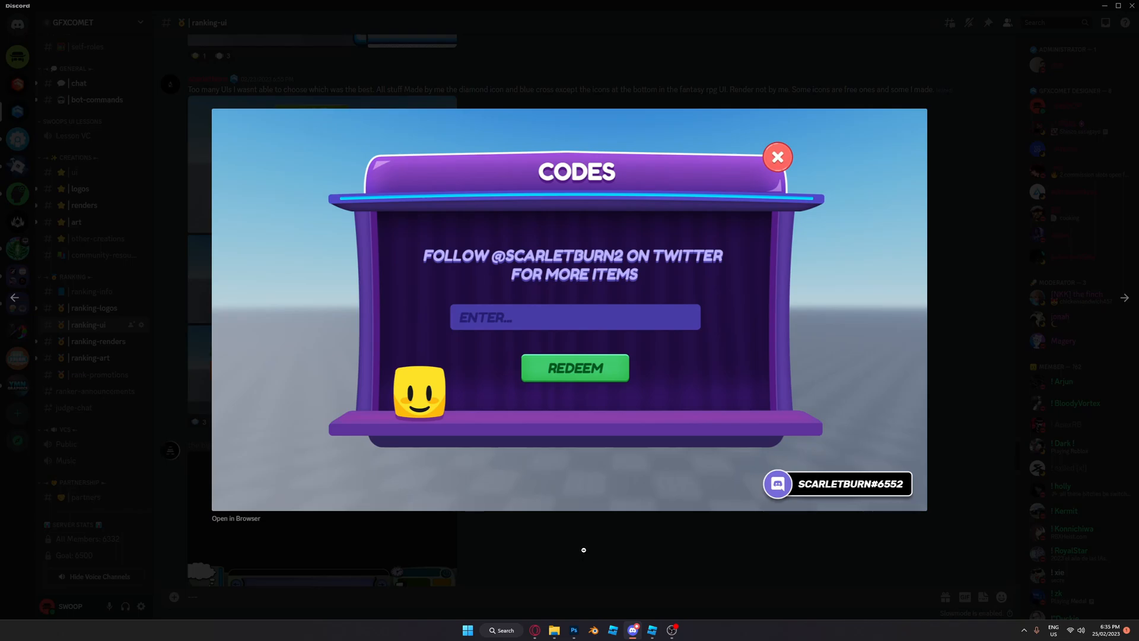
{"action": "left_click", "coordinate": [777, 157]}
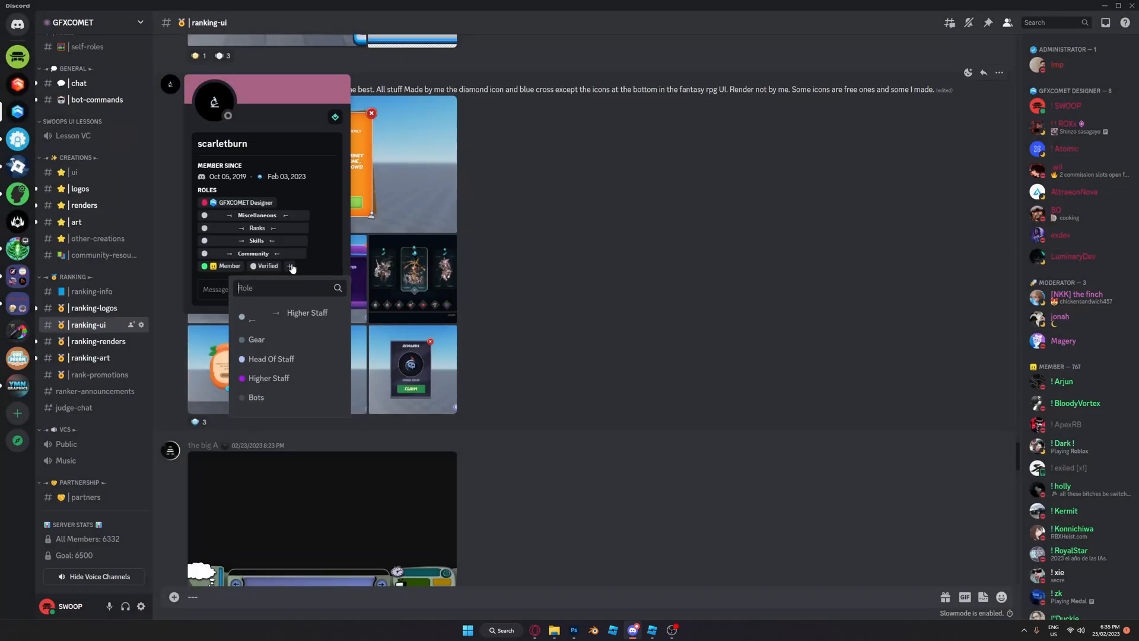
{"action": "type", "text": "eli"}
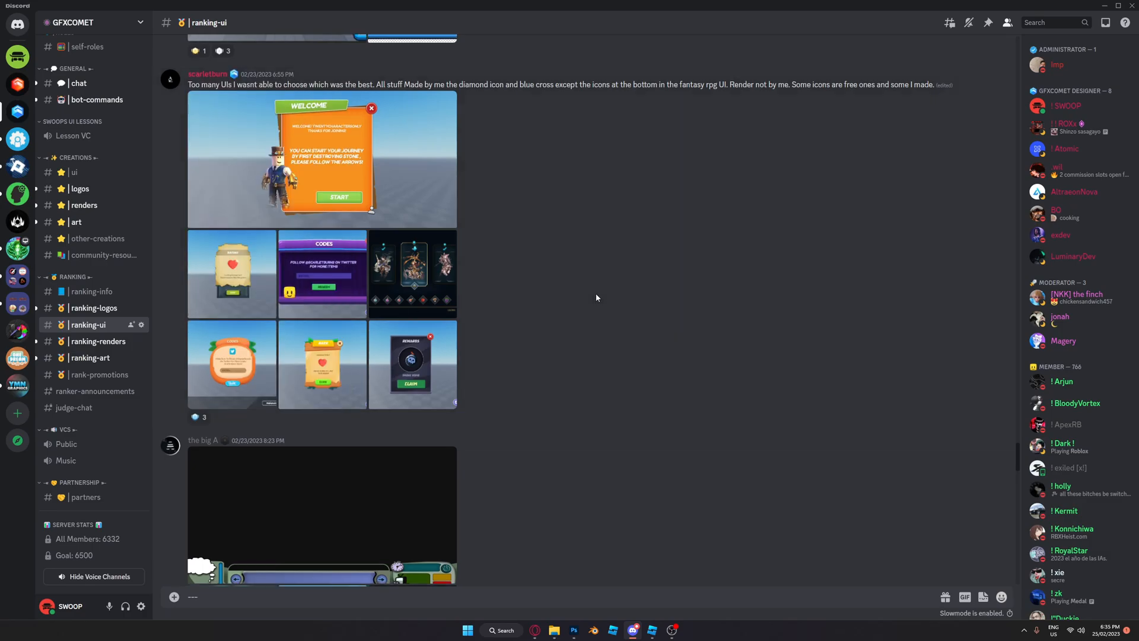
View Aspect_'s wooden shop and codes screens, then open their profile roles.
{"action": "scroll", "scroll_direction": "down", "scroll_amount": 3}
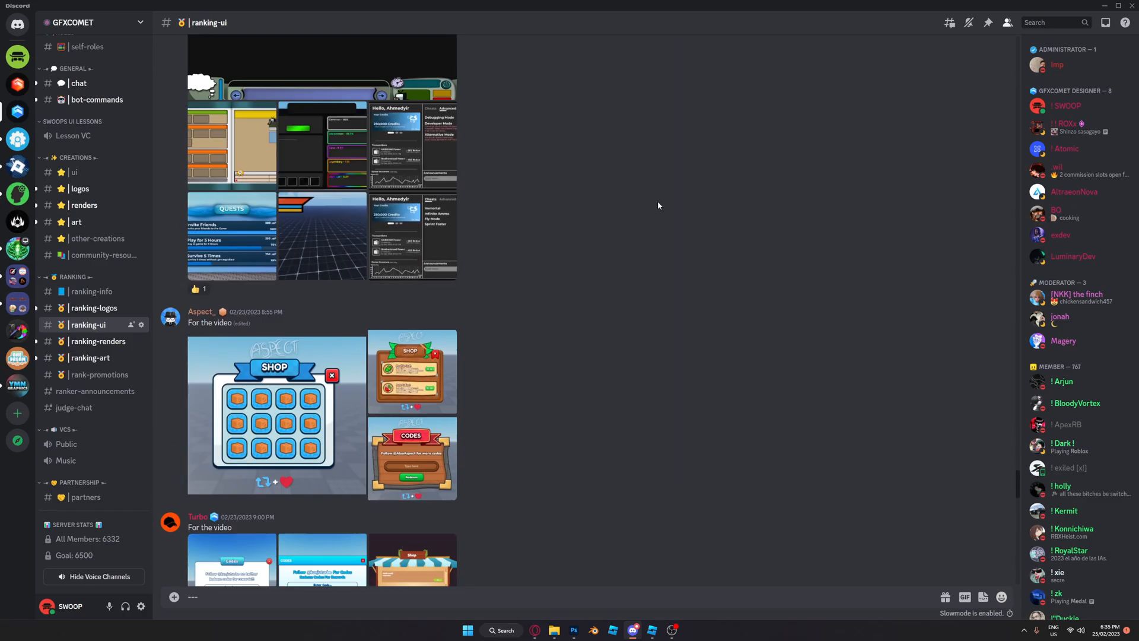
{"action": "scroll", "scroll_direction": "down", "scroll_amount": 3}
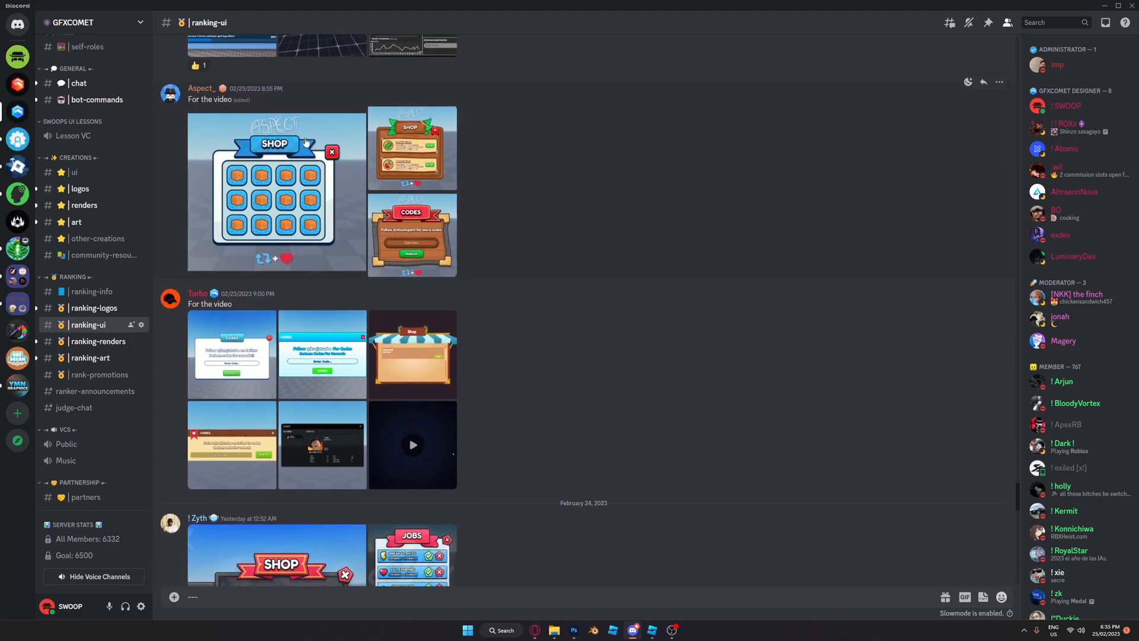
{"action": "left_click", "coordinate": [276, 191]}
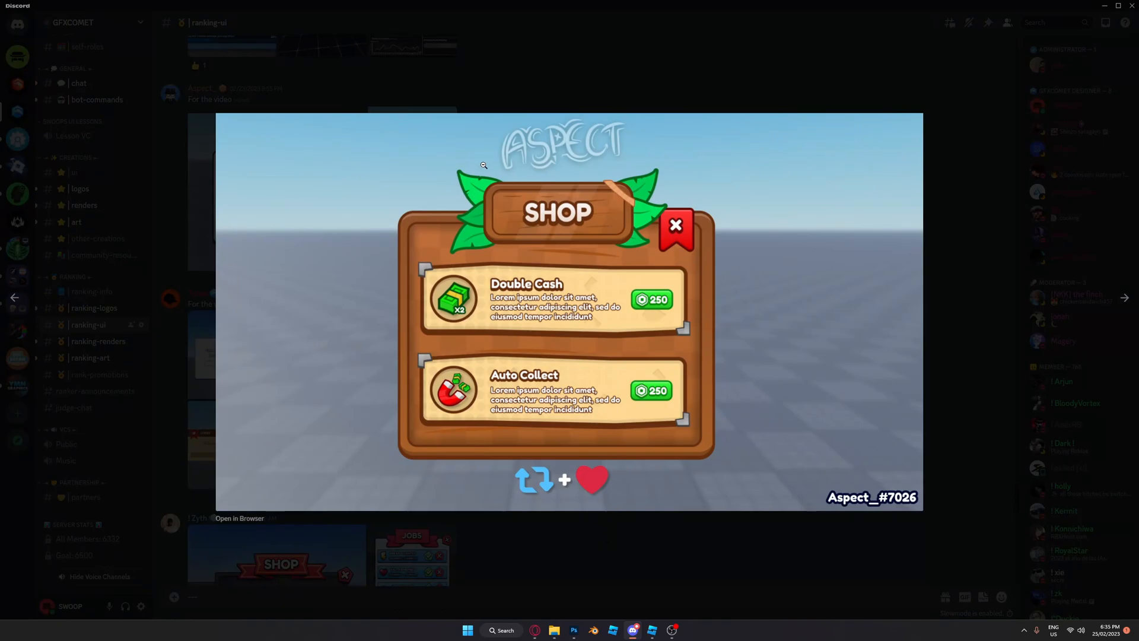
{"action": "mouse_move", "coordinate": [481, 190]}
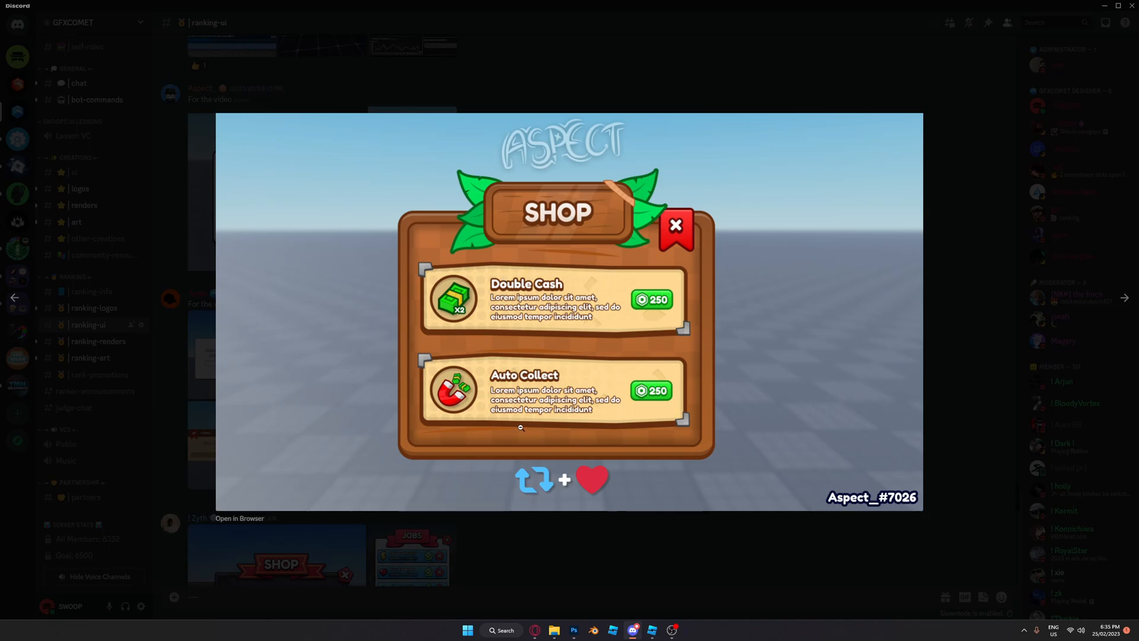
{"action": "left_click", "coordinate": [675, 229]}
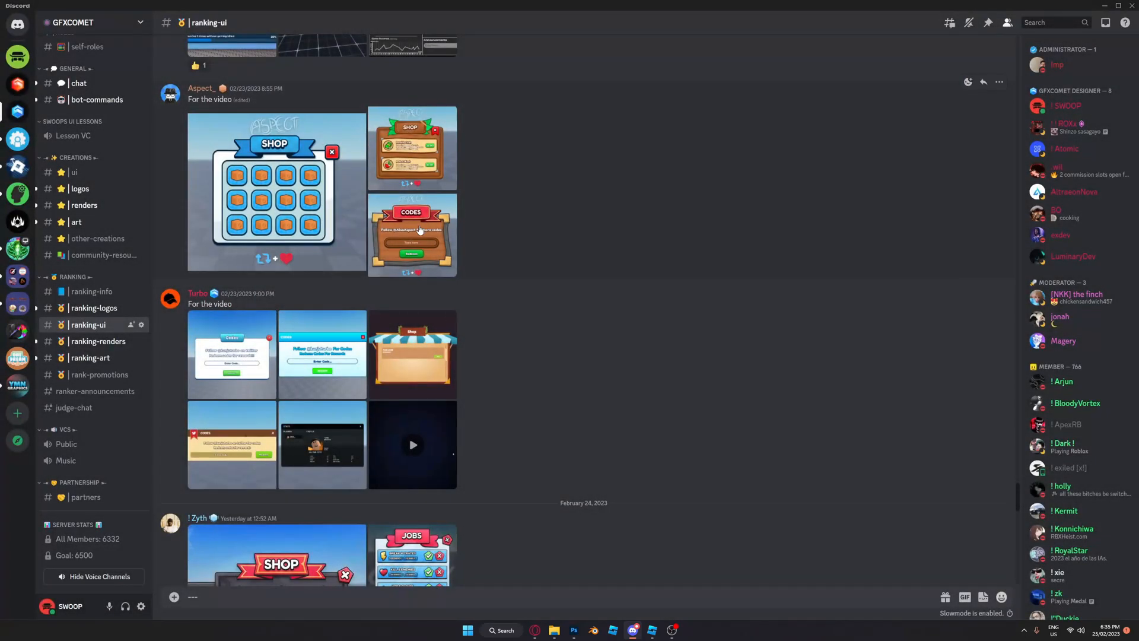
{"action": "left_click", "coordinate": [412, 235]}
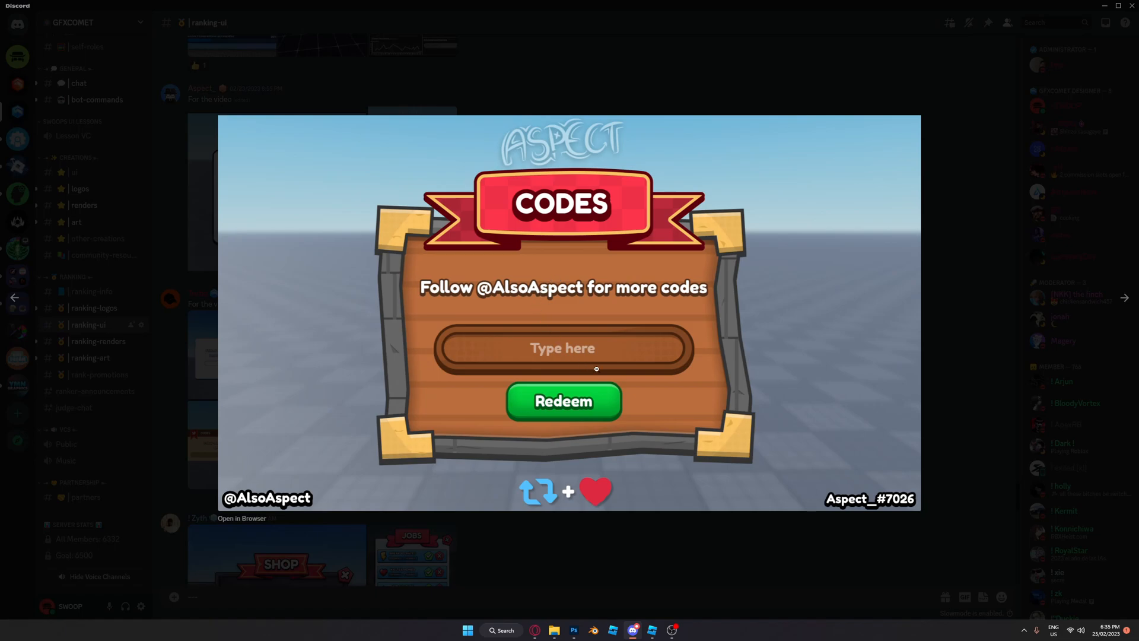
{"action": "mouse_move", "coordinate": [607, 538]}
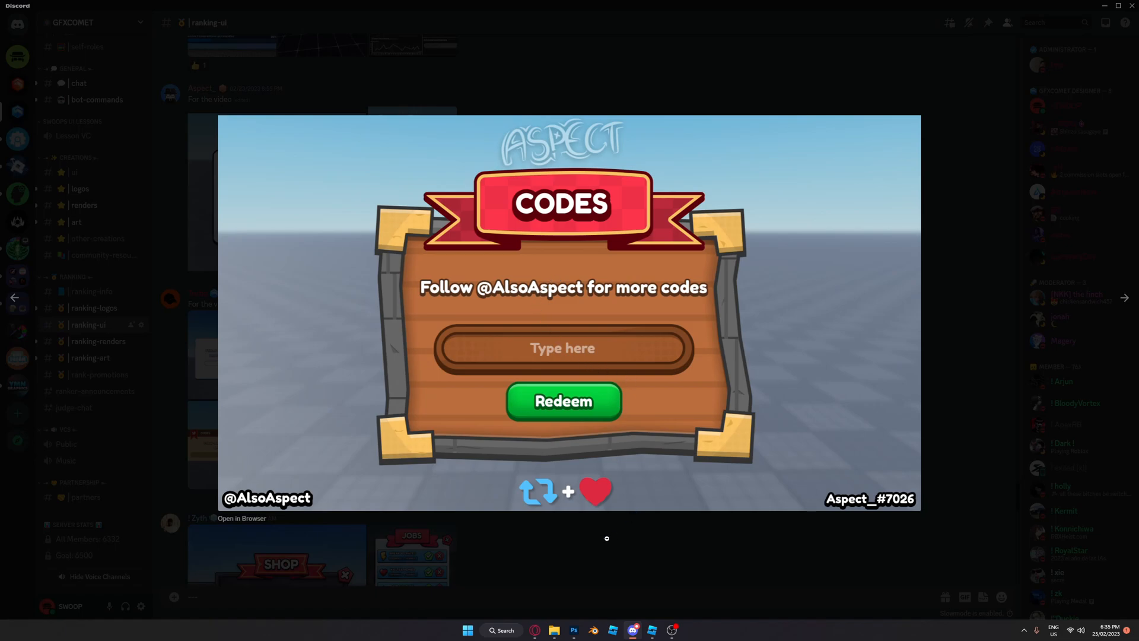
{"action": "mouse_move", "coordinate": [583, 541]}
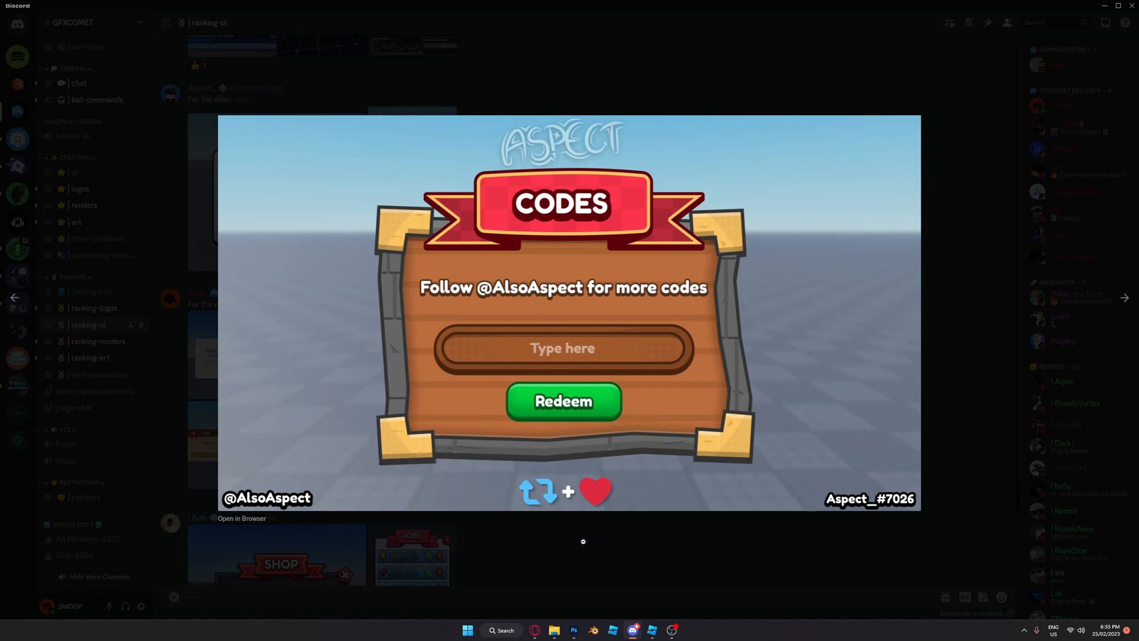
{"action": "left_click", "coordinate": [583, 541]}
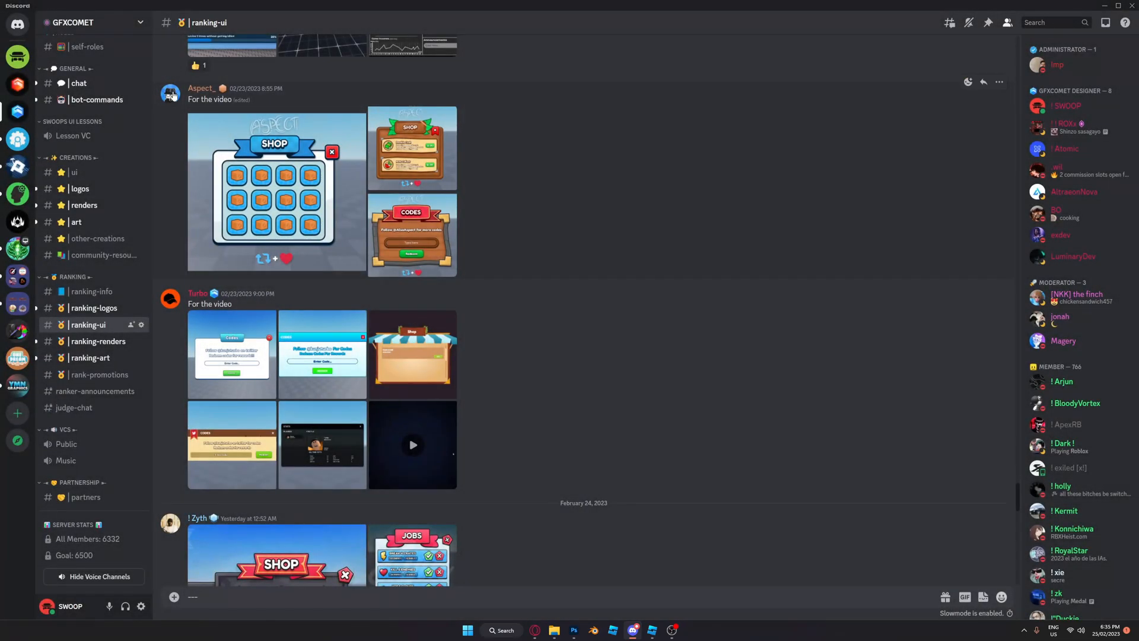
{"action": "mouse_move", "coordinate": [172, 96]}
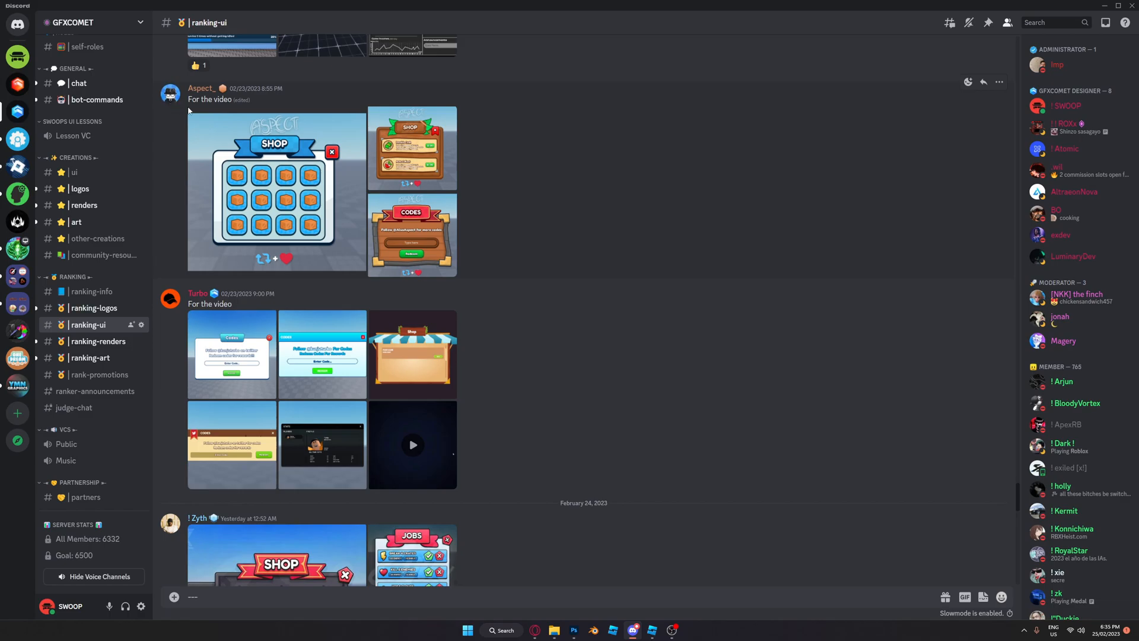
{"action": "left_click", "coordinate": [289, 327]}
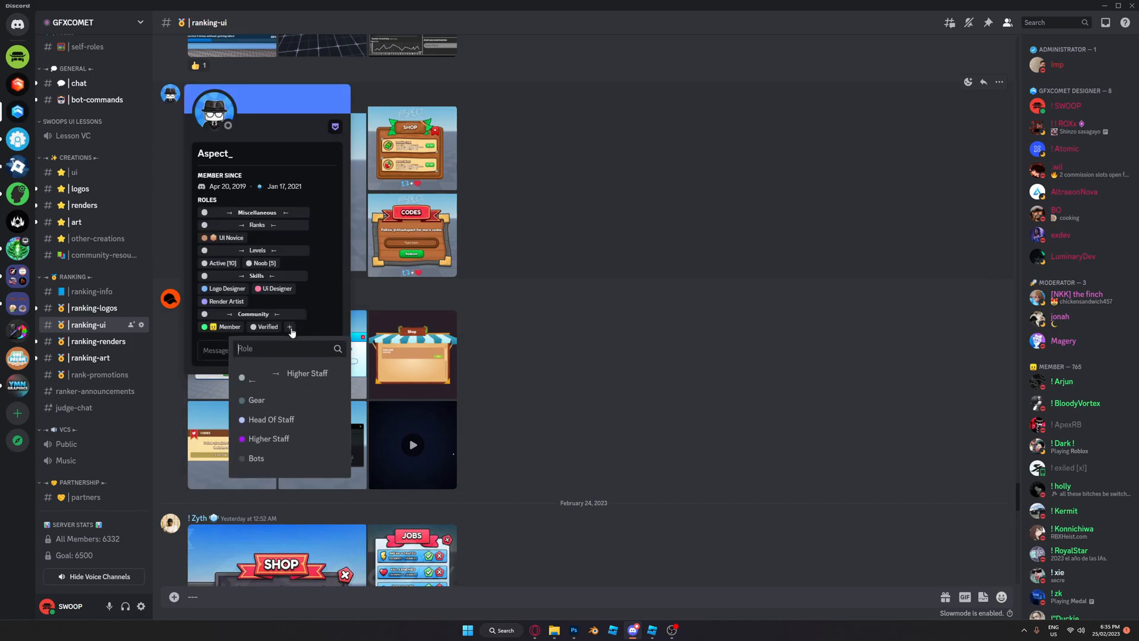
{"action": "left_click", "coordinate": [289, 326]}
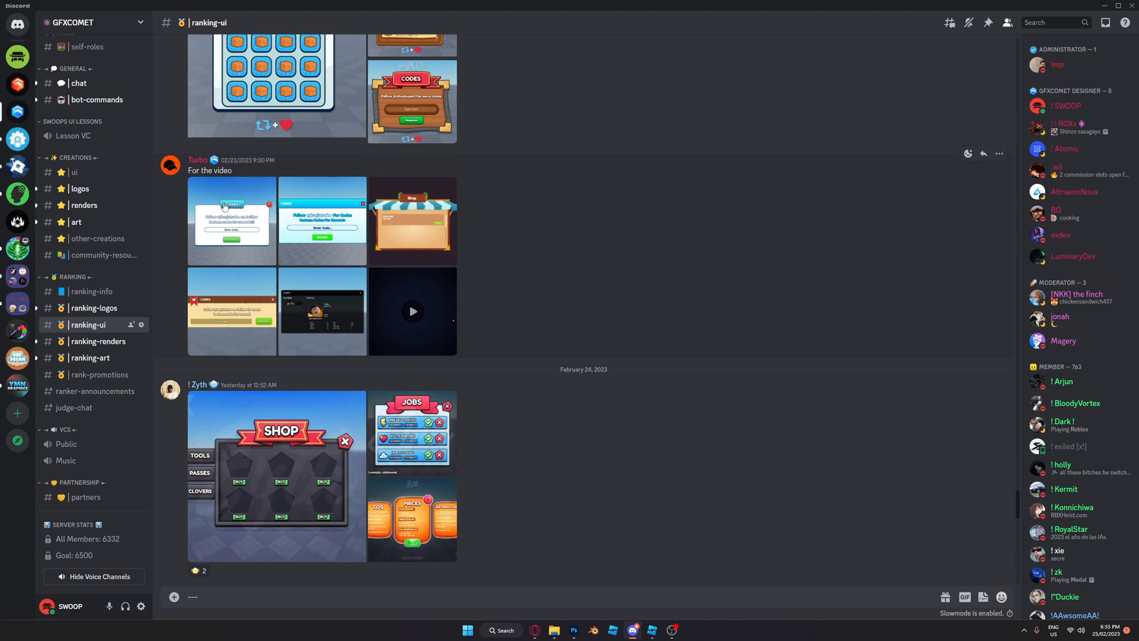
View Turbo's white codes and striped-awning shop screens, check roles, then enlarge the brown codes screen.
{"action": "left_click", "coordinate": [231, 220]}
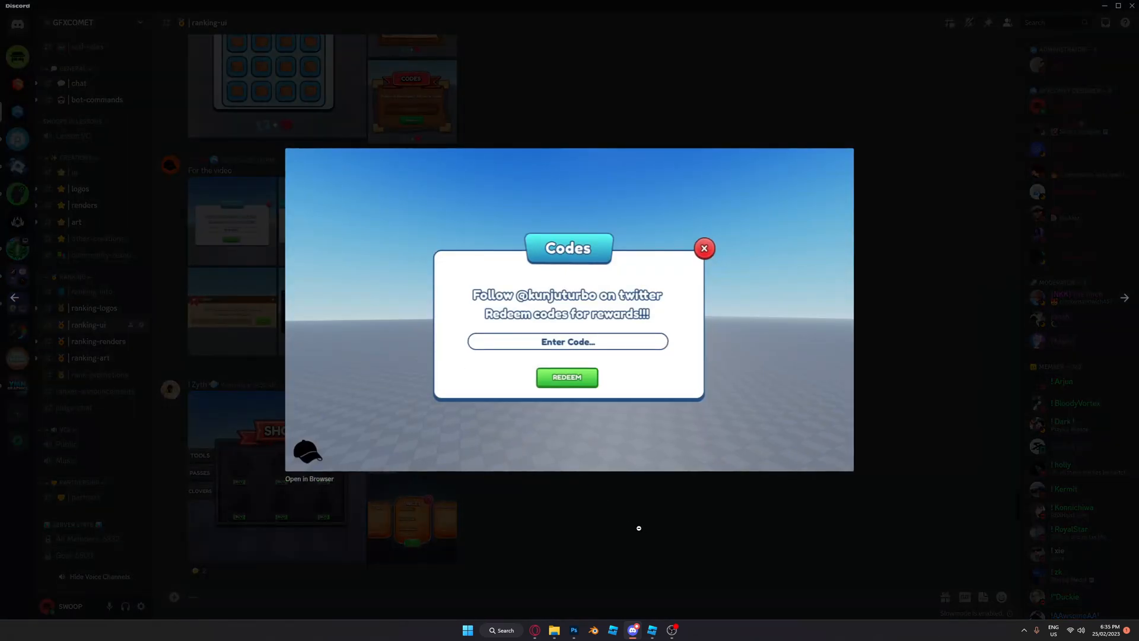
{"action": "left_click", "coordinate": [704, 248]}
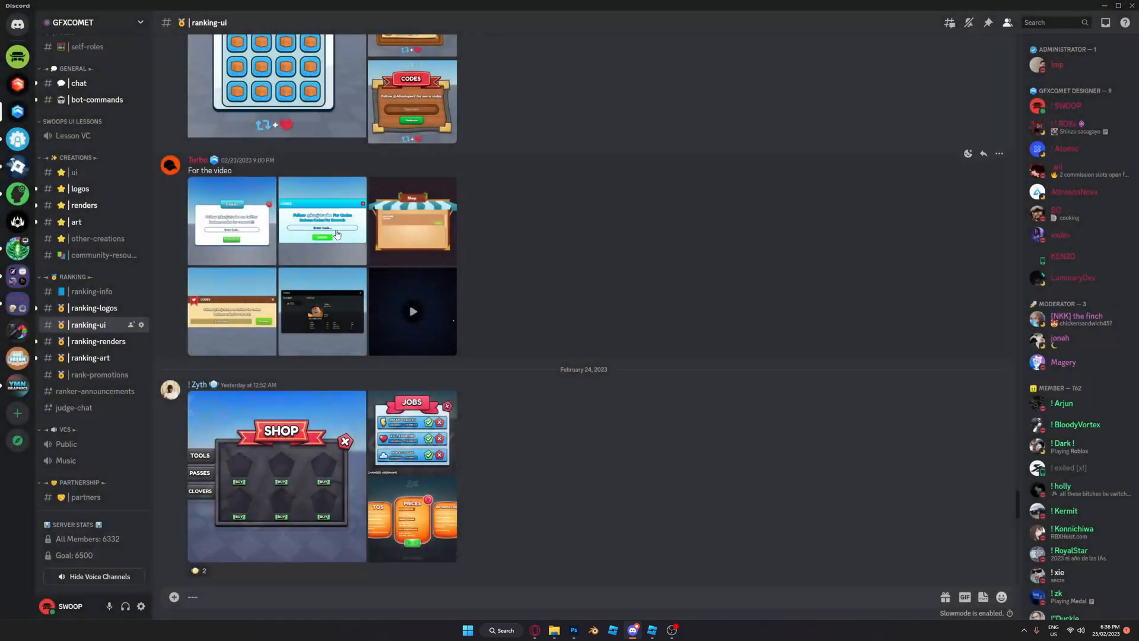
{"action": "left_click", "coordinate": [323, 221]}
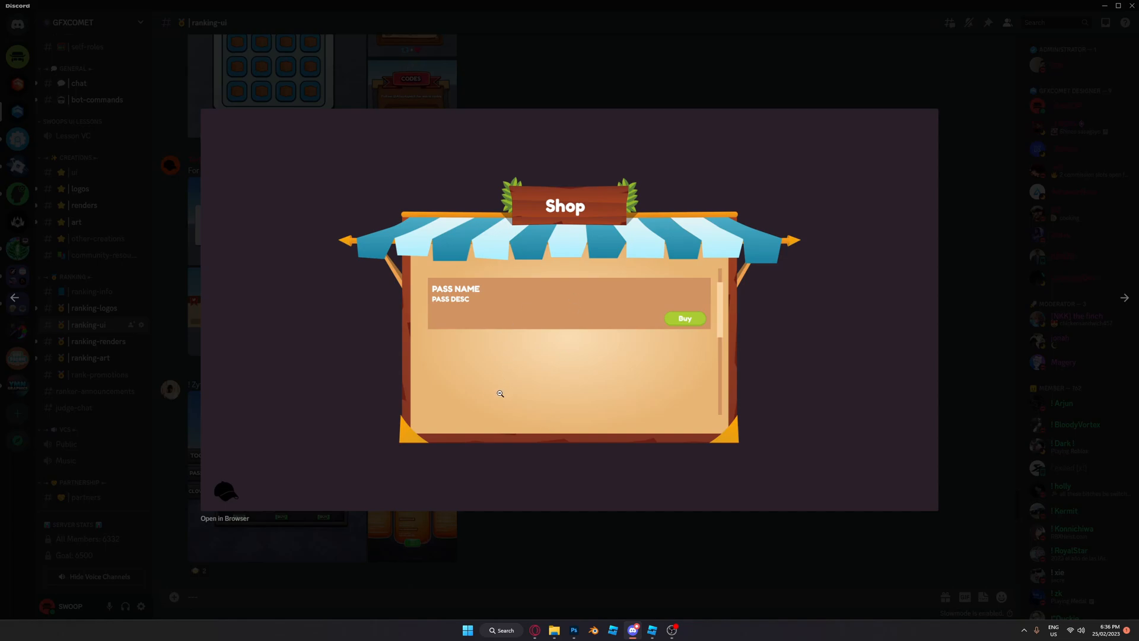
{"action": "mouse_move", "coordinate": [414, 306]}
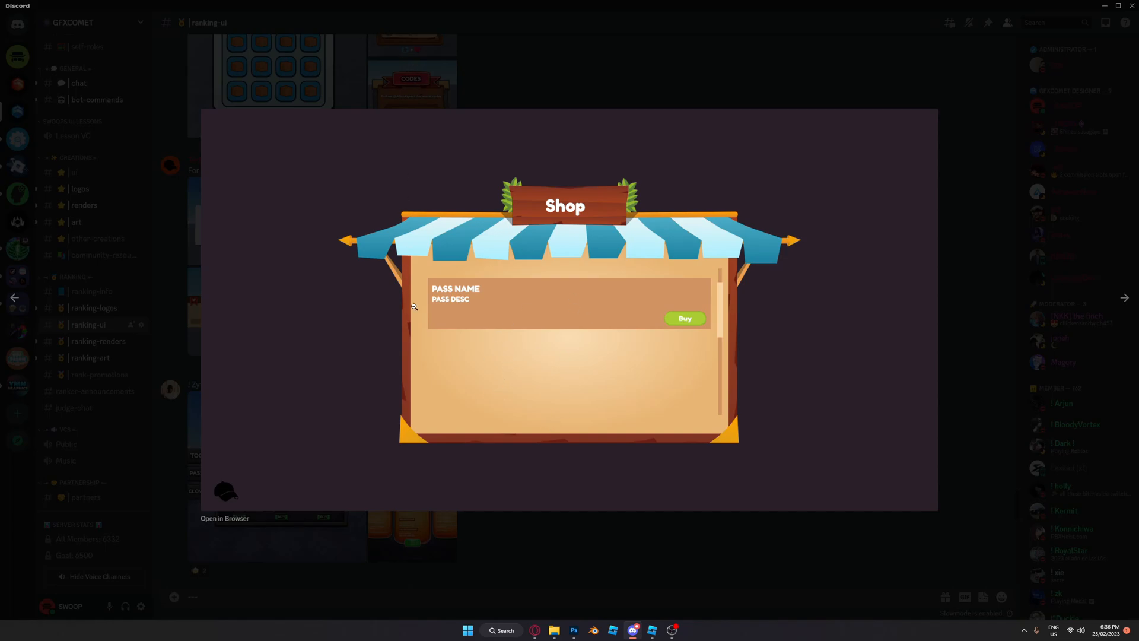
{"action": "mouse_move", "coordinate": [610, 519]}
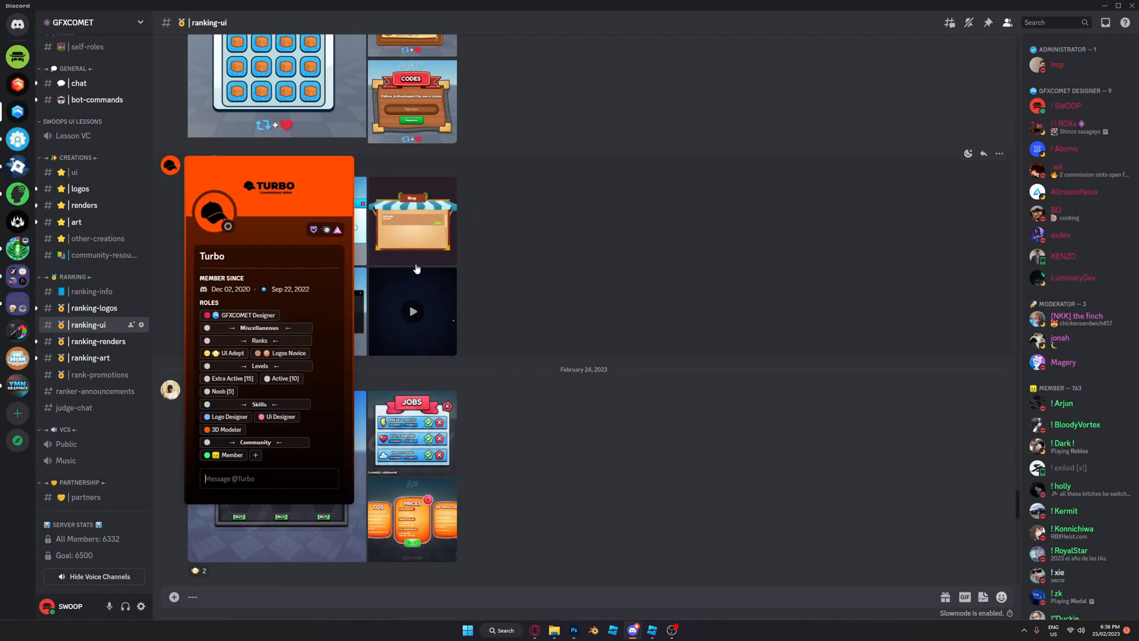
{"action": "left_click", "coordinate": [504, 298]}
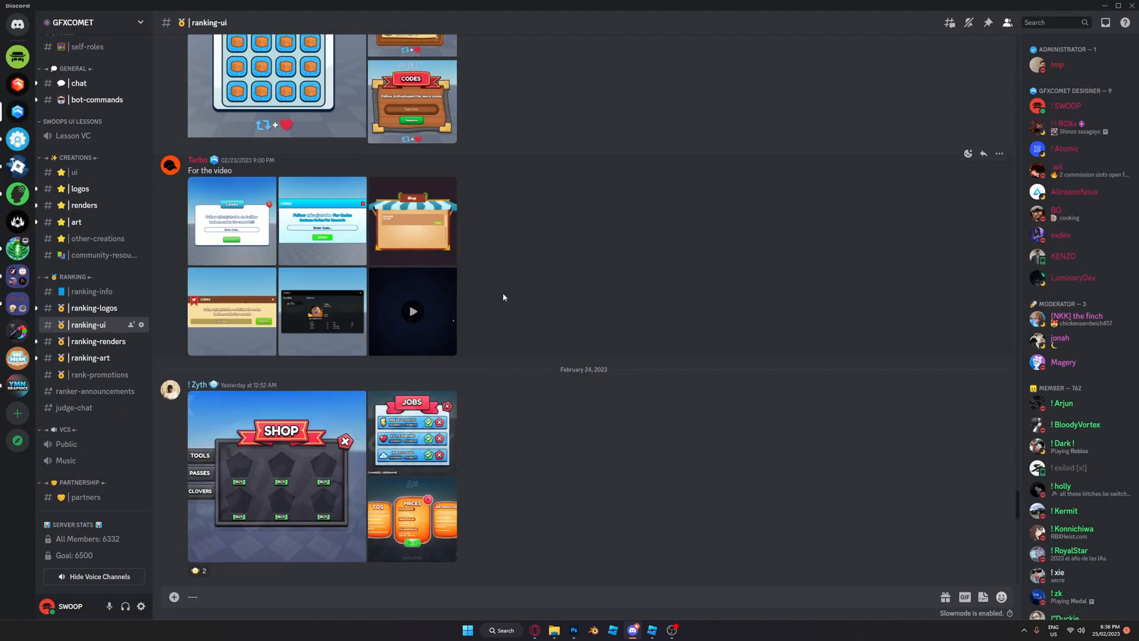
{"action": "left_click", "coordinate": [322, 311]}
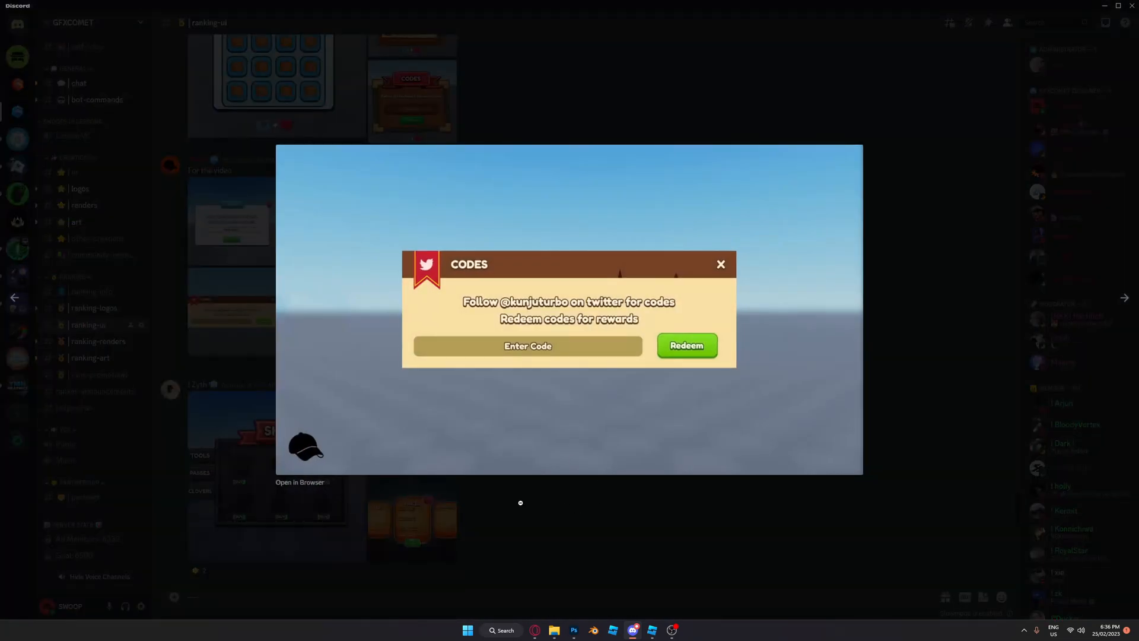
Flip through Zyth's shop and prices images, ending with the prices sheet enlarged.
{"action": "left_click", "coordinate": [721, 264]}
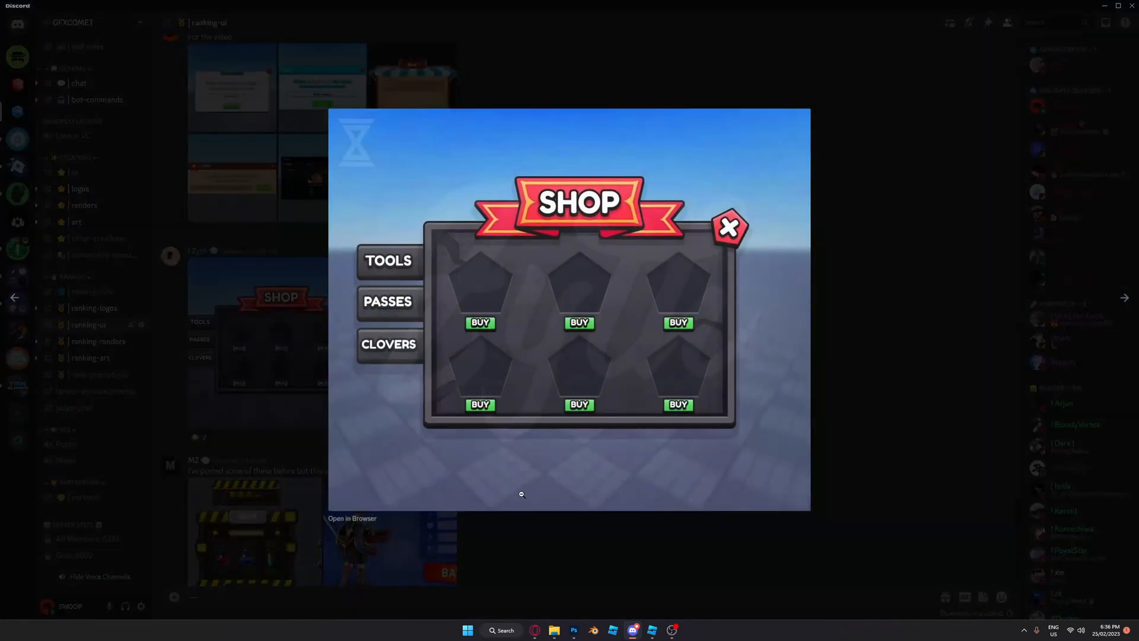
{"action": "mouse_move", "coordinate": [563, 537]}
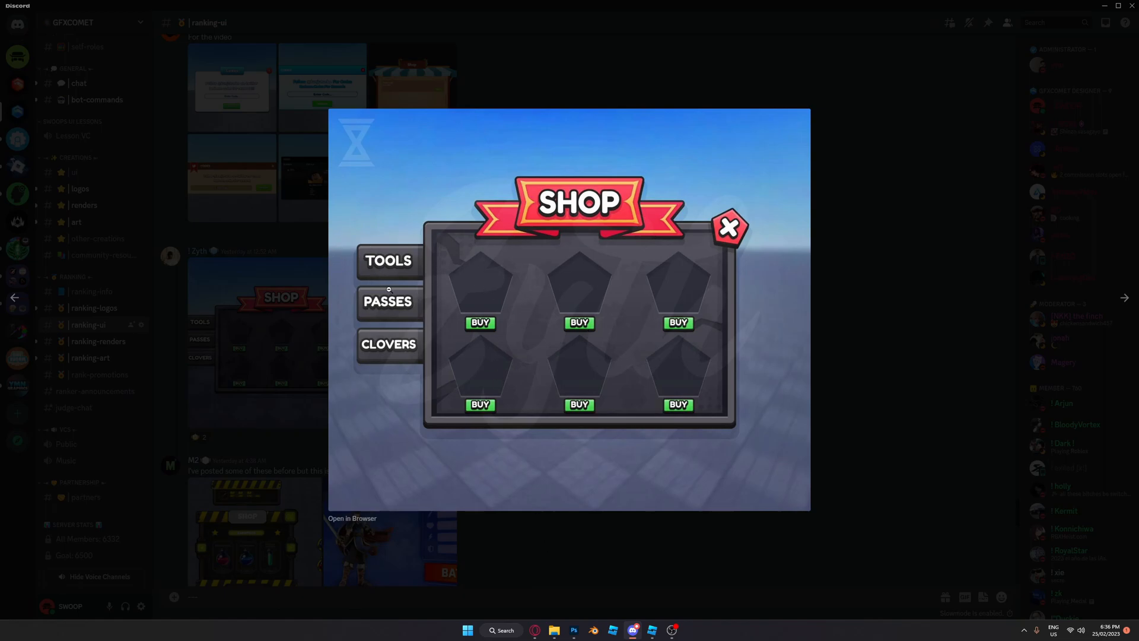
{"action": "mouse_move", "coordinate": [526, 484]}
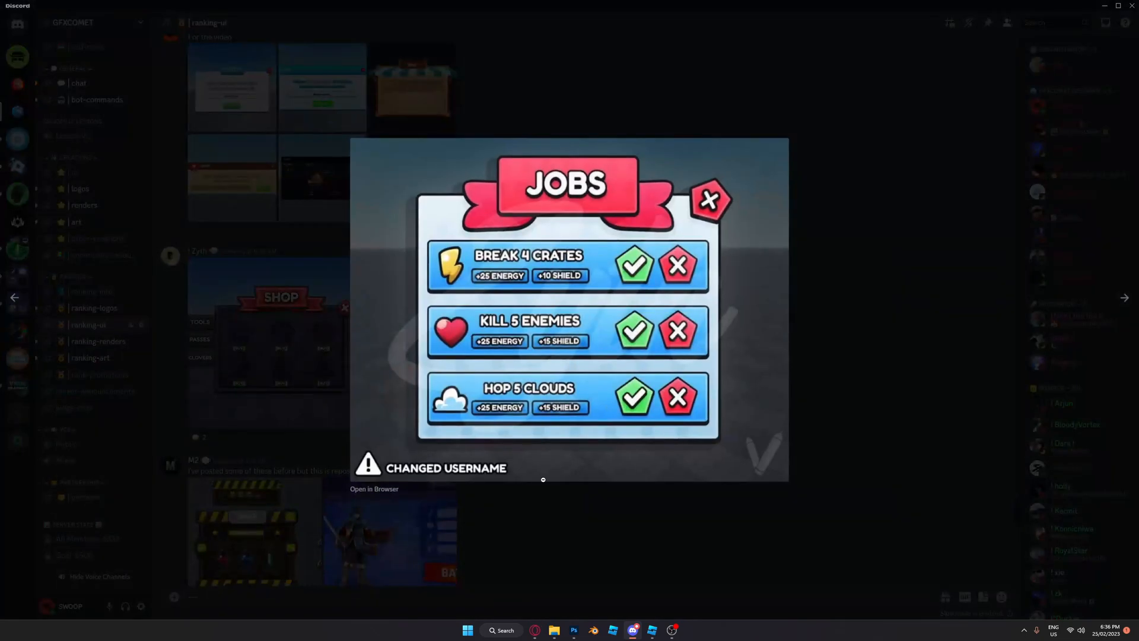
{"action": "mouse_move", "coordinate": [592, 525]}
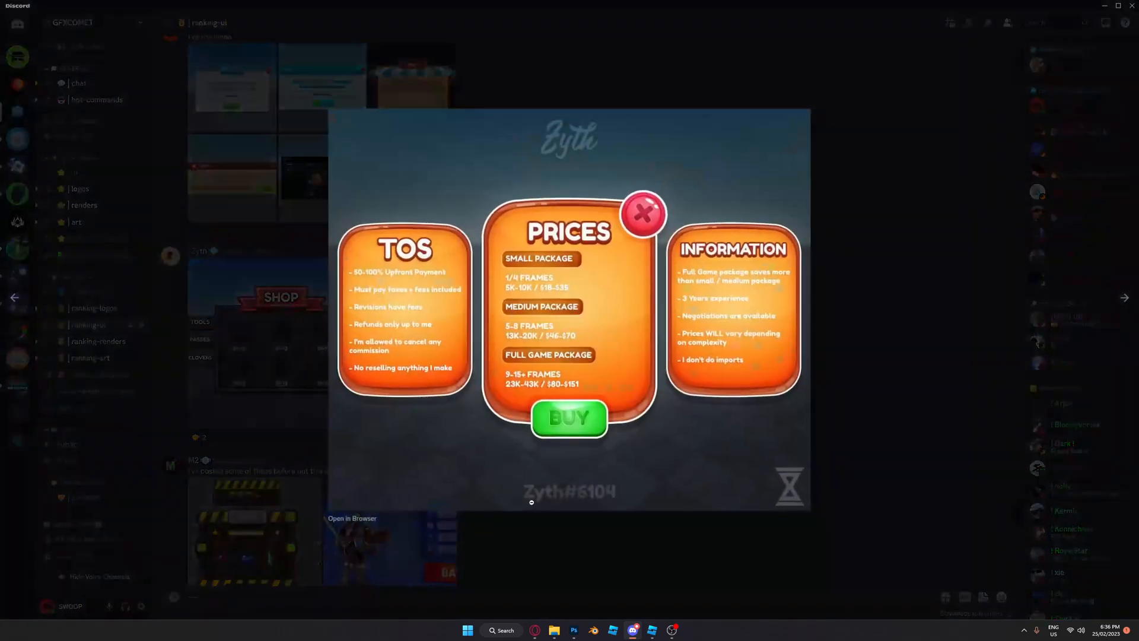
{"action": "left_click", "coordinate": [643, 218]}
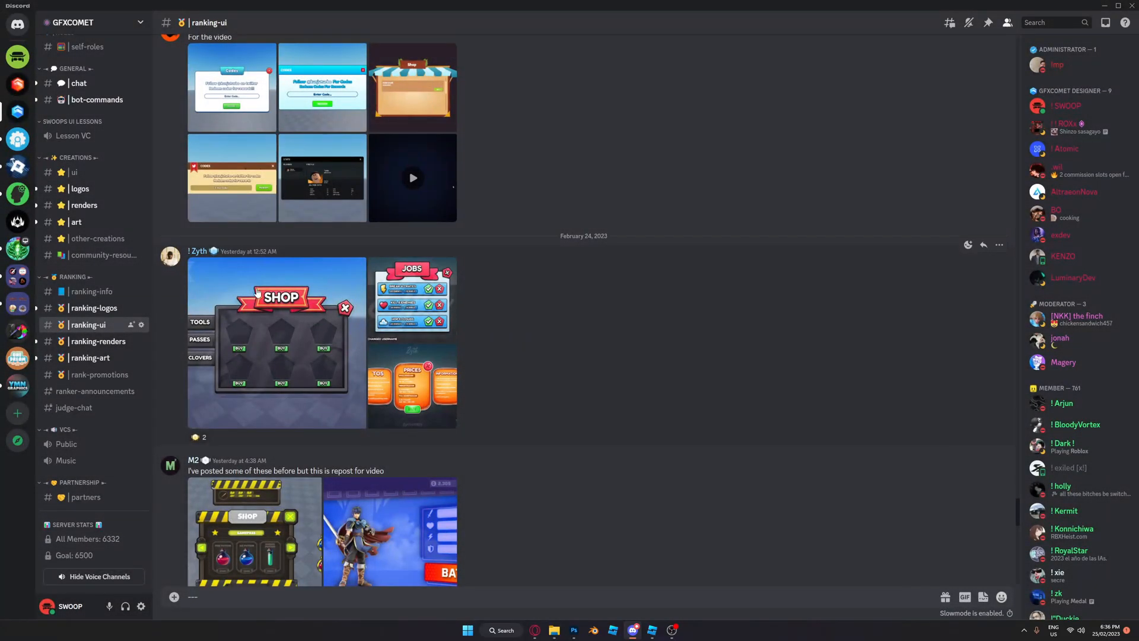
{"action": "left_click", "coordinate": [170, 255]}
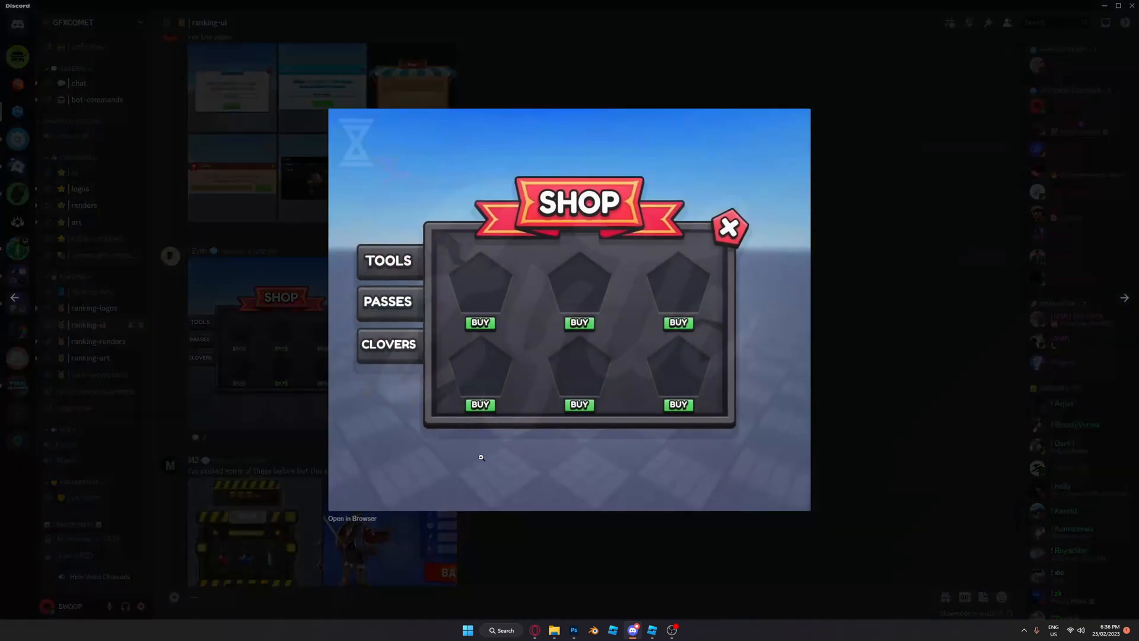
{"action": "left_click", "coordinate": [728, 229]}
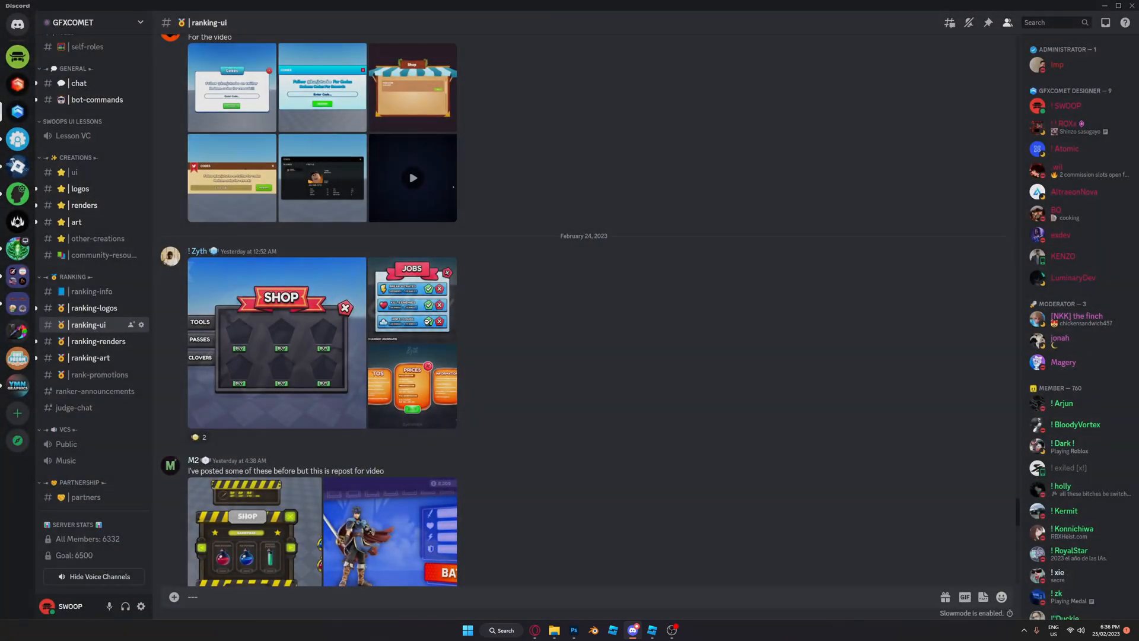
{"action": "left_click", "coordinate": [412, 295]}
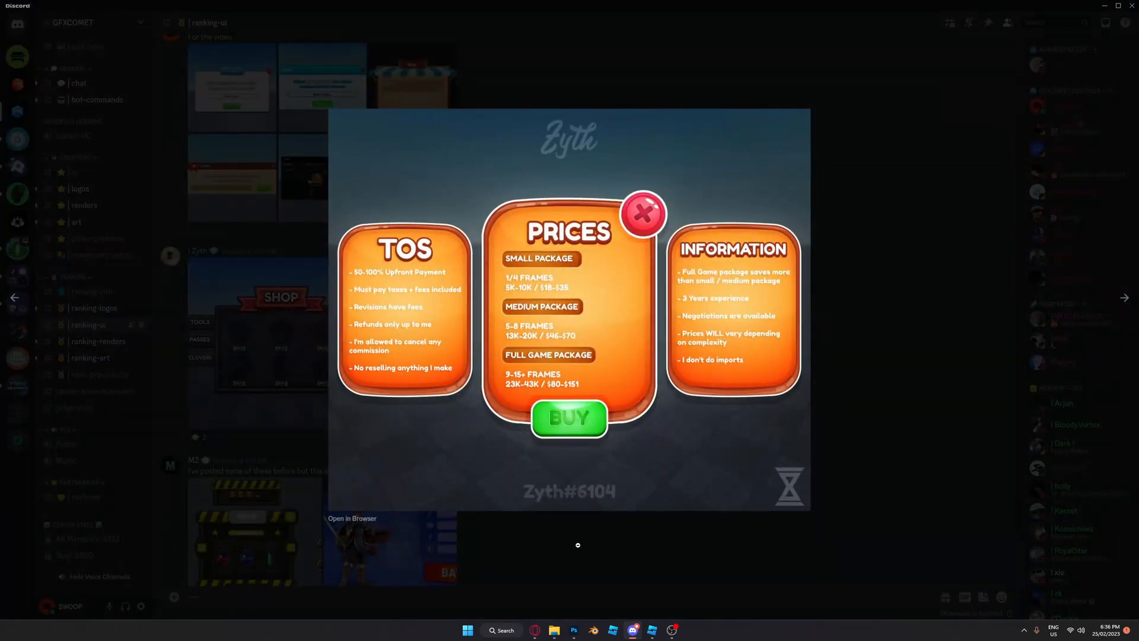
Close Zyth's prices image, open their profile roles, and search for 'eli'.
{"action": "left_click", "coordinate": [643, 215]}
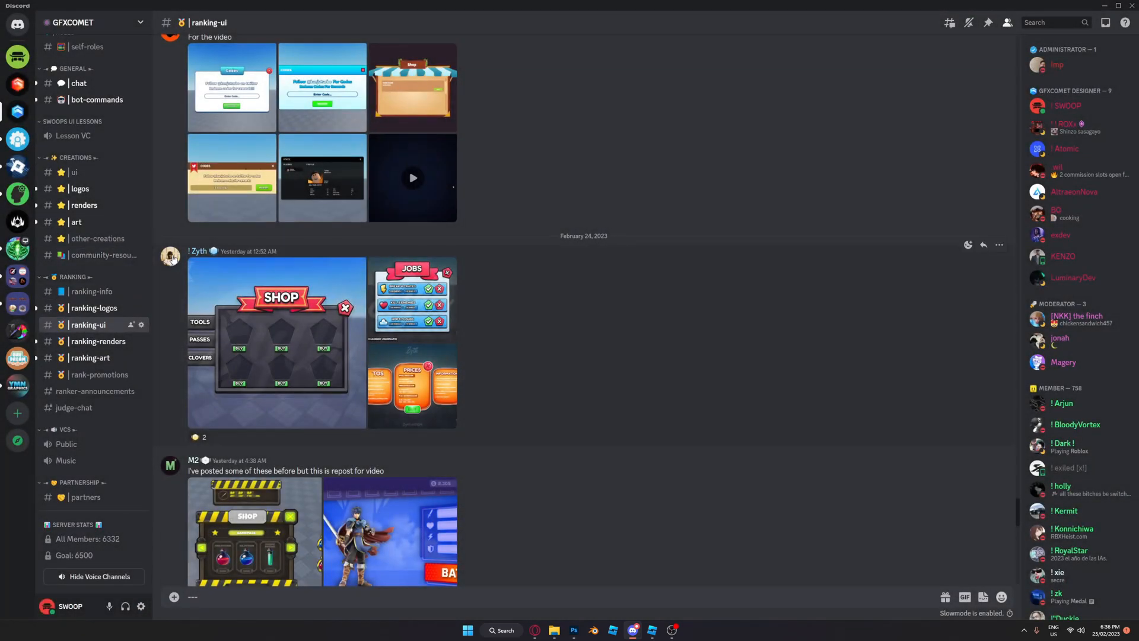
{"action": "left_click", "coordinate": [171, 256]}
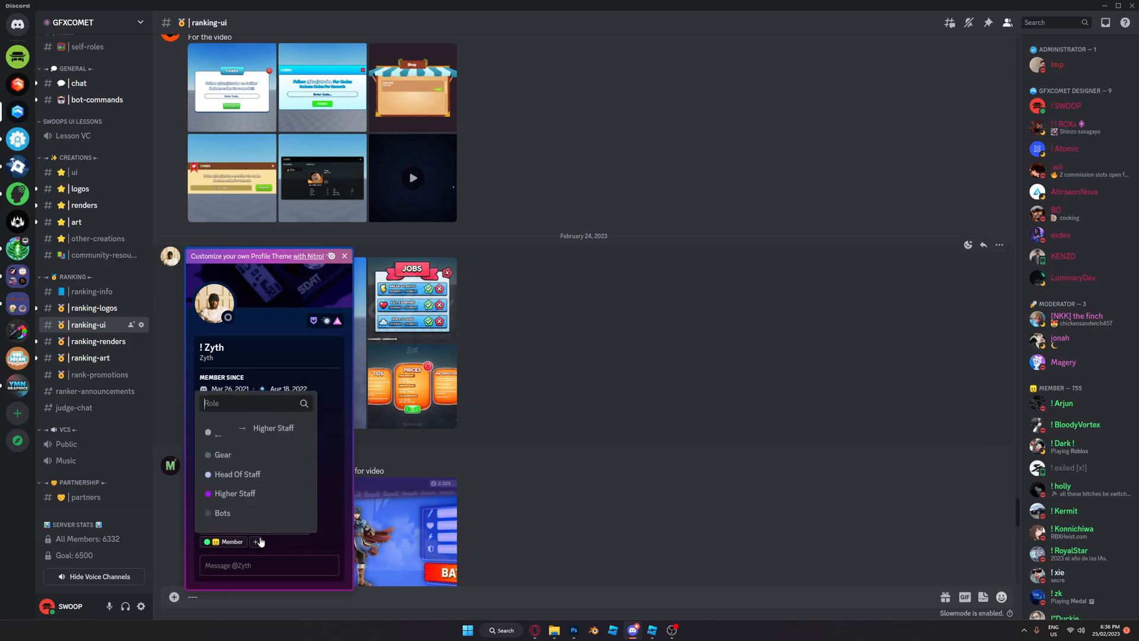
{"action": "type", "text": "eli"}
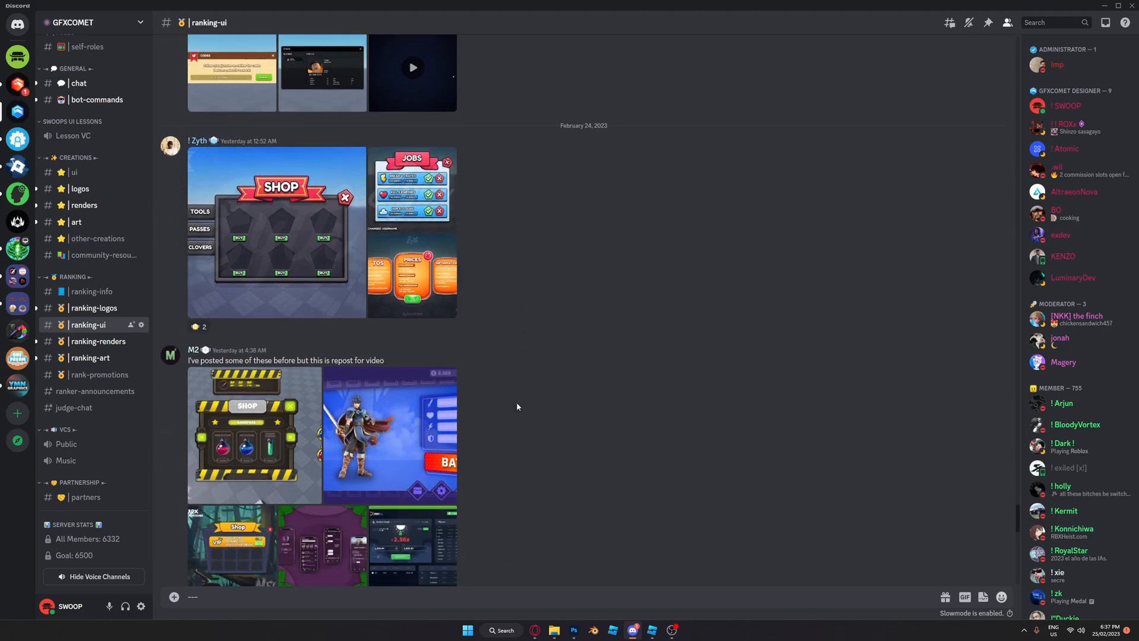
{"action": "scroll", "scroll_direction": "down", "scroll_amount": 3}
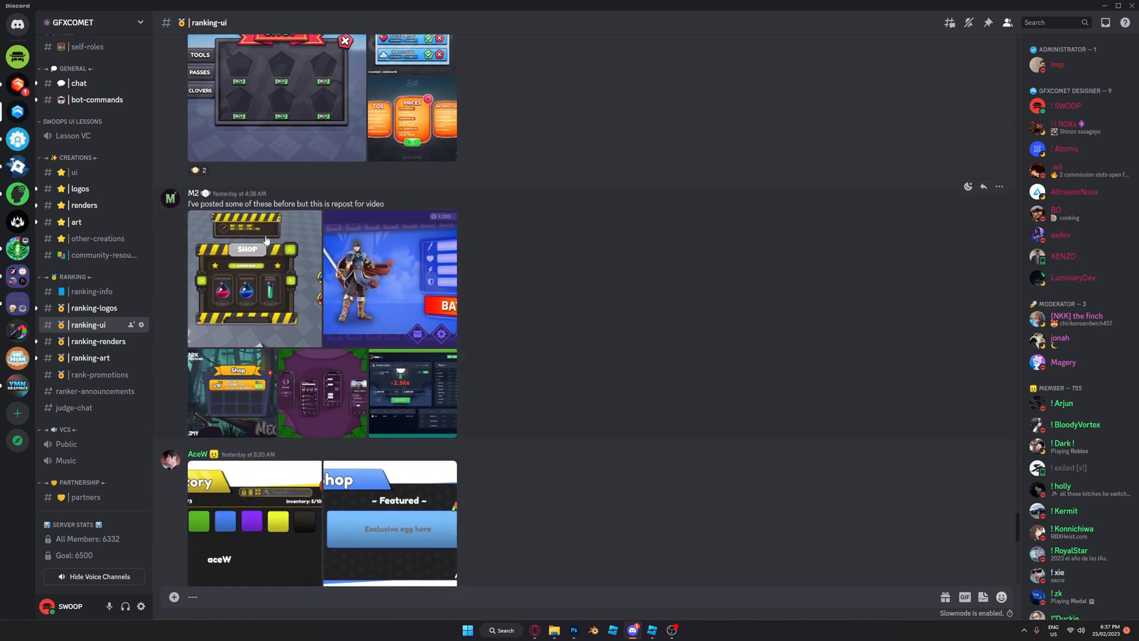
{"action": "left_click", "coordinate": [253, 277]}
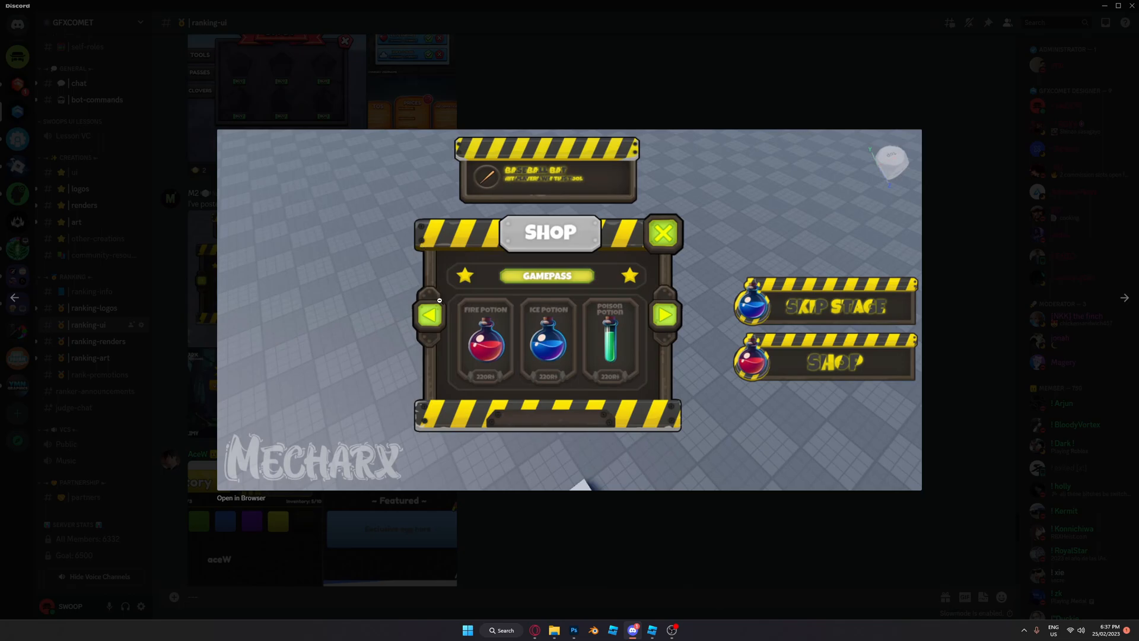
{"action": "mouse_move", "coordinate": [569, 327]}
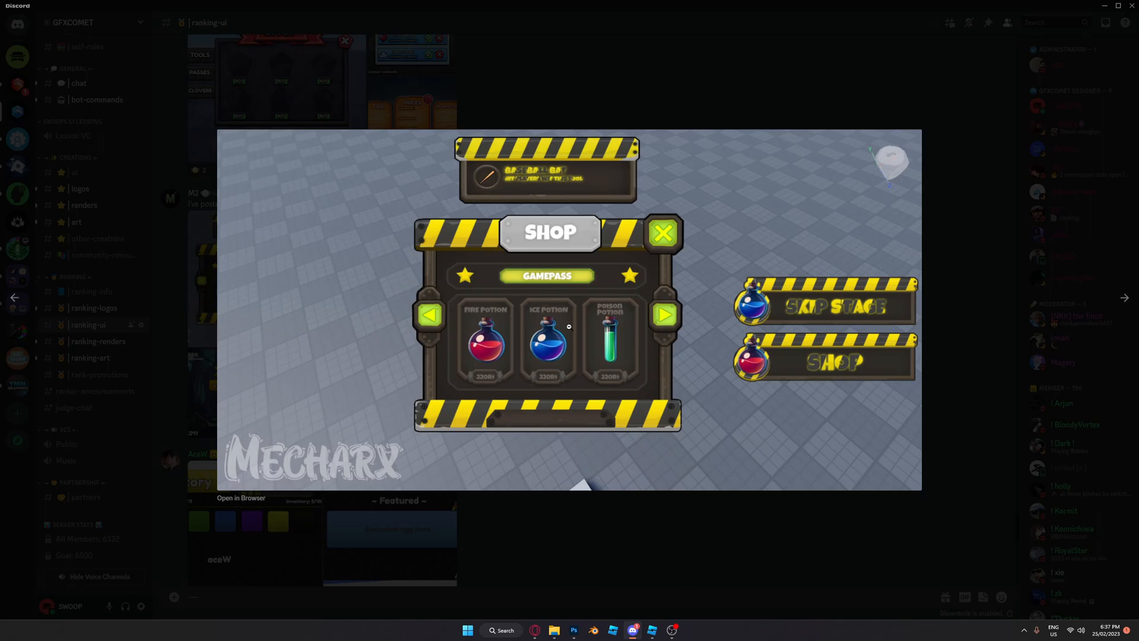
{"action": "mouse_move", "coordinate": [566, 312]}
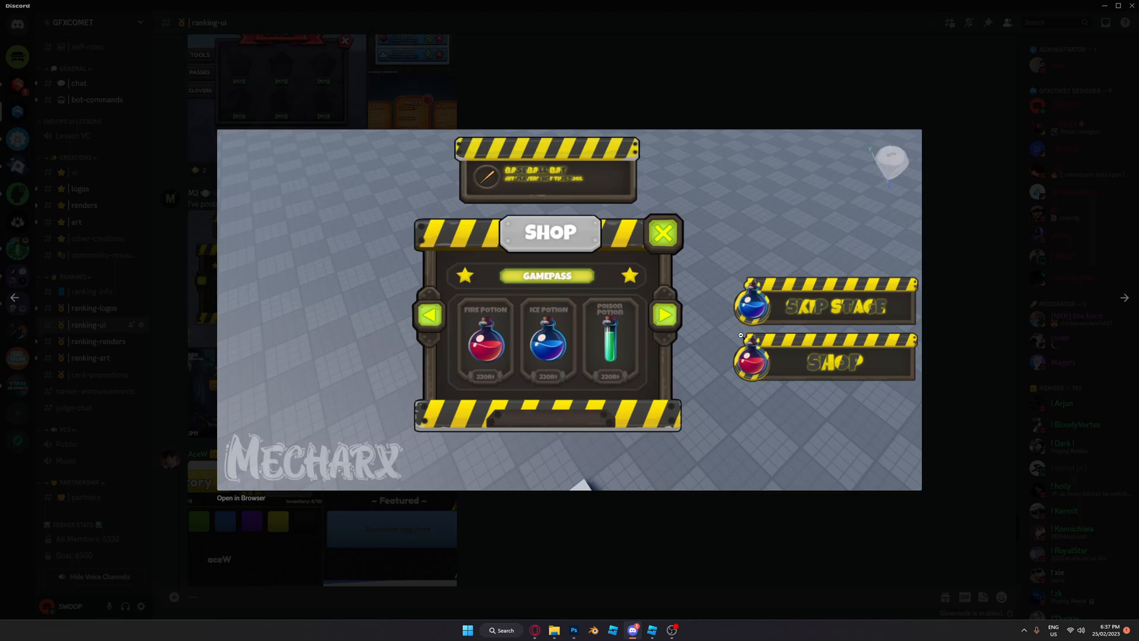
{"action": "mouse_move", "coordinate": [782, 303]}
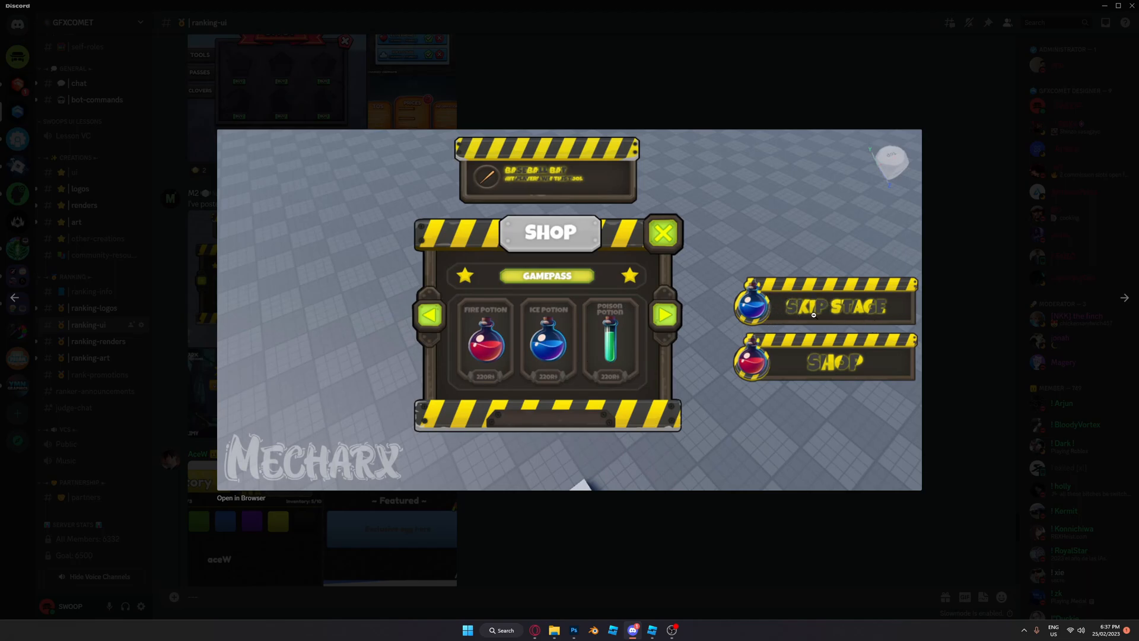
{"action": "mouse_move", "coordinate": [819, 303]}
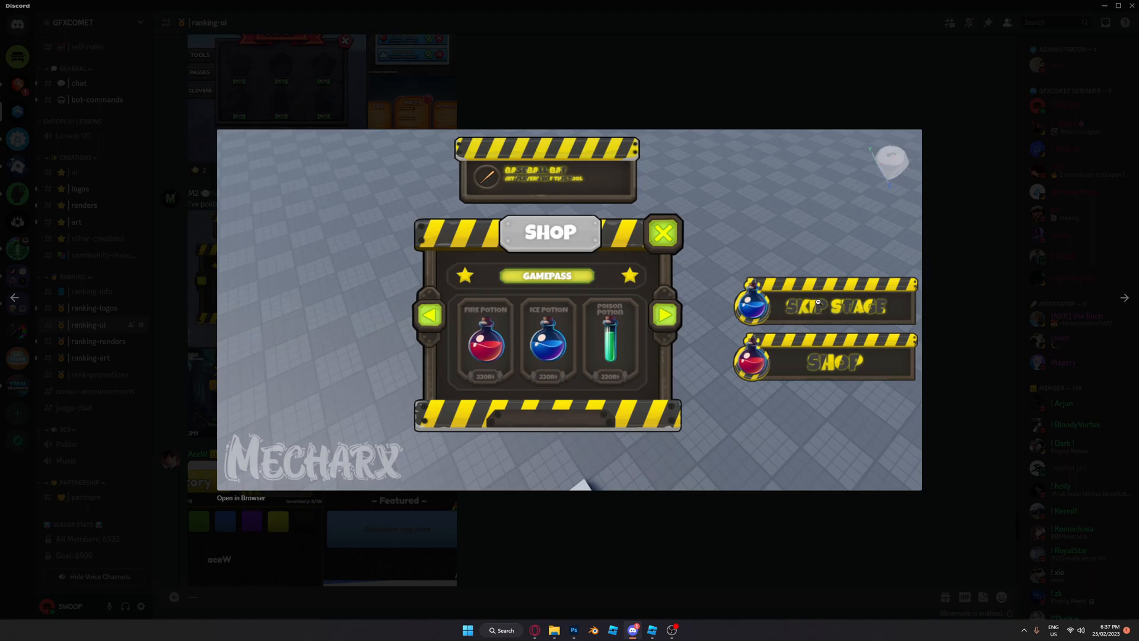
{"action": "mouse_move", "coordinate": [856, 318]}
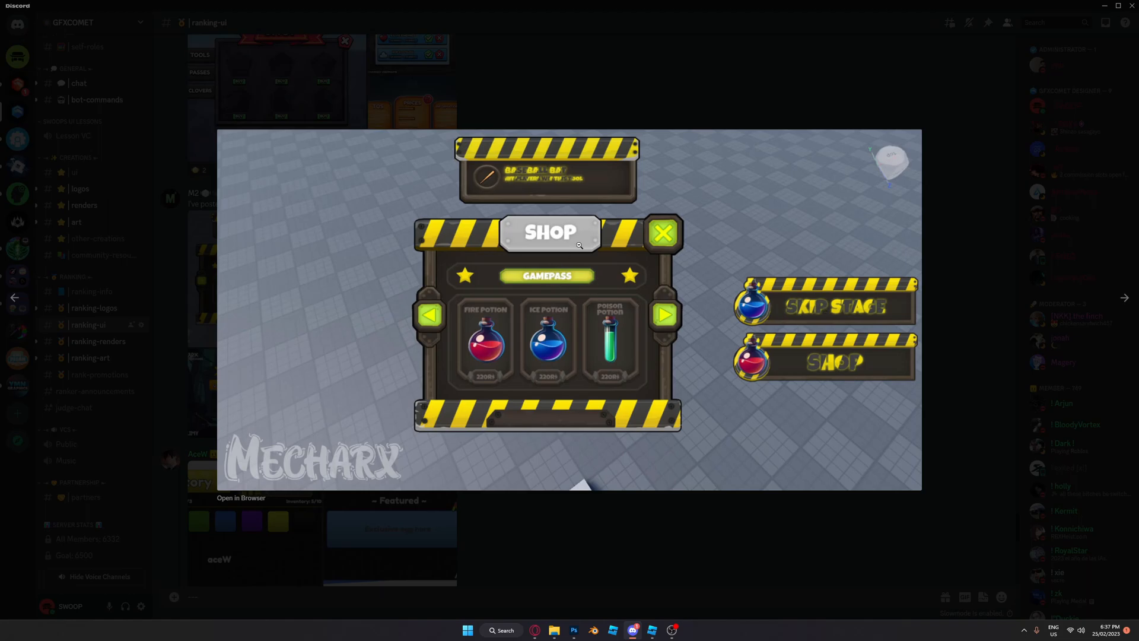
{"action": "mouse_move", "coordinate": [545, 230]}
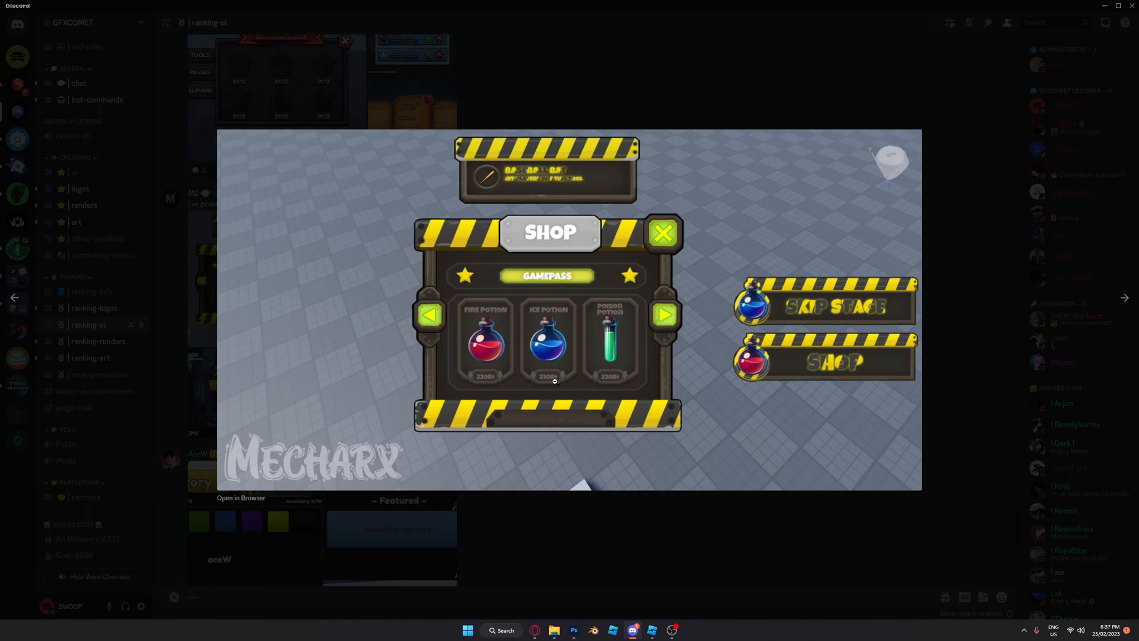
{"action": "mouse_move", "coordinate": [508, 500]}
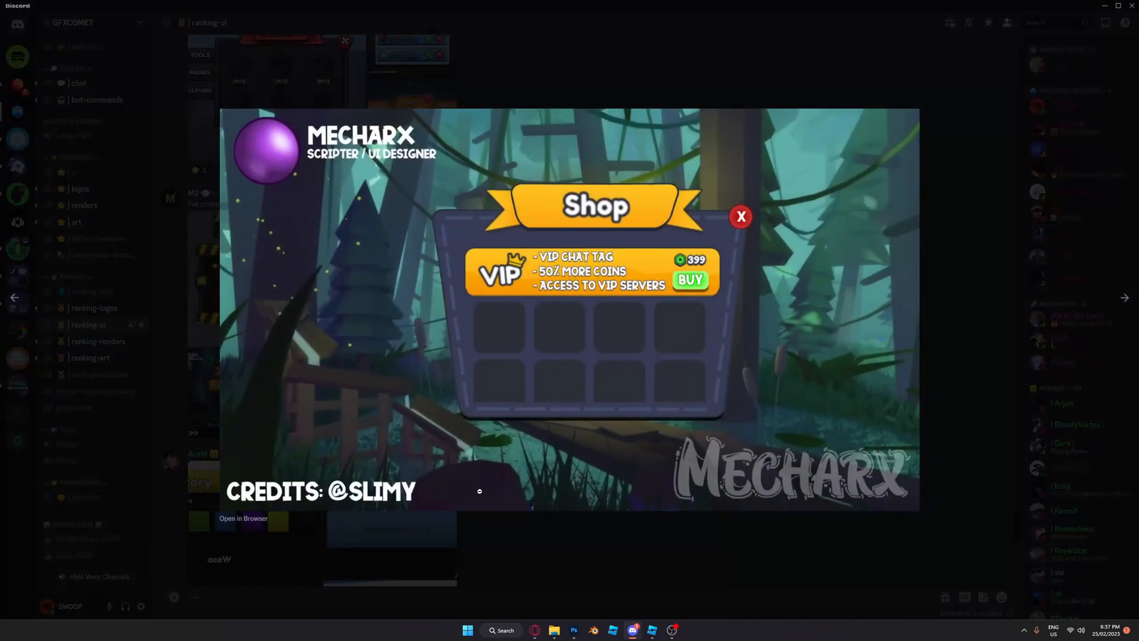
{"action": "left_click", "coordinate": [1124, 297]}
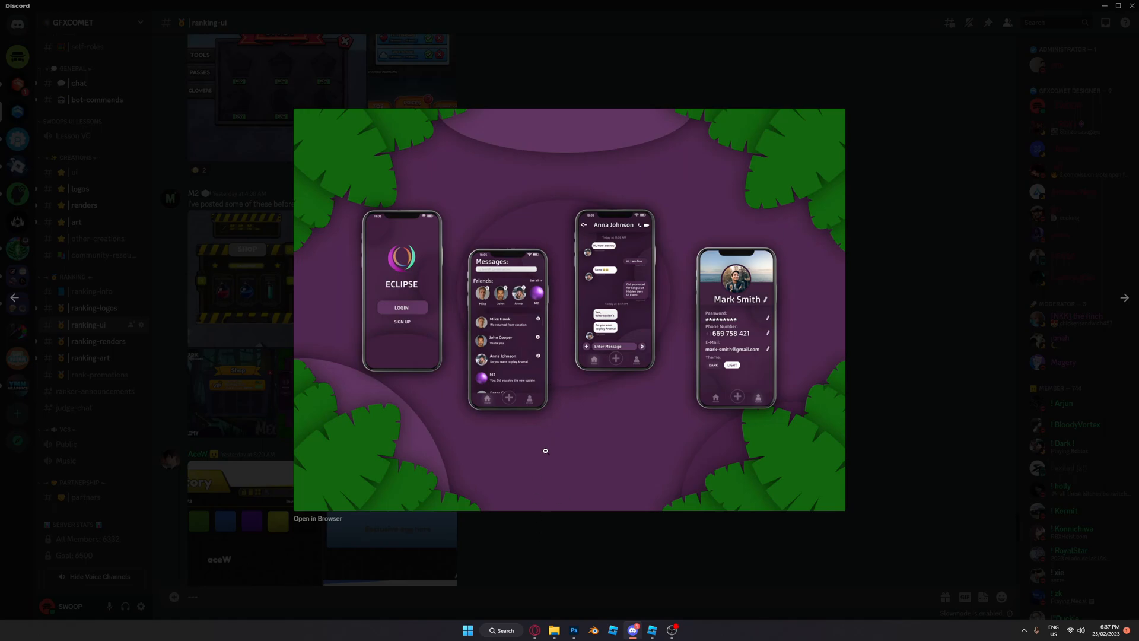
{"action": "mouse_move", "coordinate": [531, 406]}
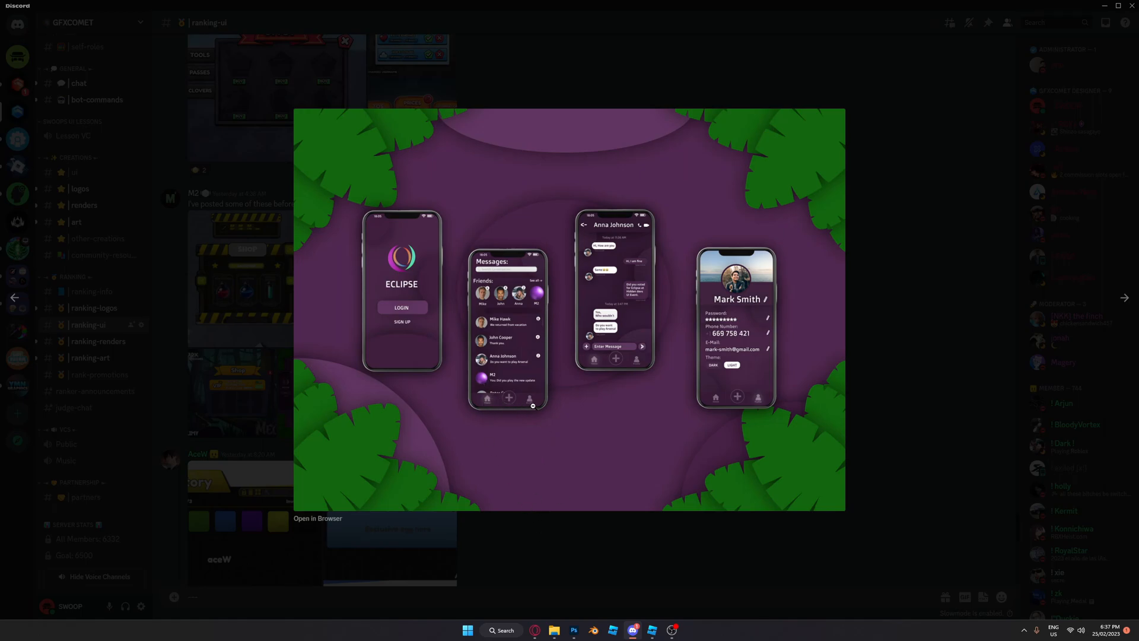
{"action": "mouse_move", "coordinate": [635, 534]}
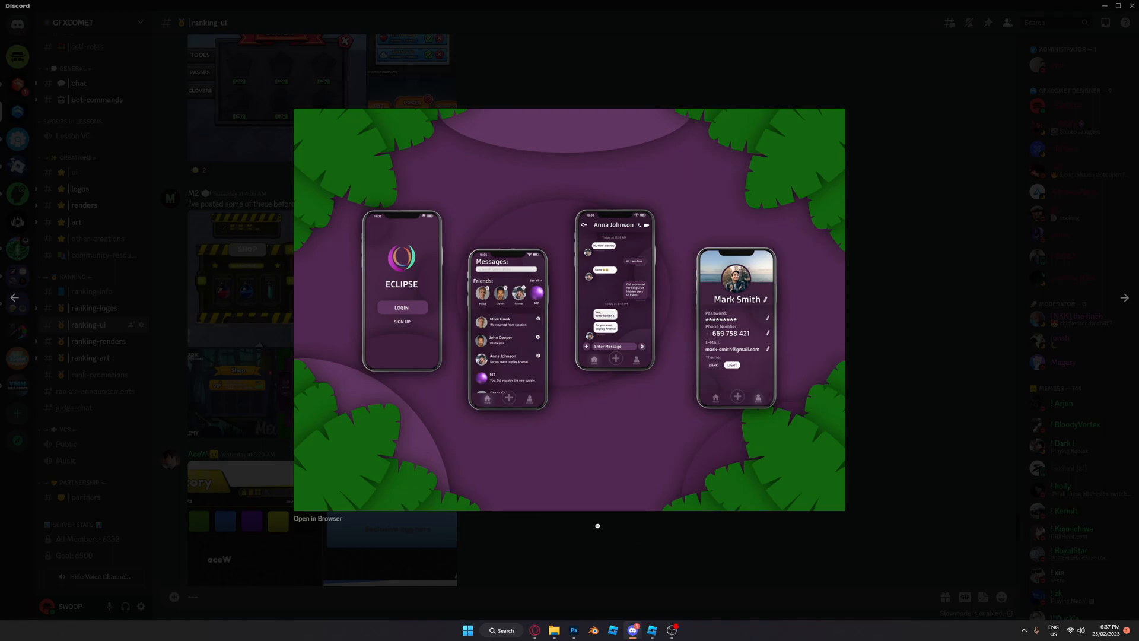
{"action": "mouse_move", "coordinate": [519, 424]}
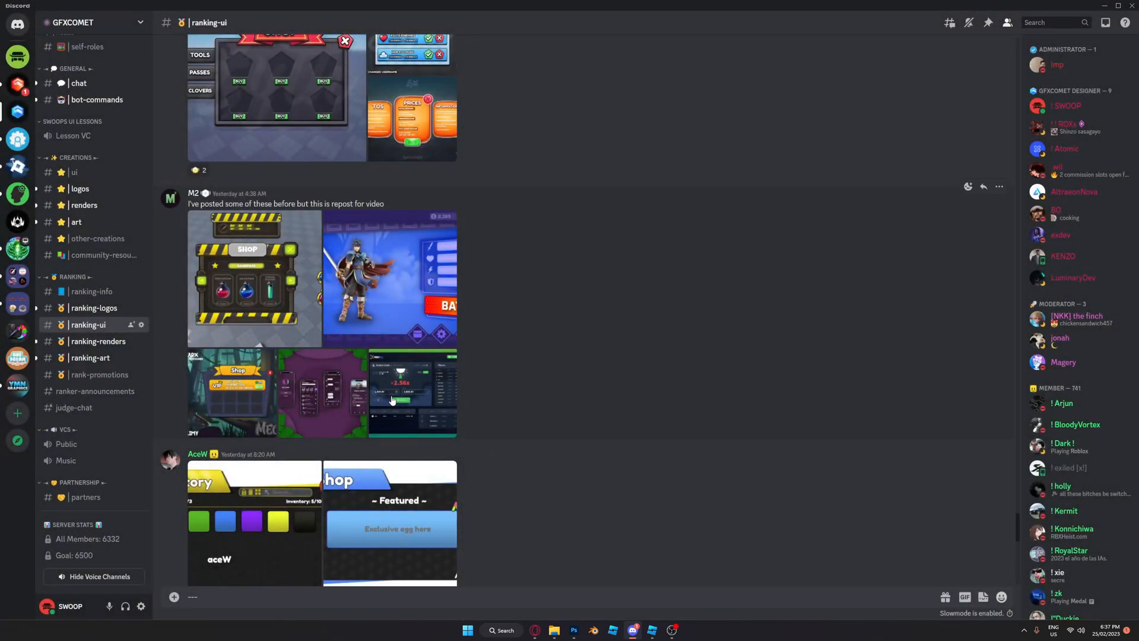
View AceW's featured shop, Inventory and Shop images full size, then check their profile roles.
{"action": "left_click", "coordinate": [412, 393]}
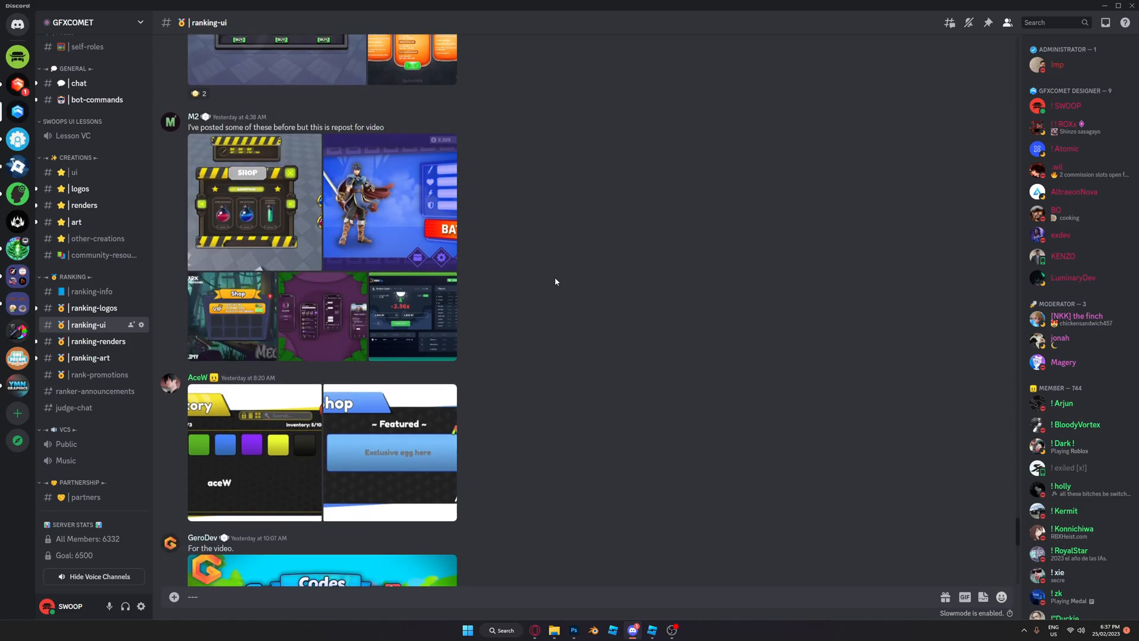
{"action": "scroll", "scroll_direction": "down", "scroll_amount": 3}
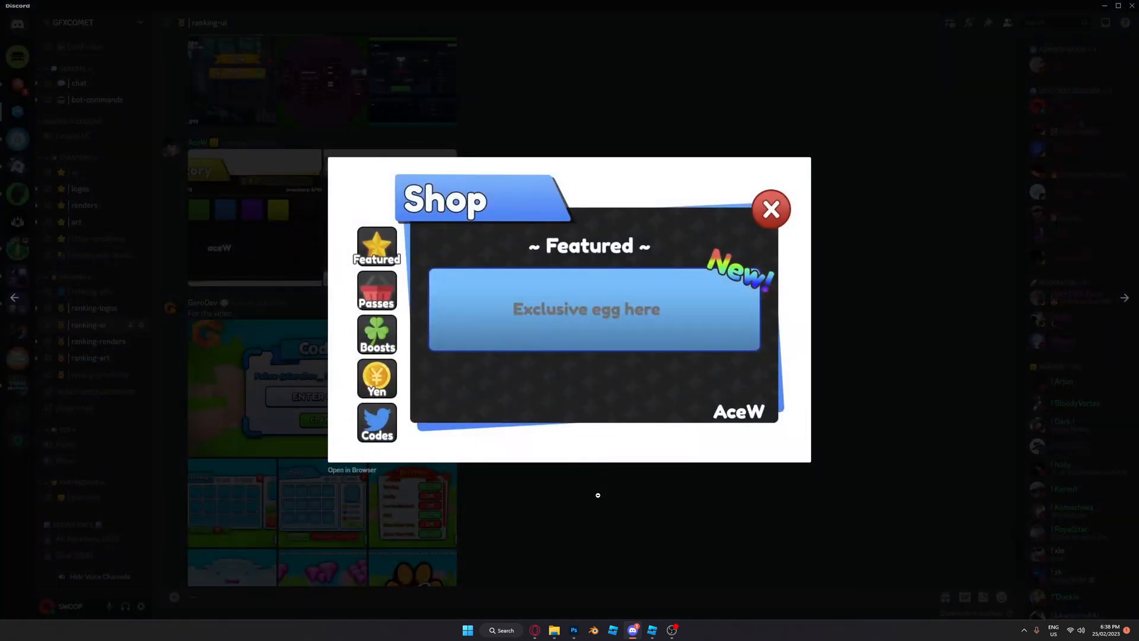
{"action": "left_click", "coordinate": [770, 210]}
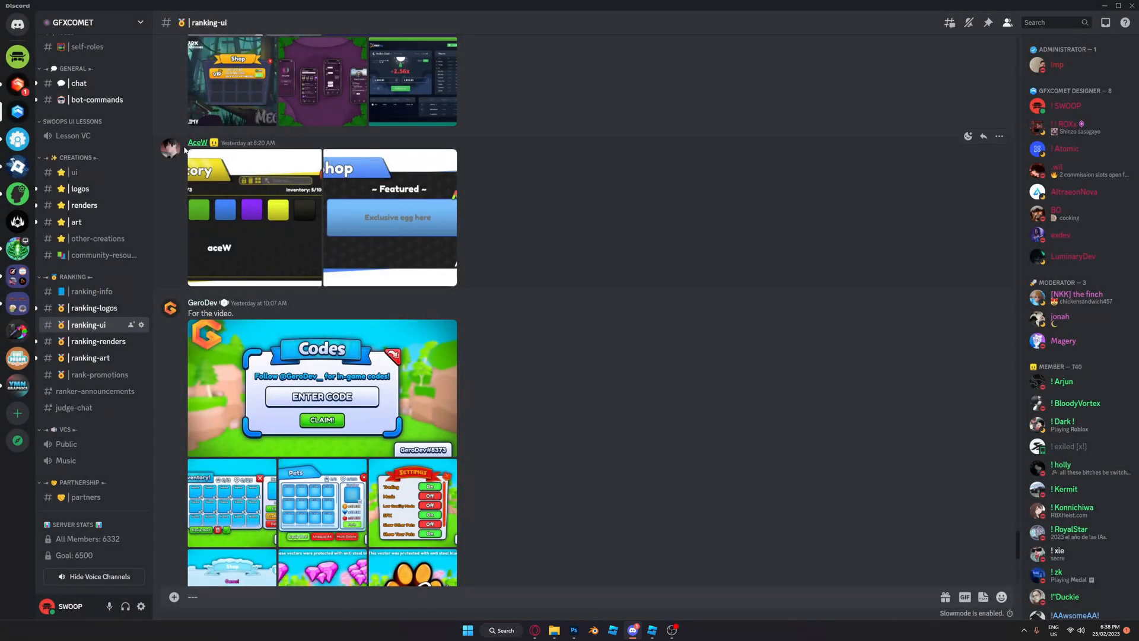
{"action": "left_click", "coordinate": [254, 221]}
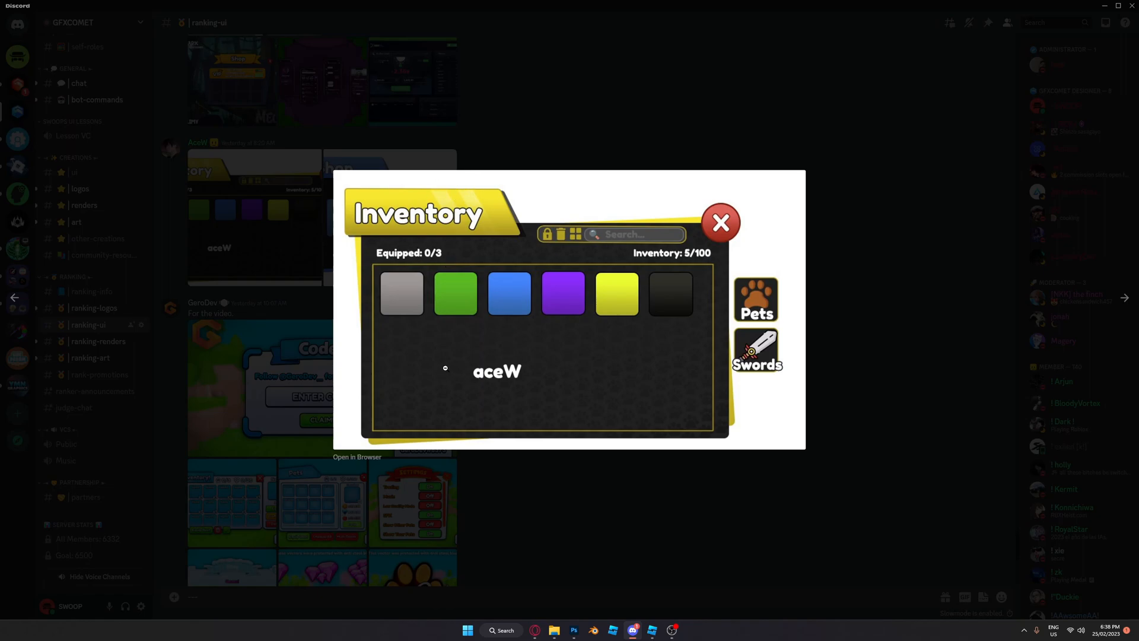
{"action": "mouse_move", "coordinate": [461, 391]}
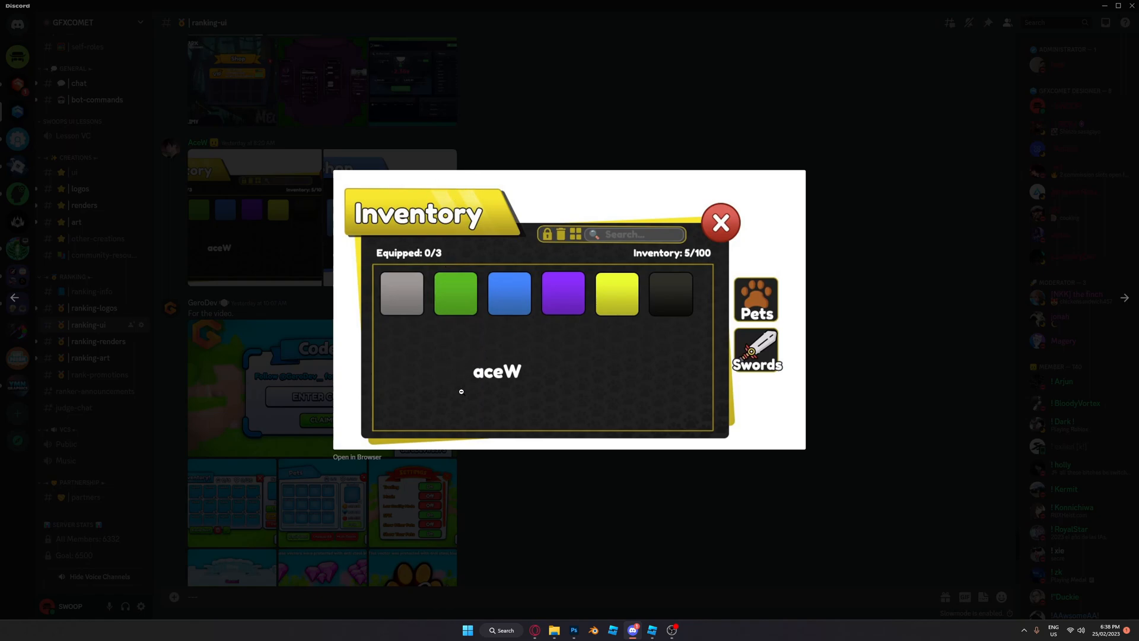
{"action": "left_click", "coordinate": [720, 223]}
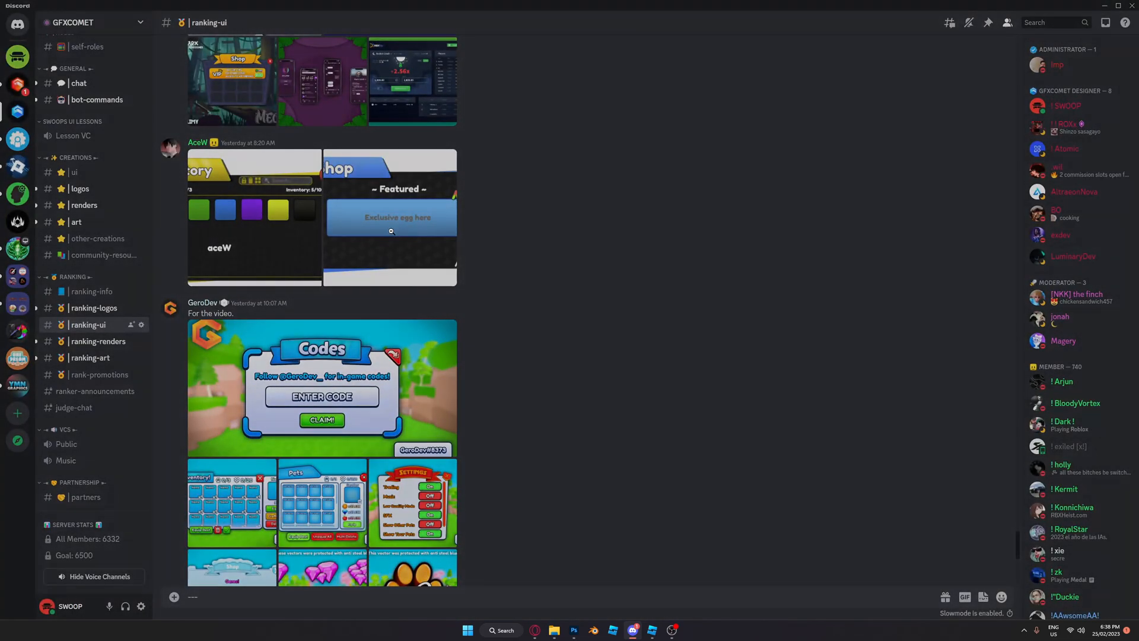
{"action": "left_click", "coordinate": [391, 231]}
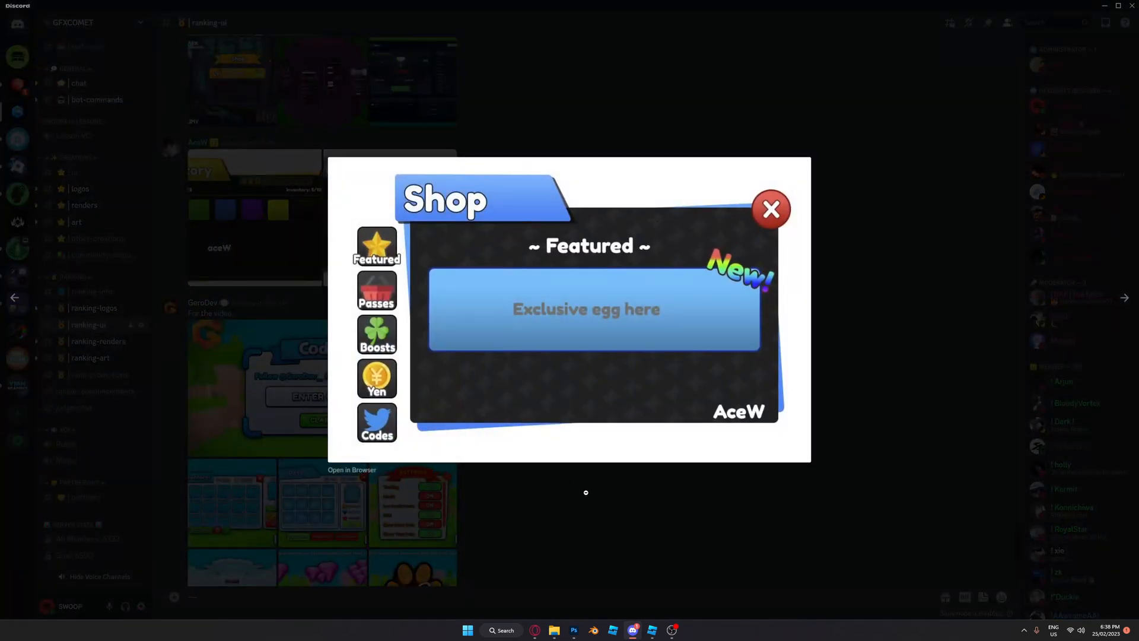
{"action": "left_click", "coordinate": [771, 210]}
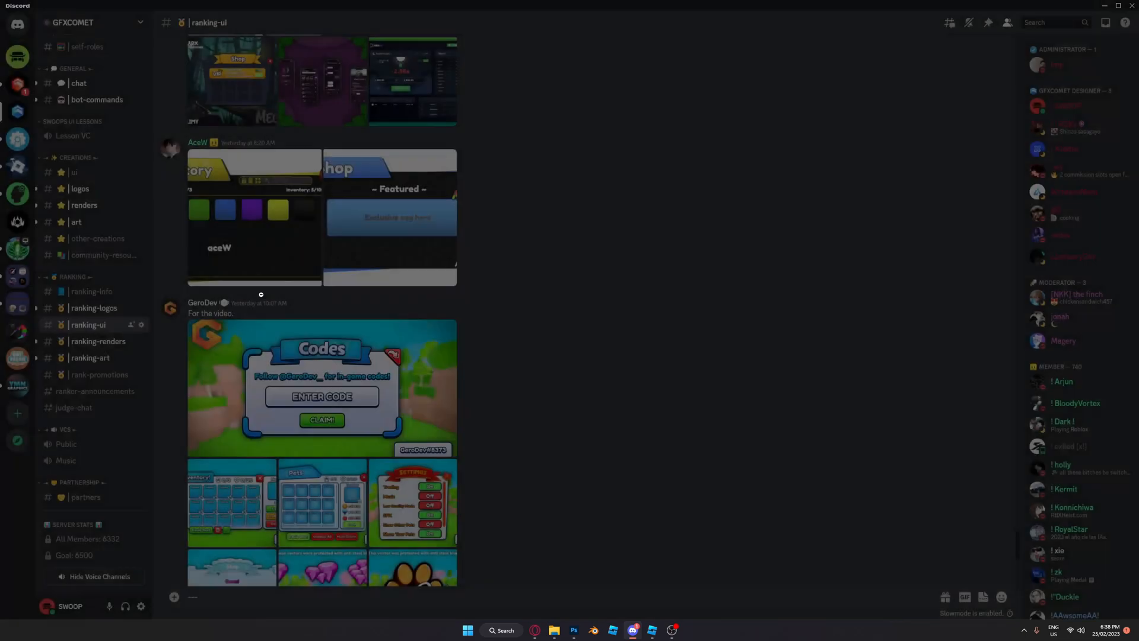
{"action": "left_click", "coordinate": [197, 142]}
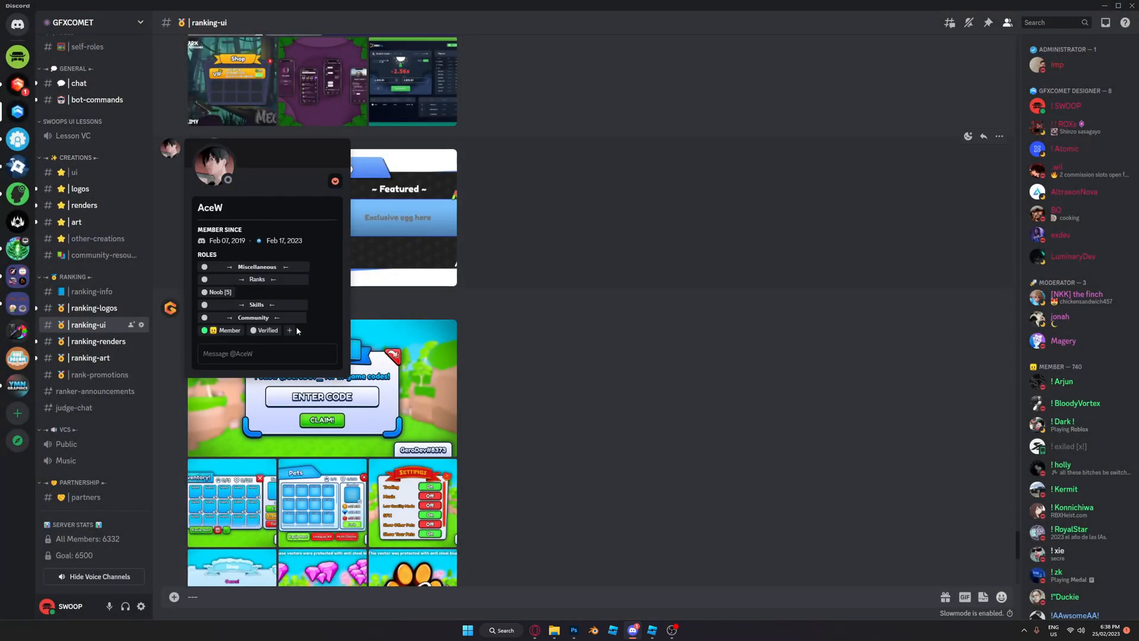
{"action": "left_click", "coordinate": [290, 330]}
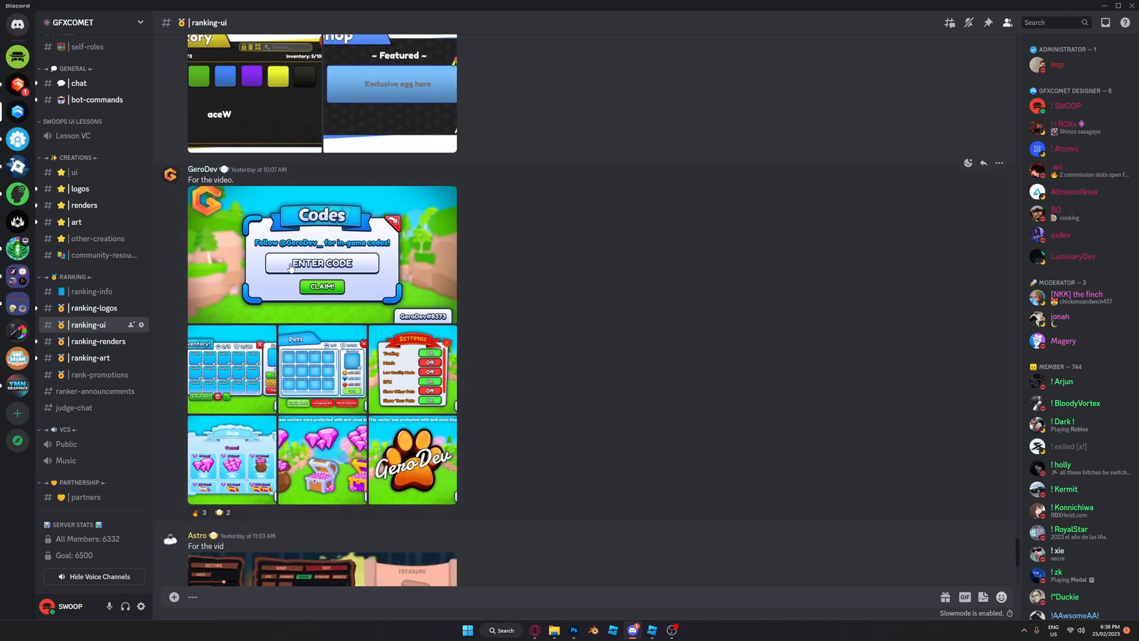
{"action": "scroll", "scroll_direction": "down", "scroll_amount": 3}
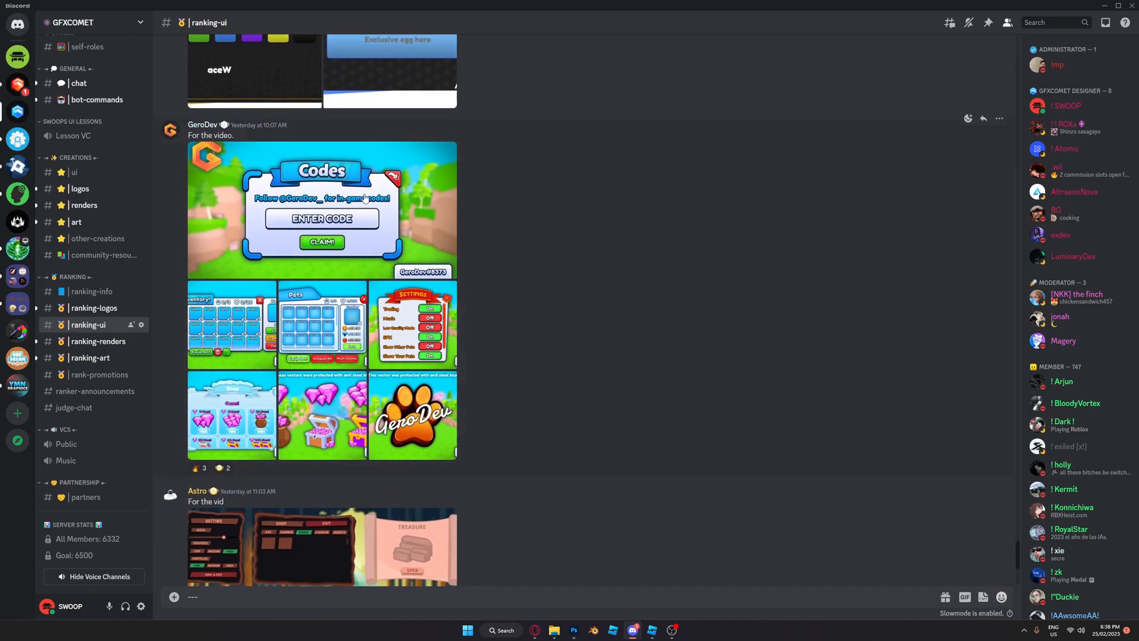
{"action": "left_click", "coordinate": [323, 209]}
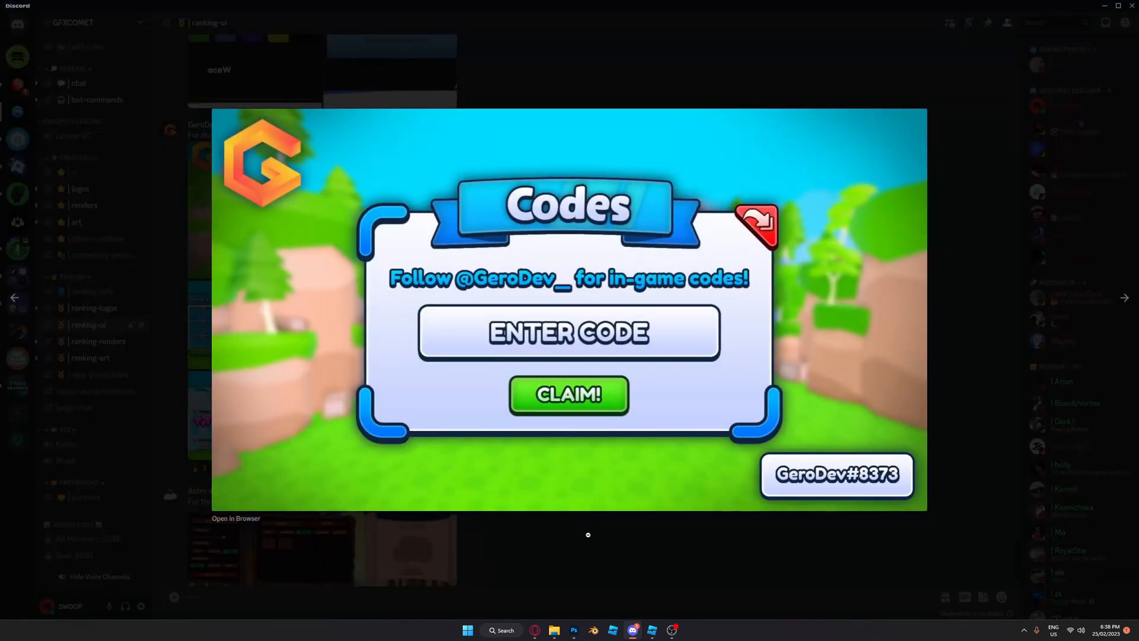
{"action": "mouse_move", "coordinate": [518, 578]}
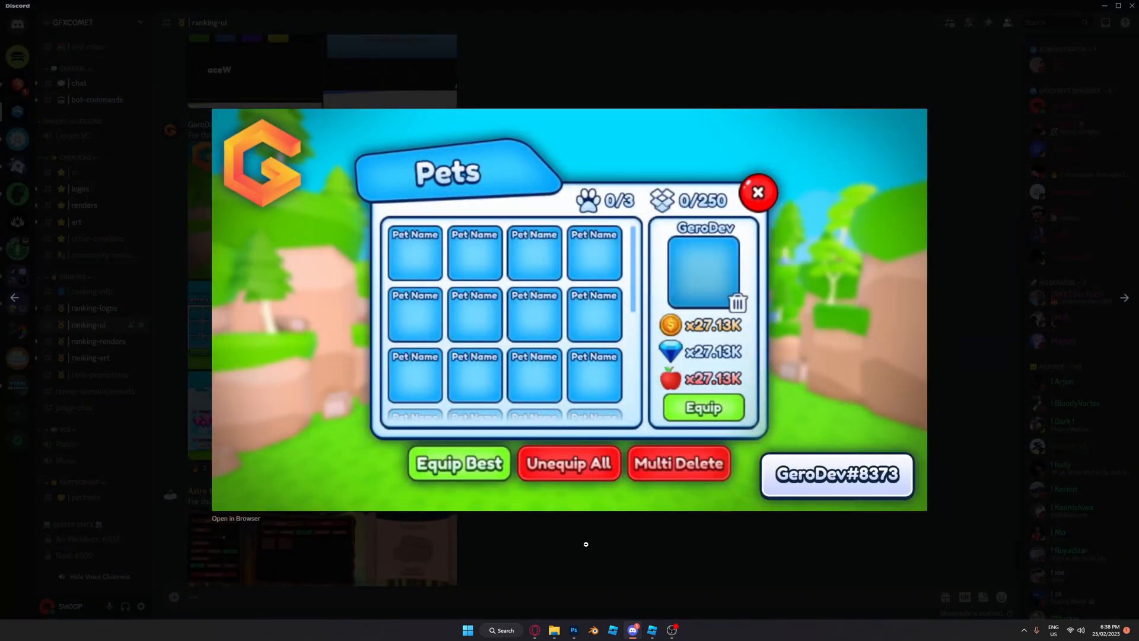
{"action": "left_click", "coordinate": [758, 192]}
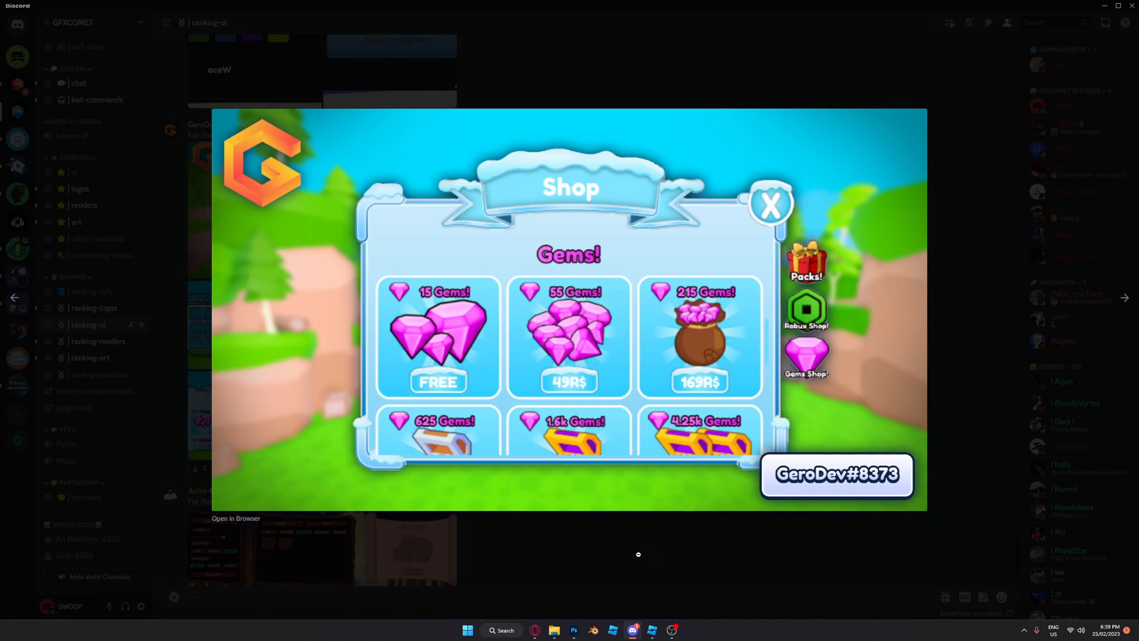
{"action": "left_click", "coordinate": [770, 205]}
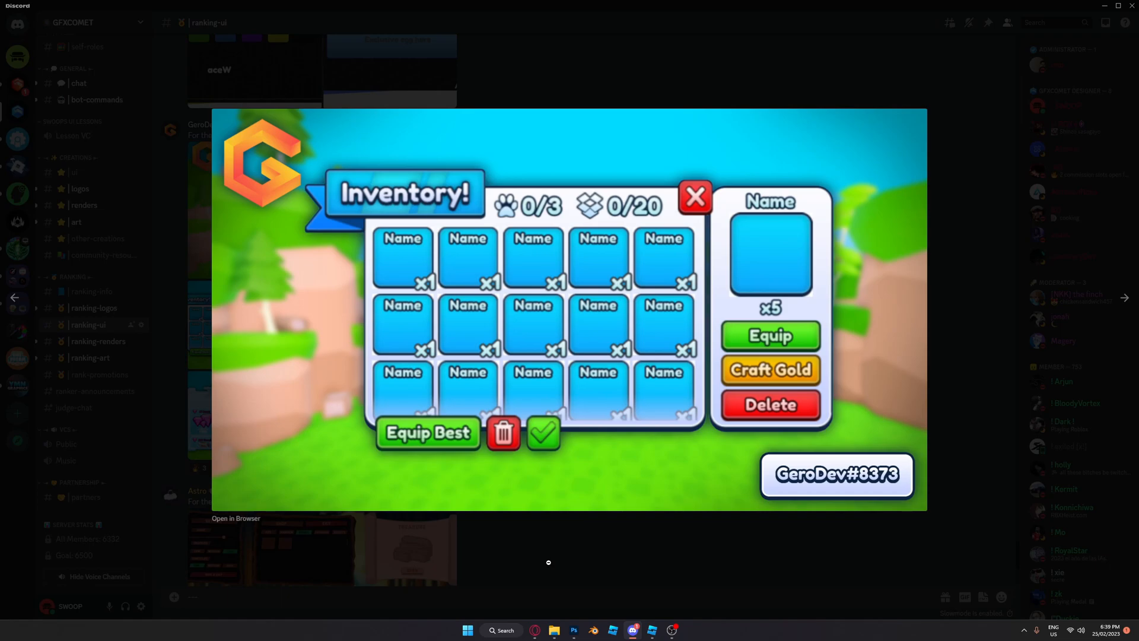
{"action": "left_click", "coordinate": [694, 196]}
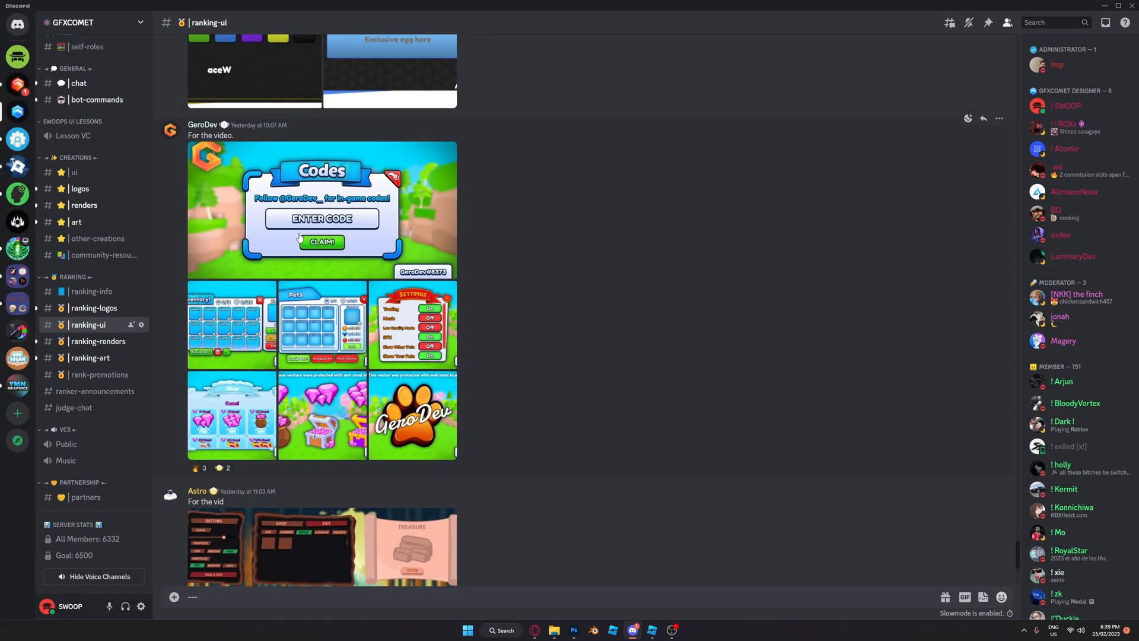
{"action": "mouse_move", "coordinate": [319, 309]}
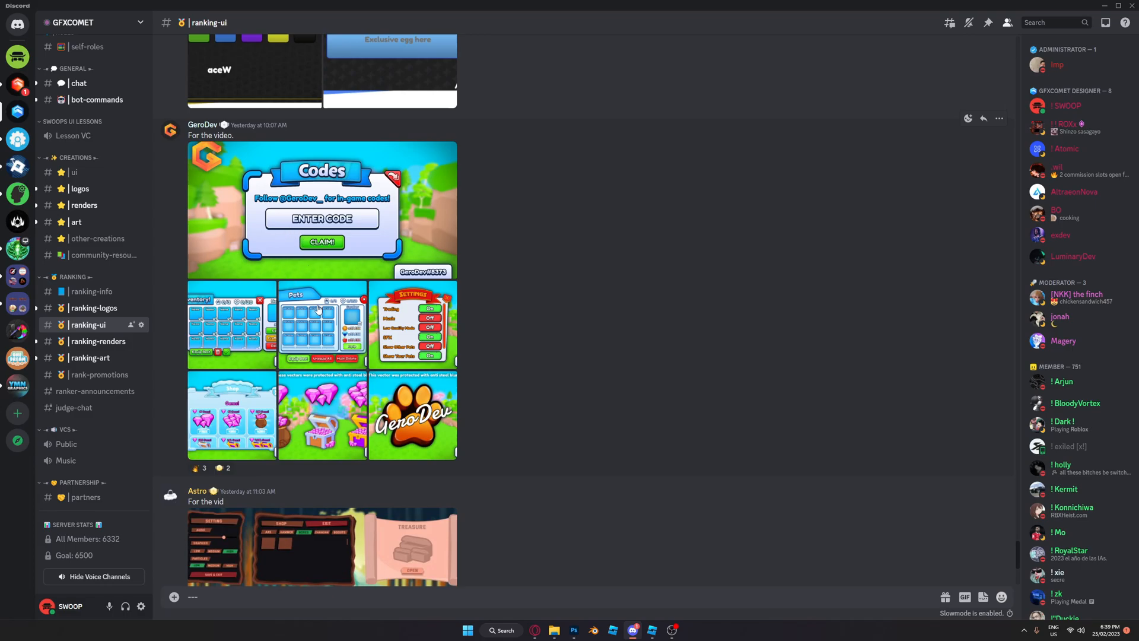
Scroll to Astro's Stars413 post and view its Craft UI image full size.
{"action": "scroll", "scroll_direction": "down", "scroll_amount": 3}
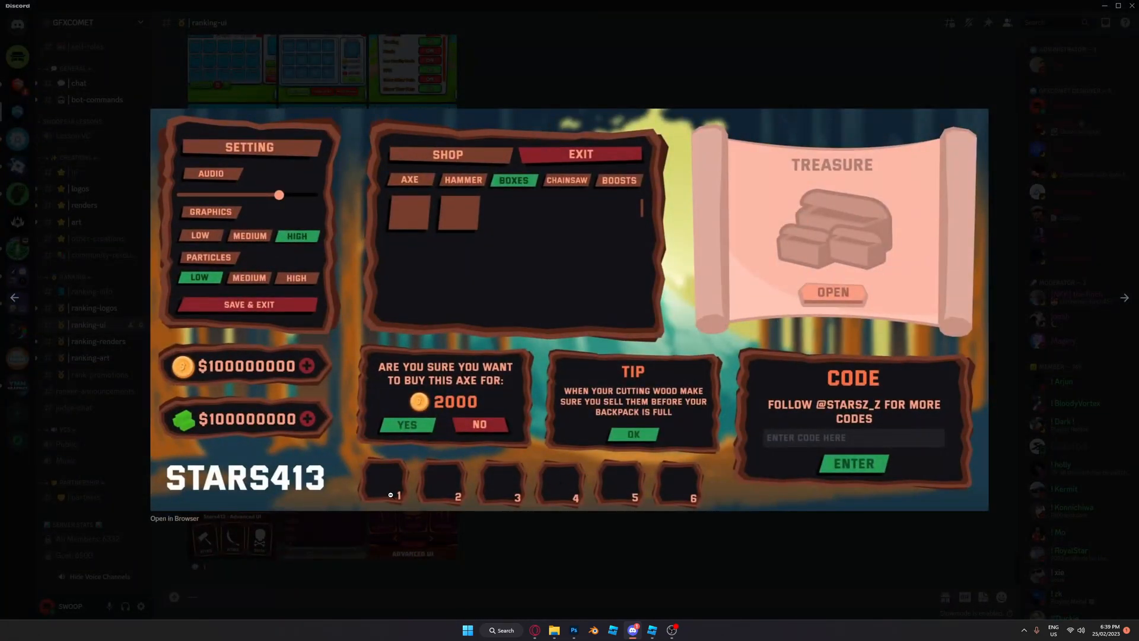
{"action": "mouse_move", "coordinate": [243, 156]}
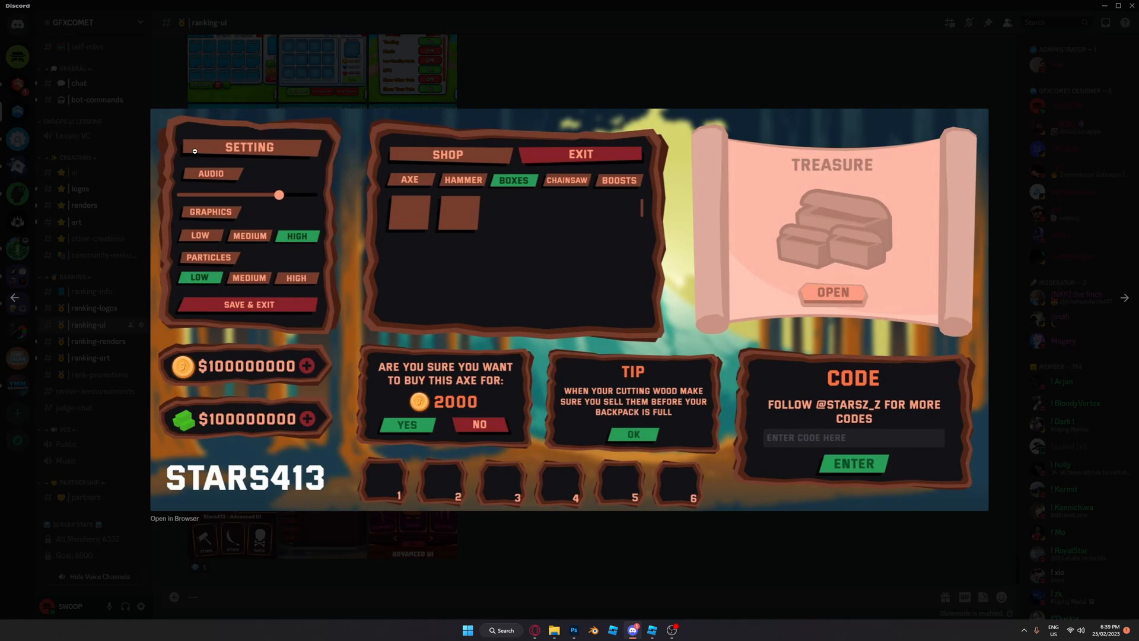
{"action": "mouse_move", "coordinate": [493, 538]}
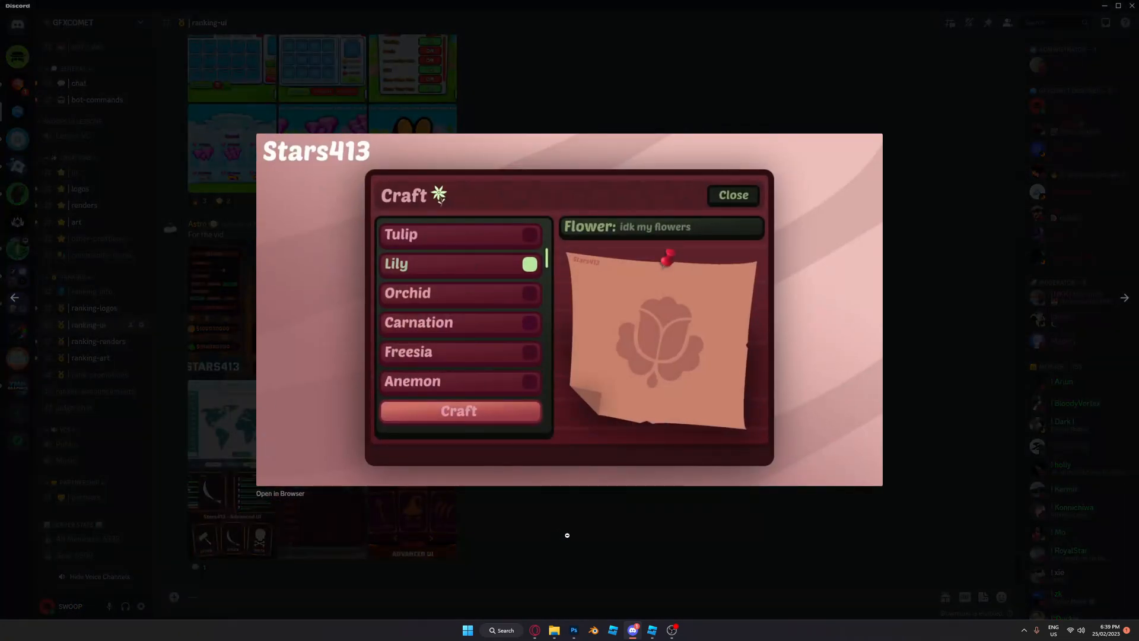
{"action": "mouse_move", "coordinate": [570, 267]}
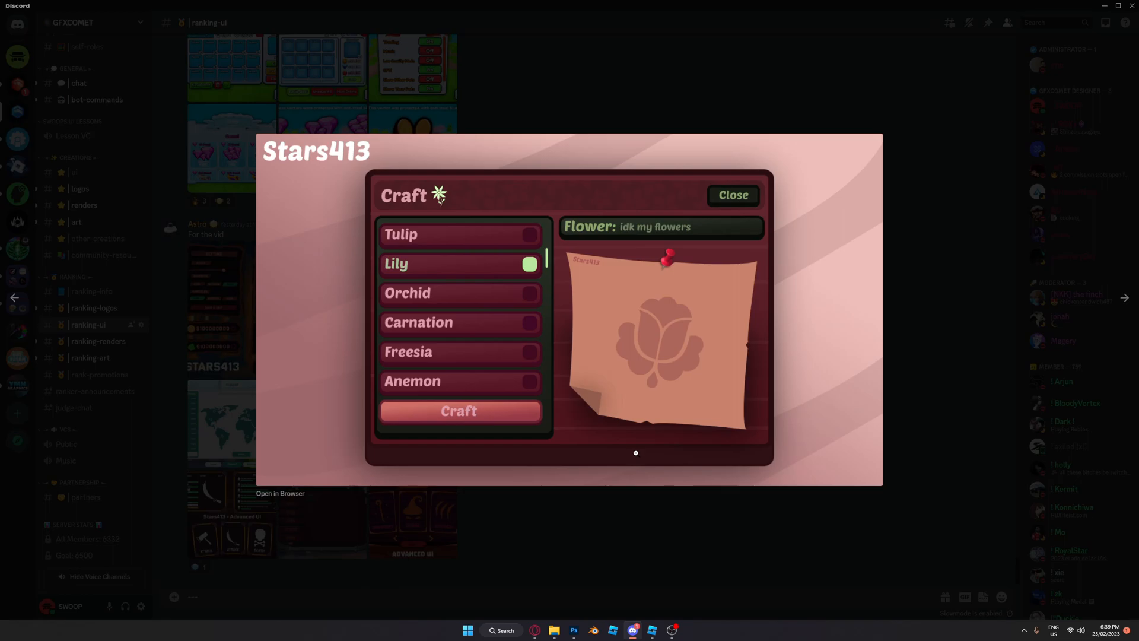
{"action": "mouse_move", "coordinate": [667, 358]}
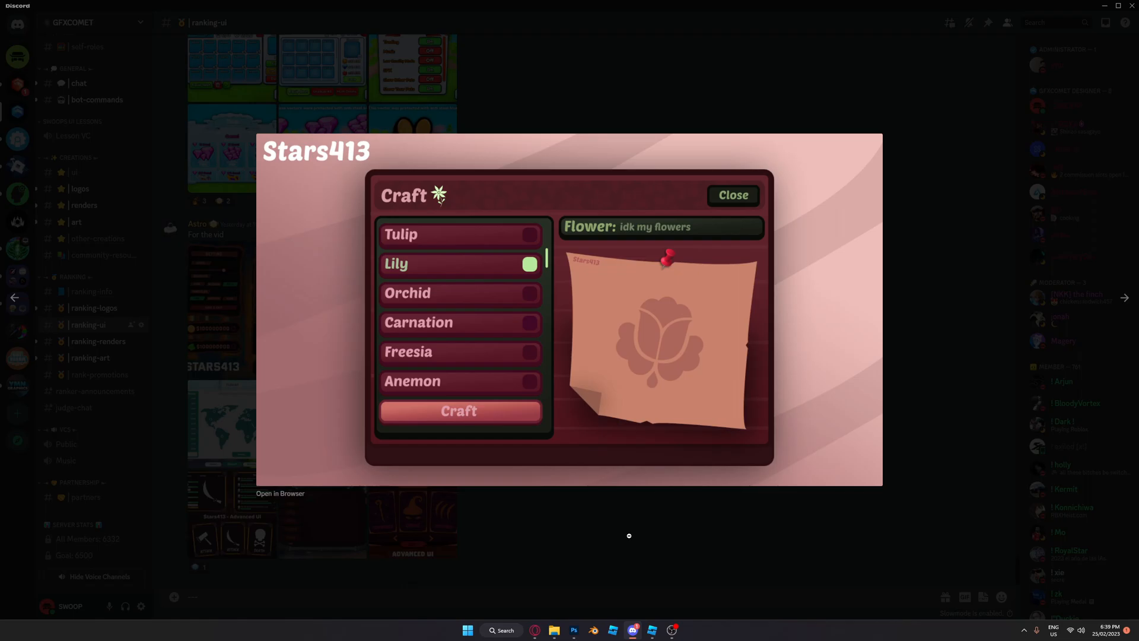
{"action": "left_click", "coordinate": [733, 195]}
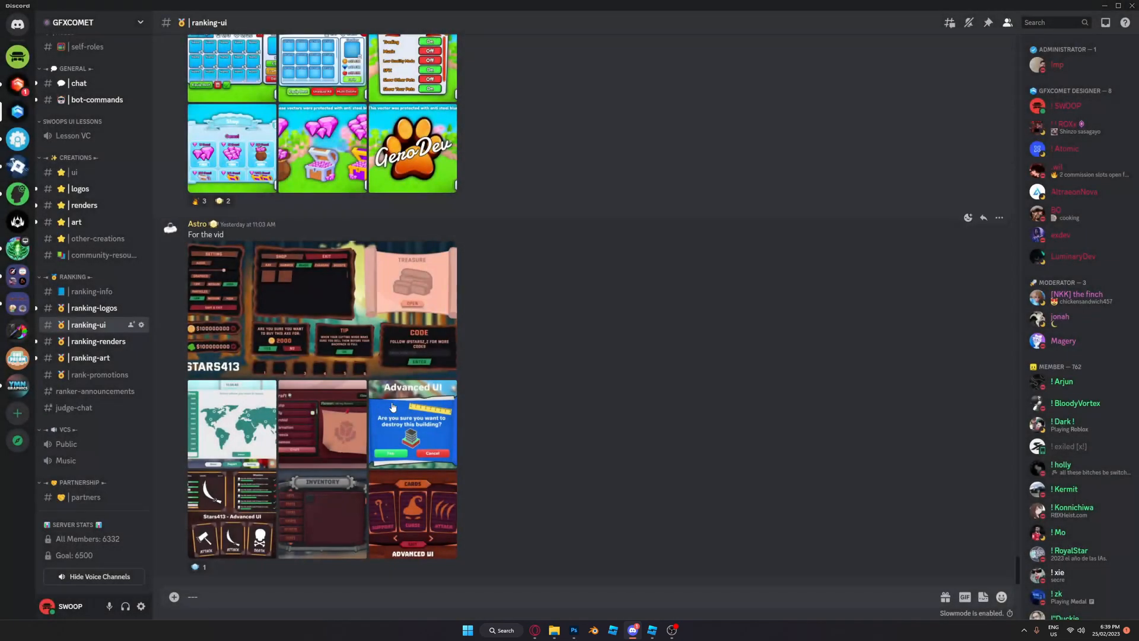
{"action": "left_click", "coordinate": [412, 425]}
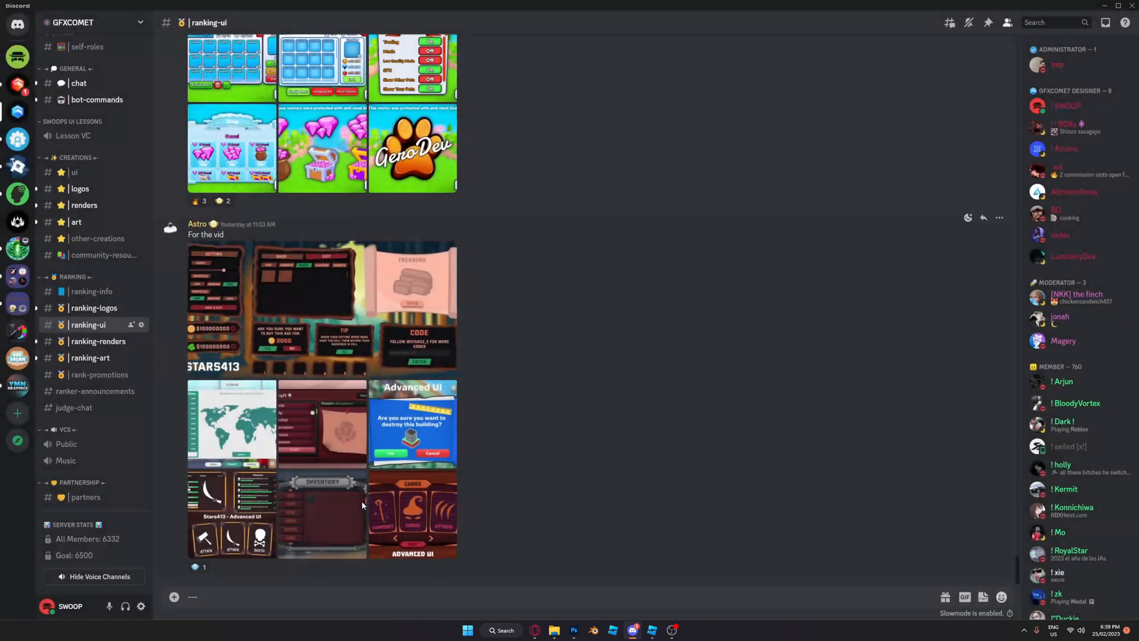
Enlarge the INVENTORY design image, then close the preview.
{"action": "left_click", "coordinate": [322, 505]}
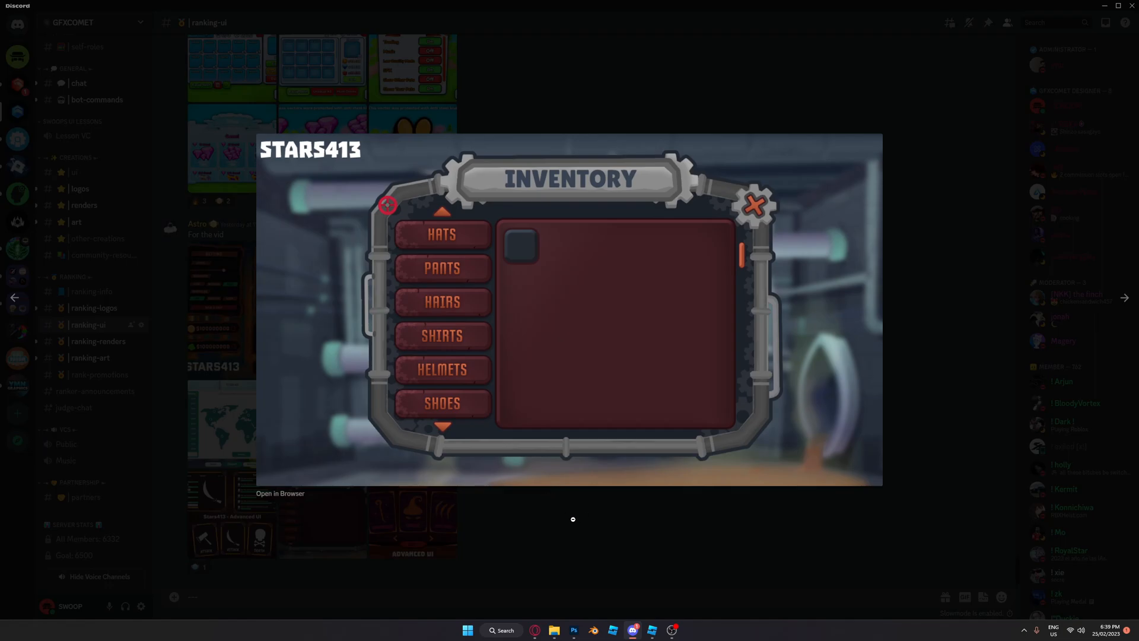
{"action": "left_click", "coordinate": [753, 206]}
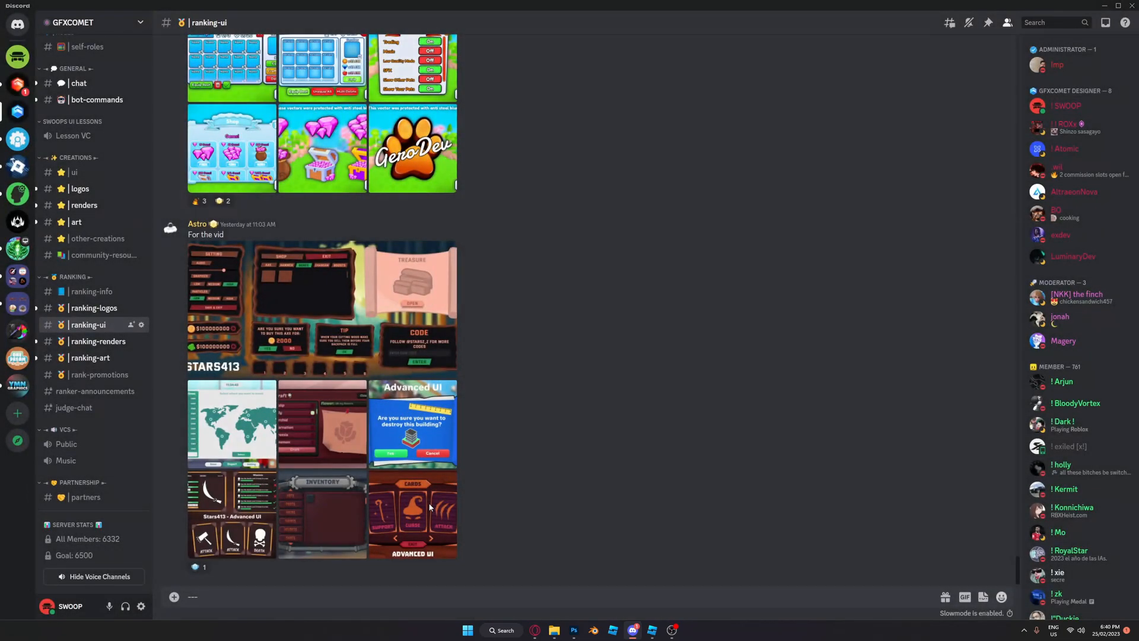
{"action": "left_click", "coordinate": [430, 507]}
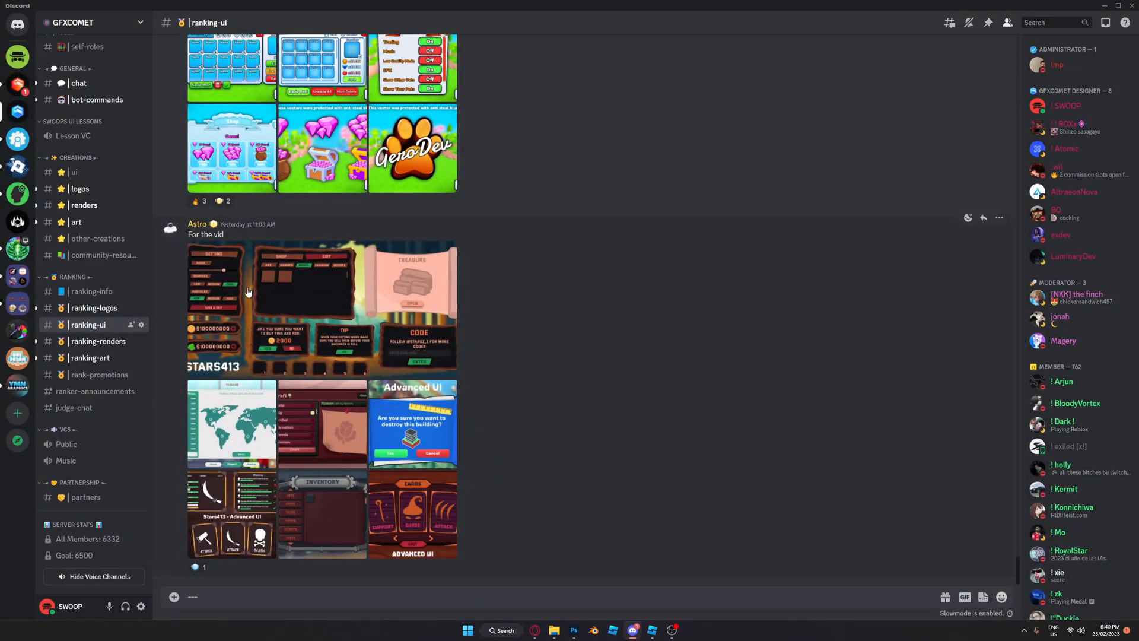
{"action": "mouse_move", "coordinate": [210, 245]}
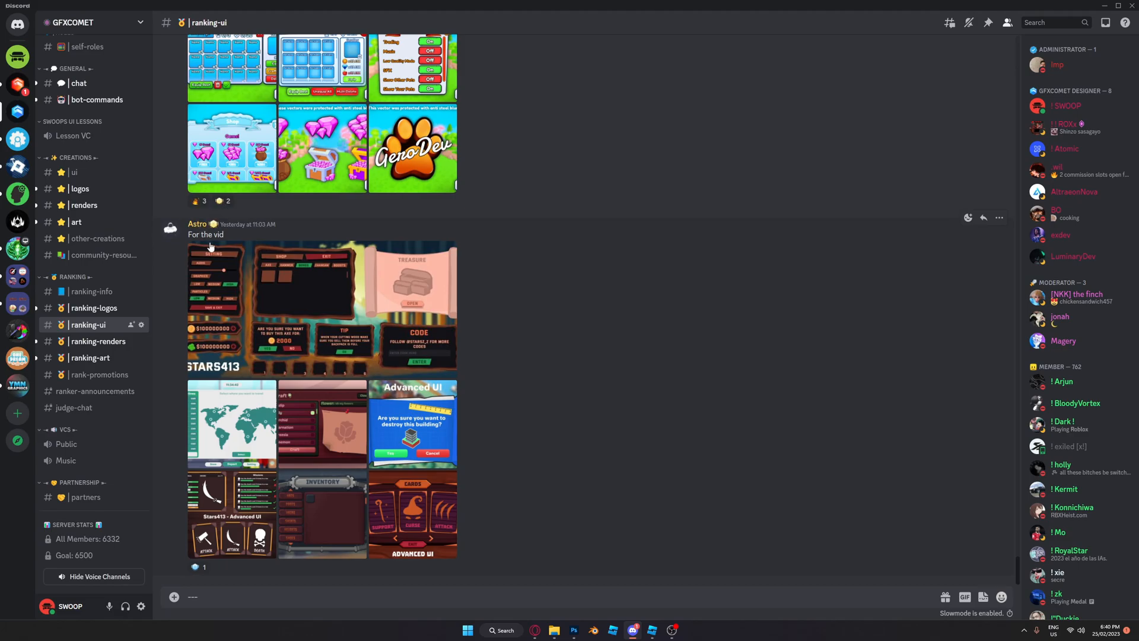